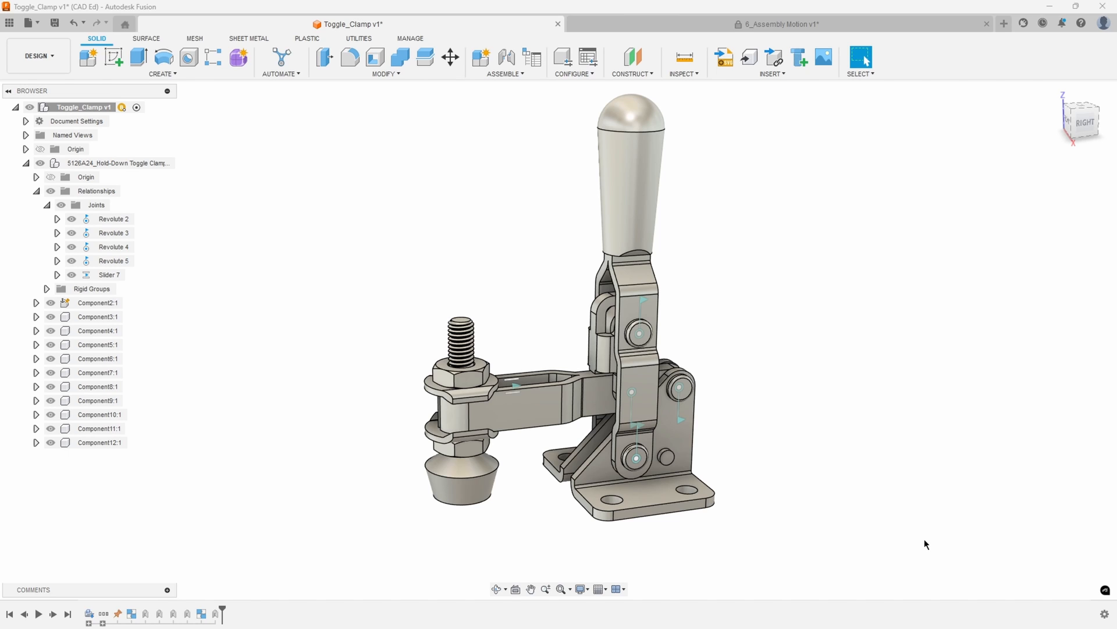
pyautogui.moveTo(924, 545)
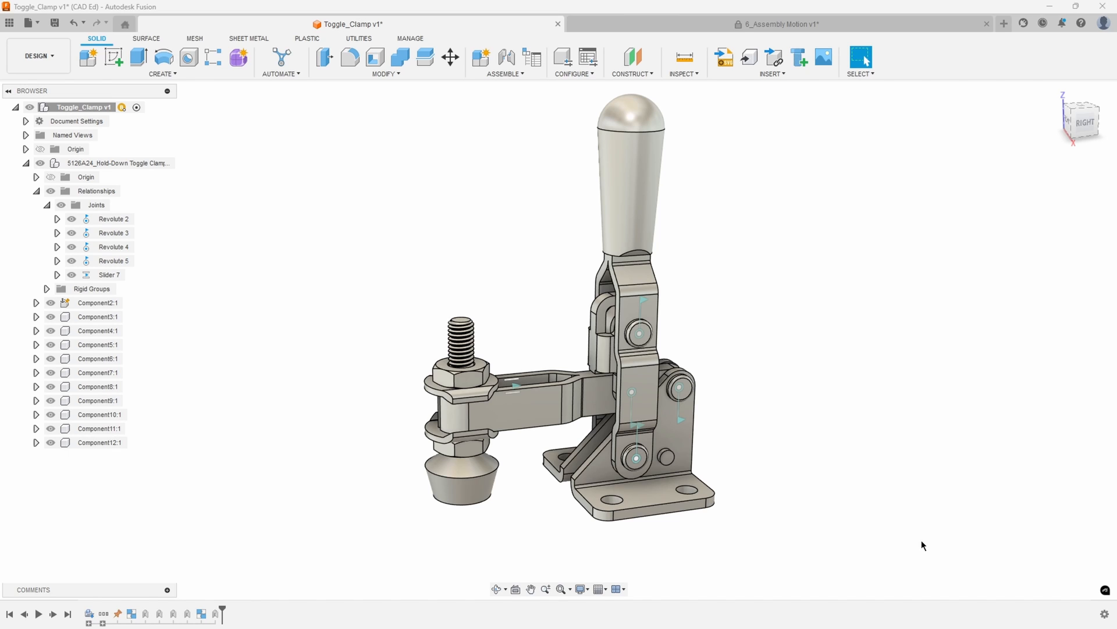
pyautogui.moveTo(886, 454)
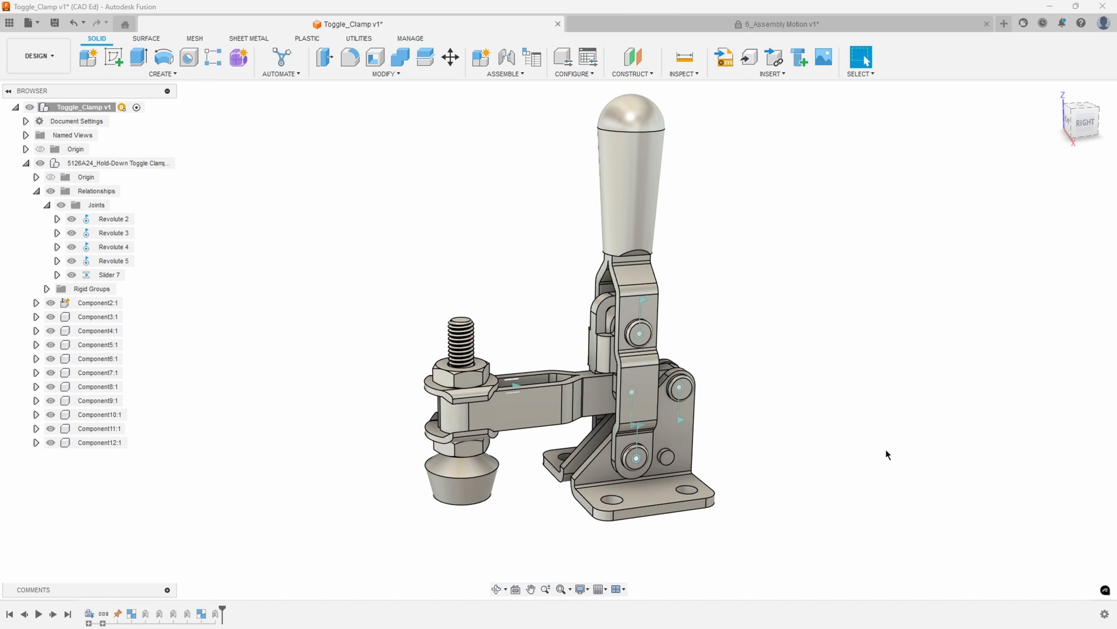
pyautogui.moveTo(885, 449)
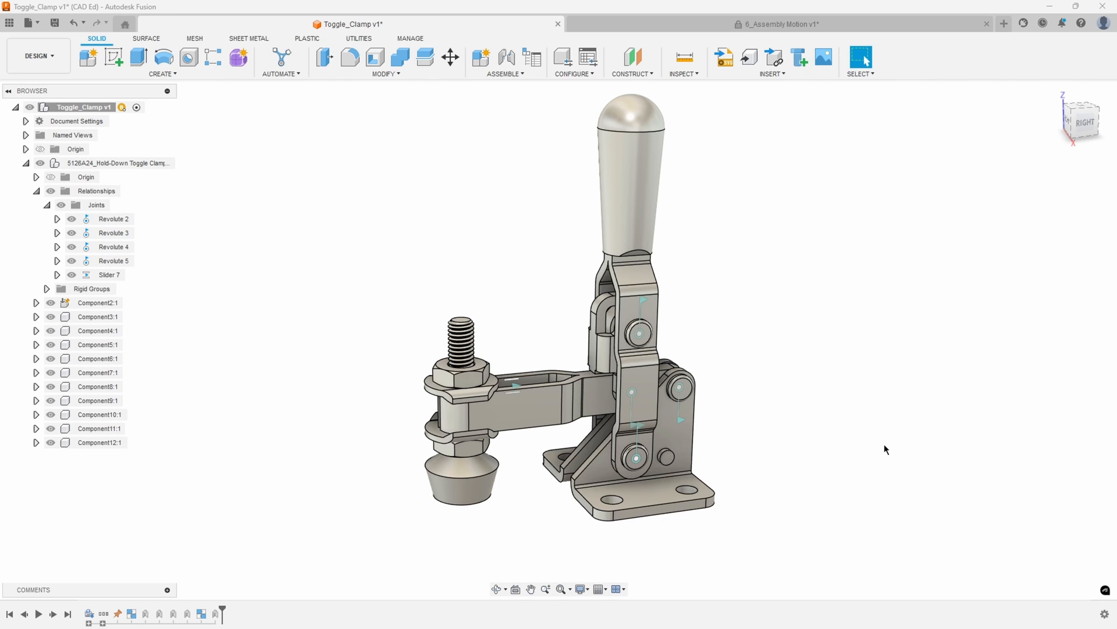
pyautogui.moveTo(540, 311)
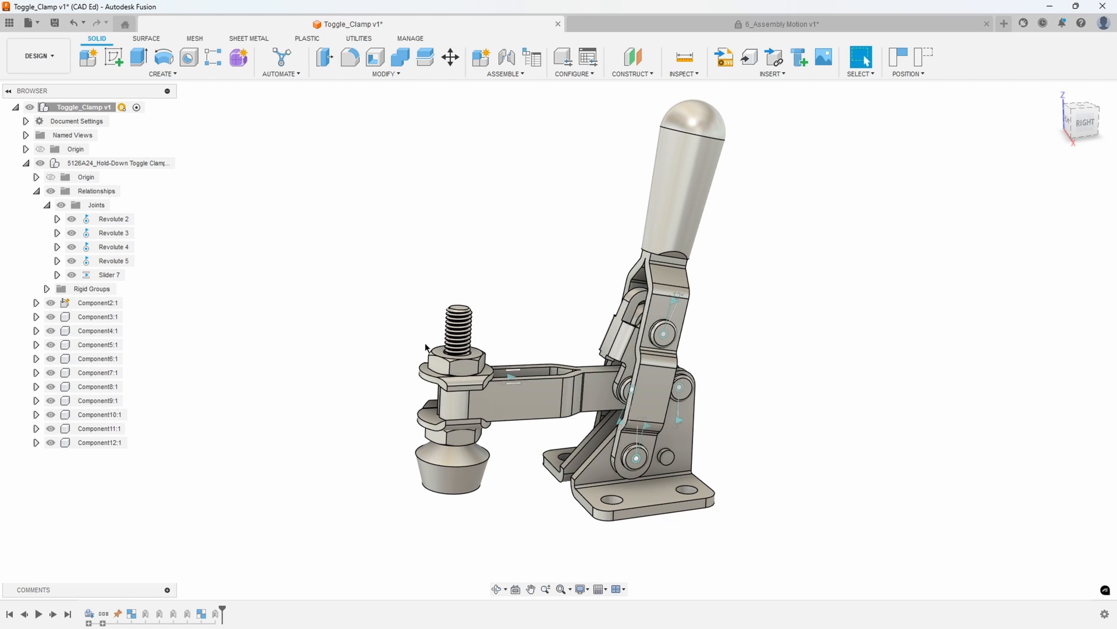
pyautogui.moveTo(472, 380)
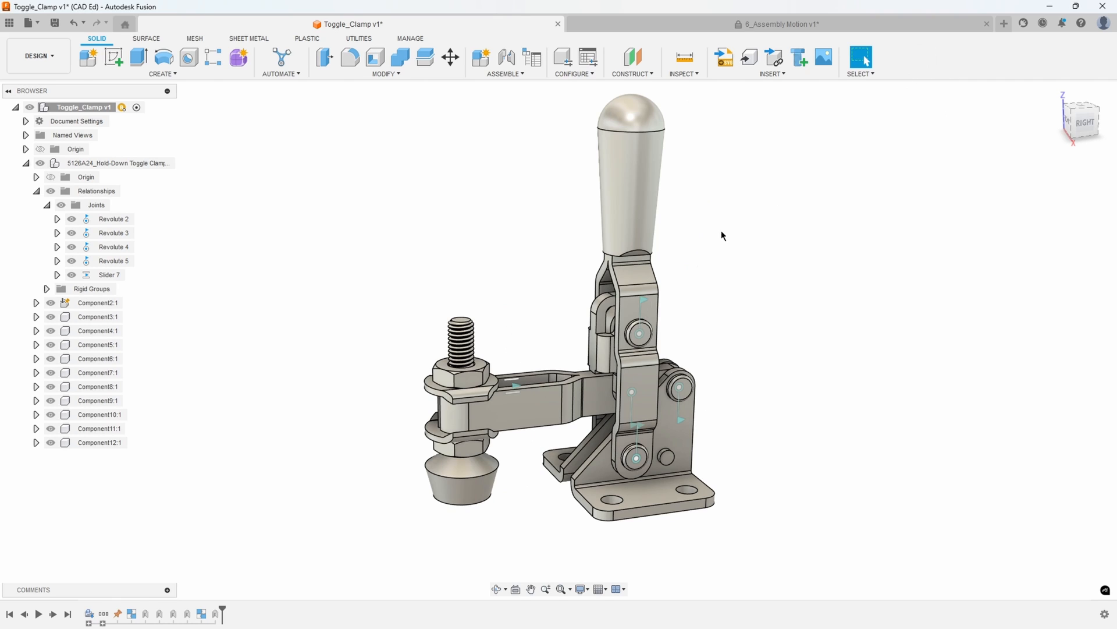
pyautogui.moveTo(543, 436)
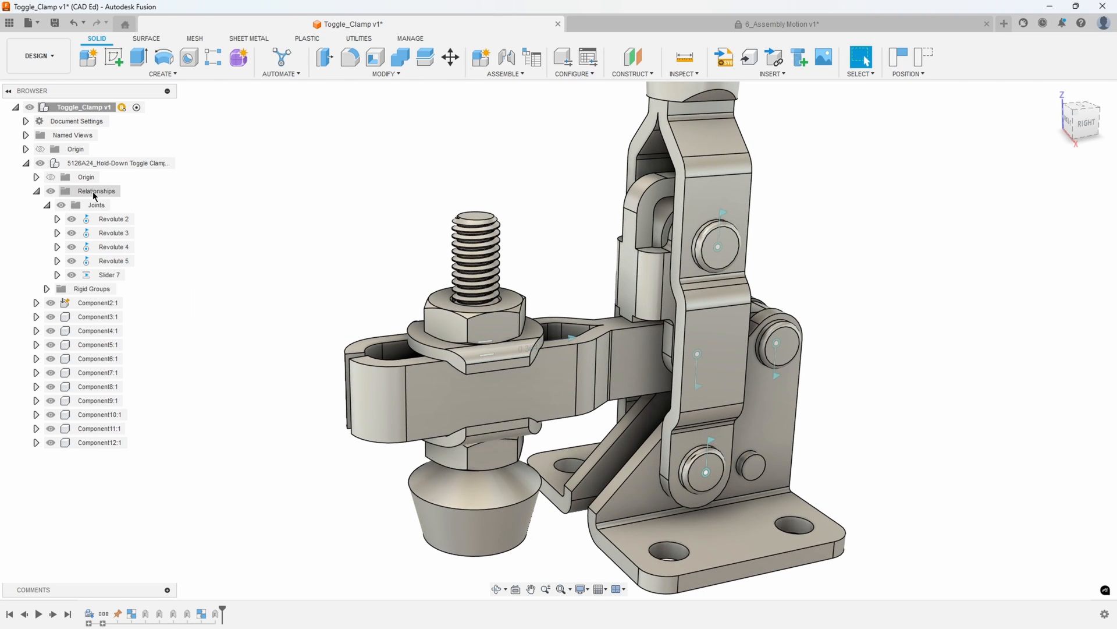
pyautogui.moveTo(122, 274)
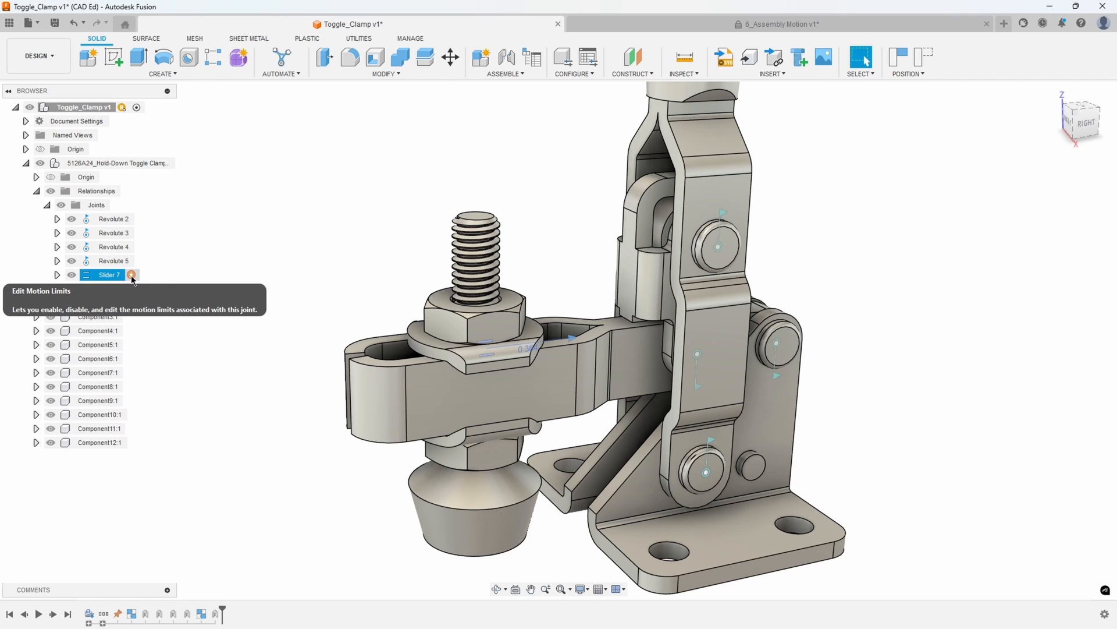
# Enable the maximum limit on the clamp arm's Slider 7 joint and slide the arm to test positions
pyautogui.click(132, 275)
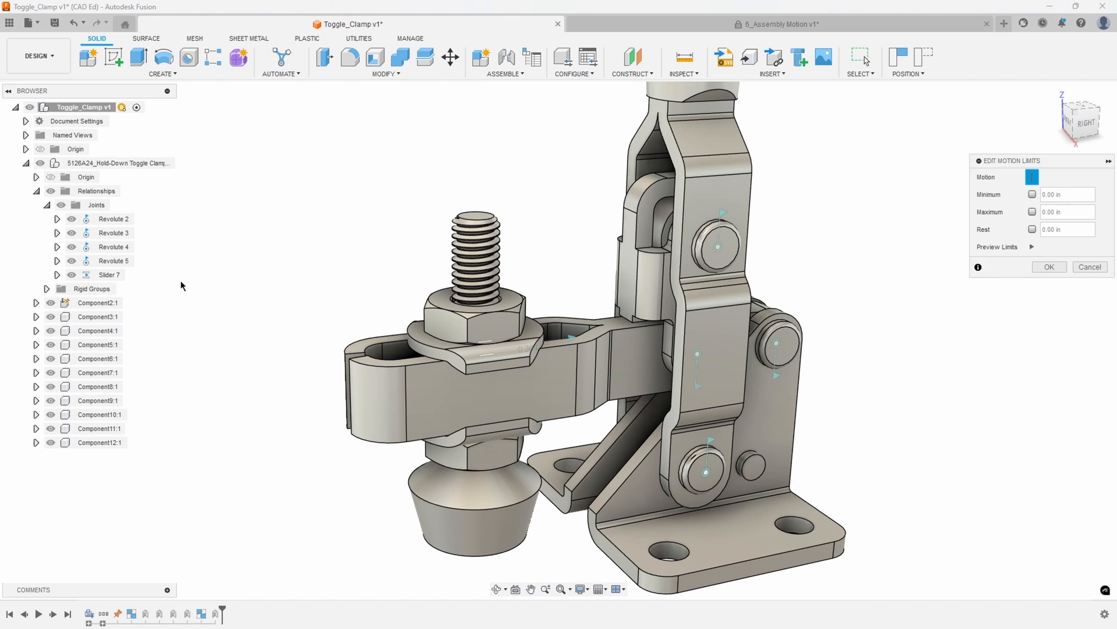
pyautogui.moveTo(908, 296)
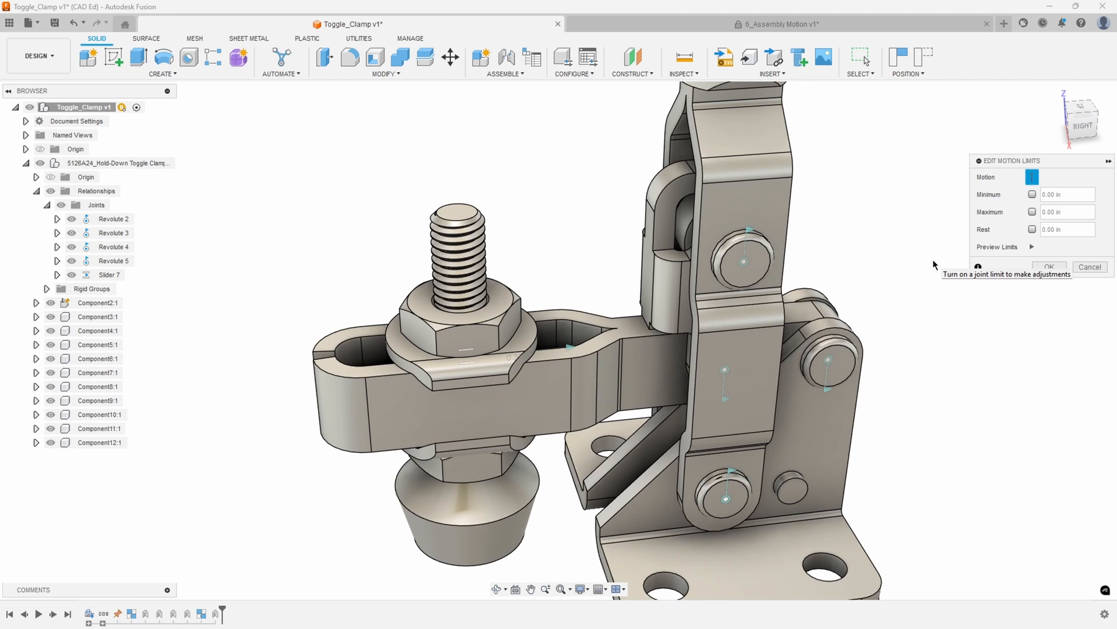
pyautogui.moveTo(962, 235)
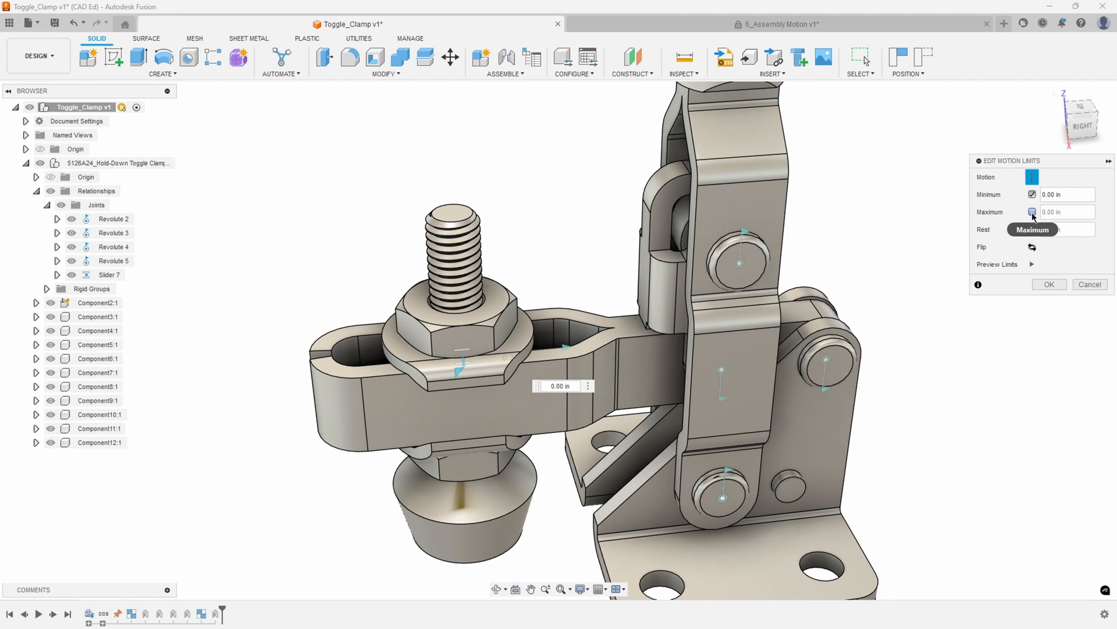
pyautogui.click(1031, 212)
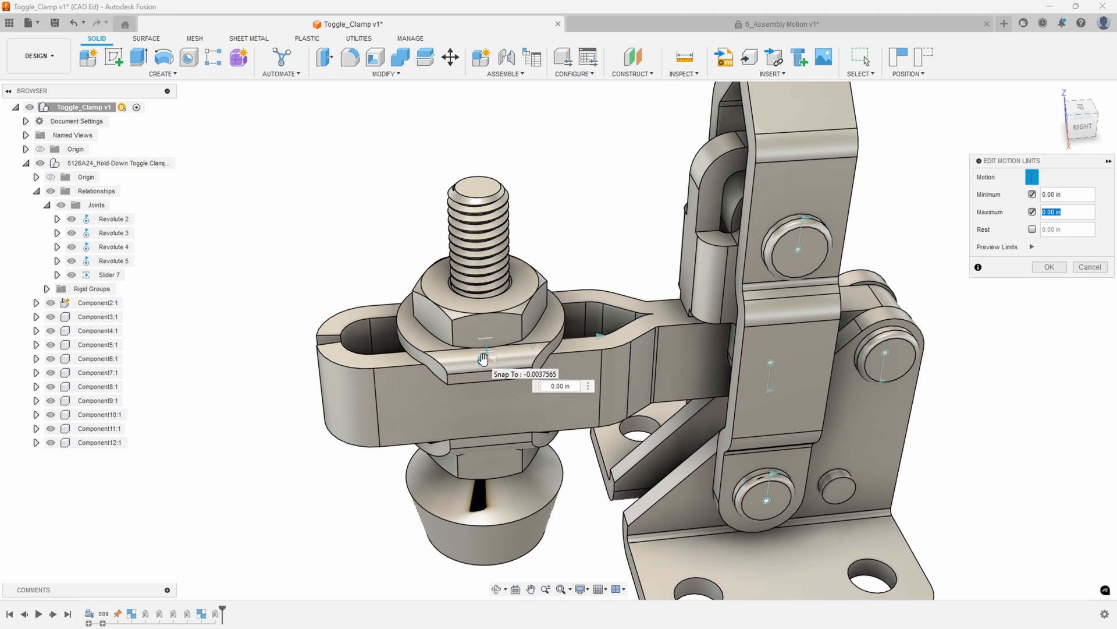
pyautogui.moveTo(484, 358); pyautogui.dragTo(578, 359)
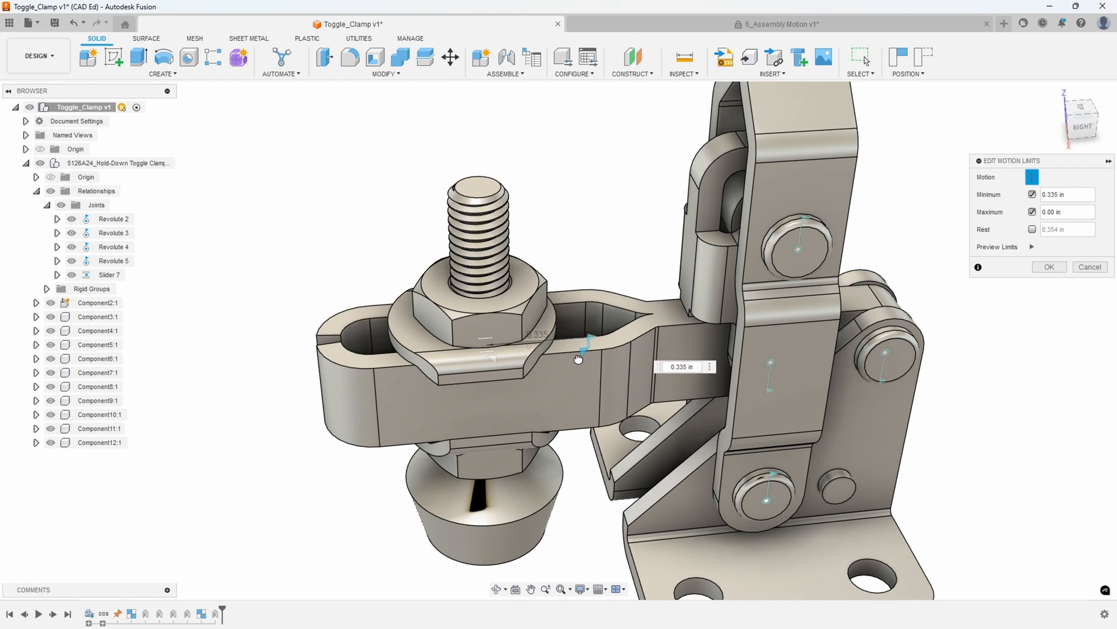
pyautogui.moveTo(579, 359); pyautogui.dragTo(550, 355)
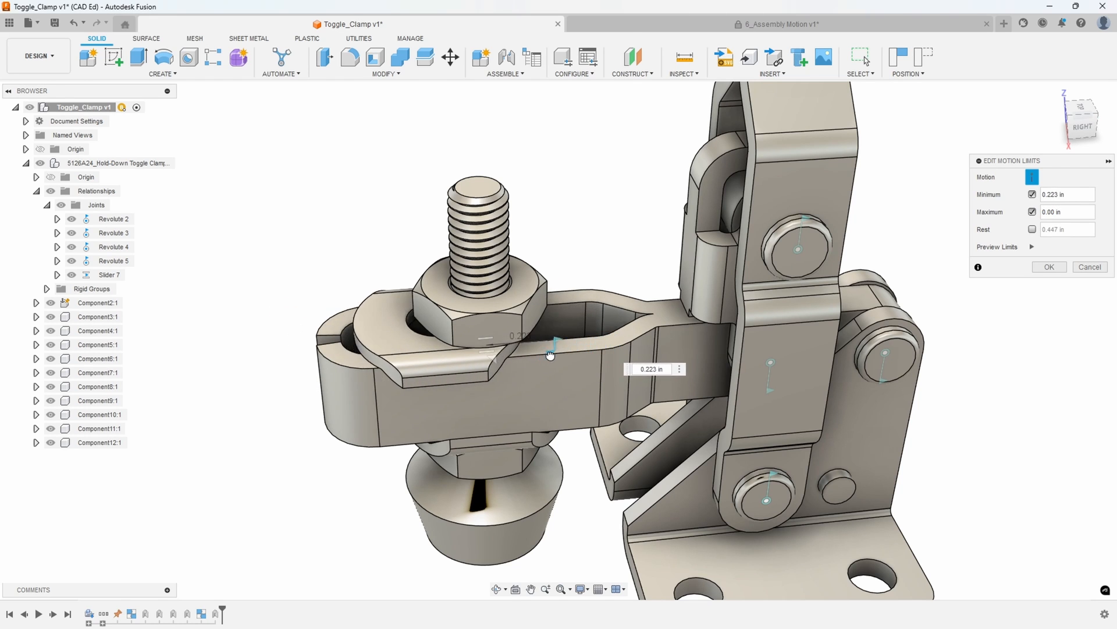
pyautogui.moveTo(551, 355); pyautogui.dragTo(531, 344)
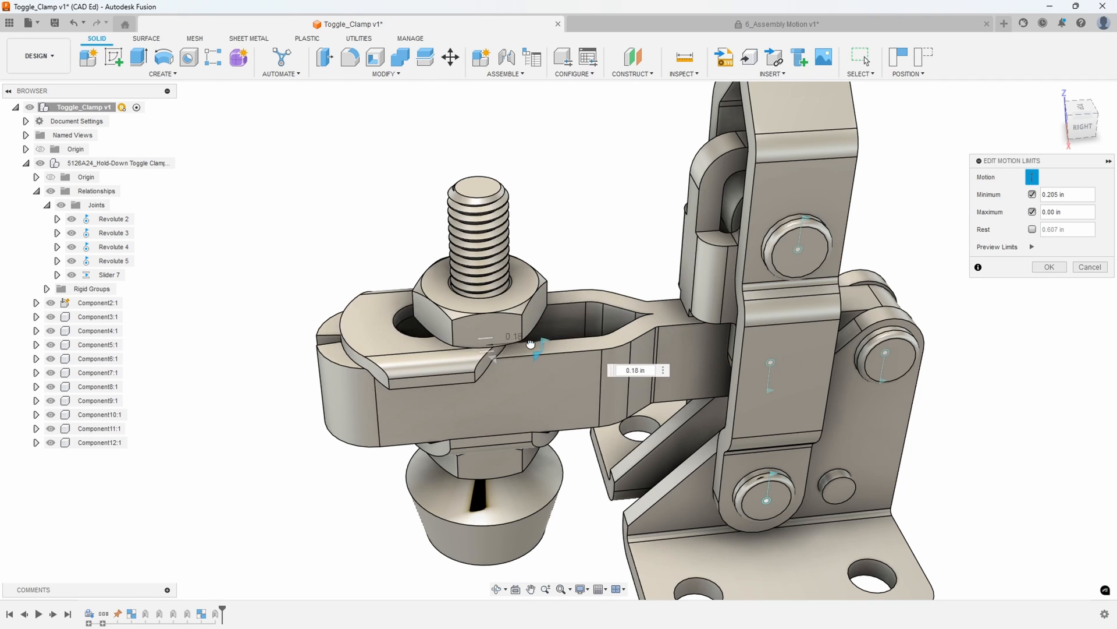
pyautogui.moveTo(538, 346); pyautogui.dragTo(644, 339)
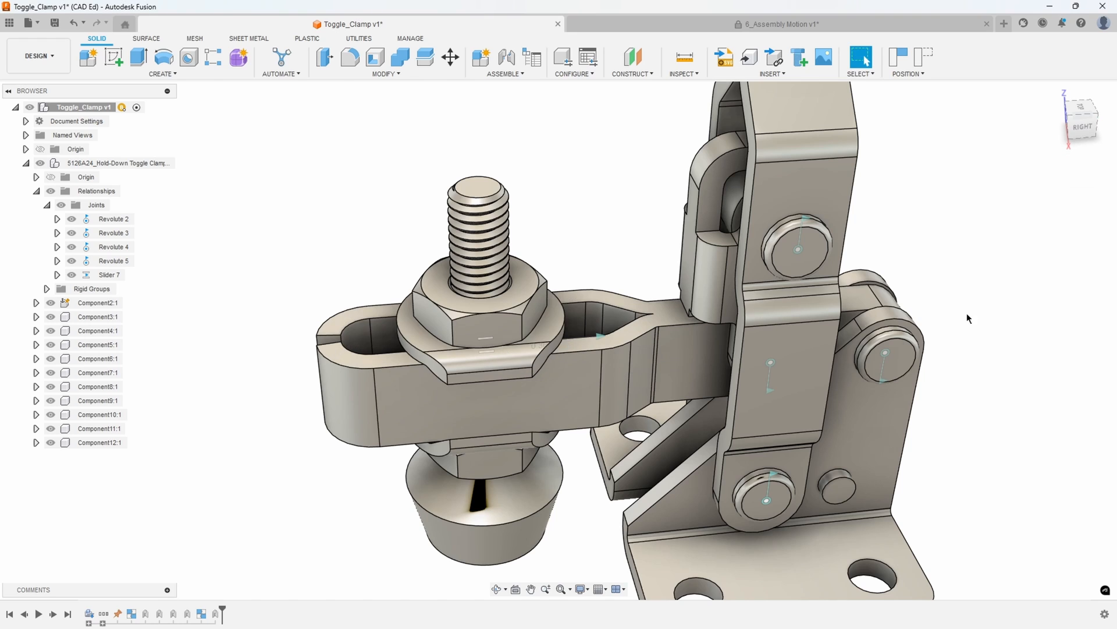
pyautogui.moveTo(160, 323)
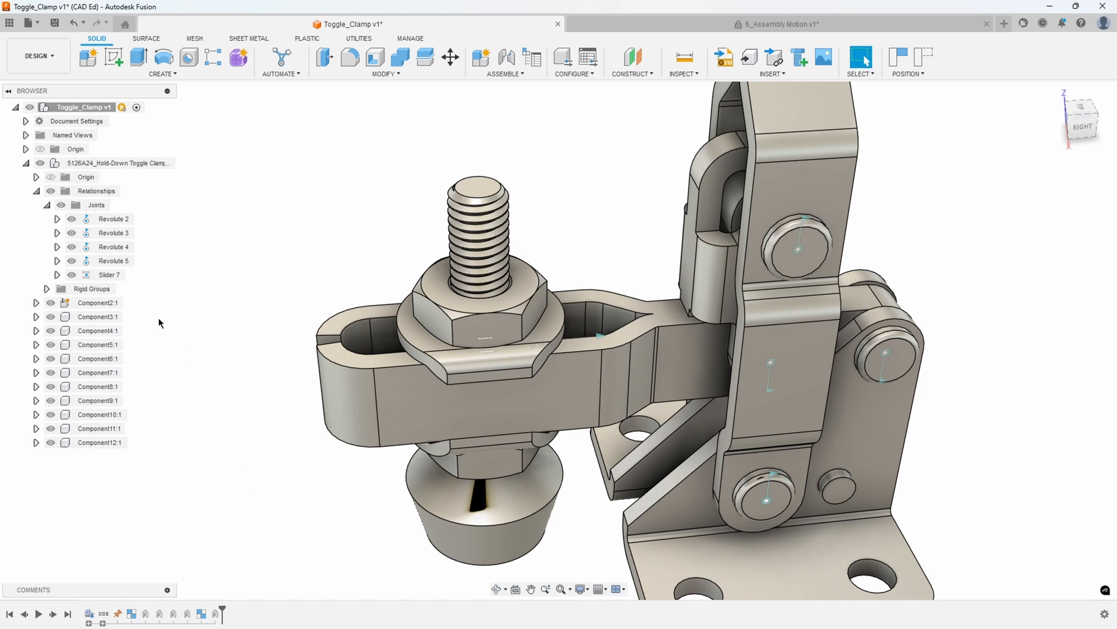
pyautogui.moveTo(133, 275)
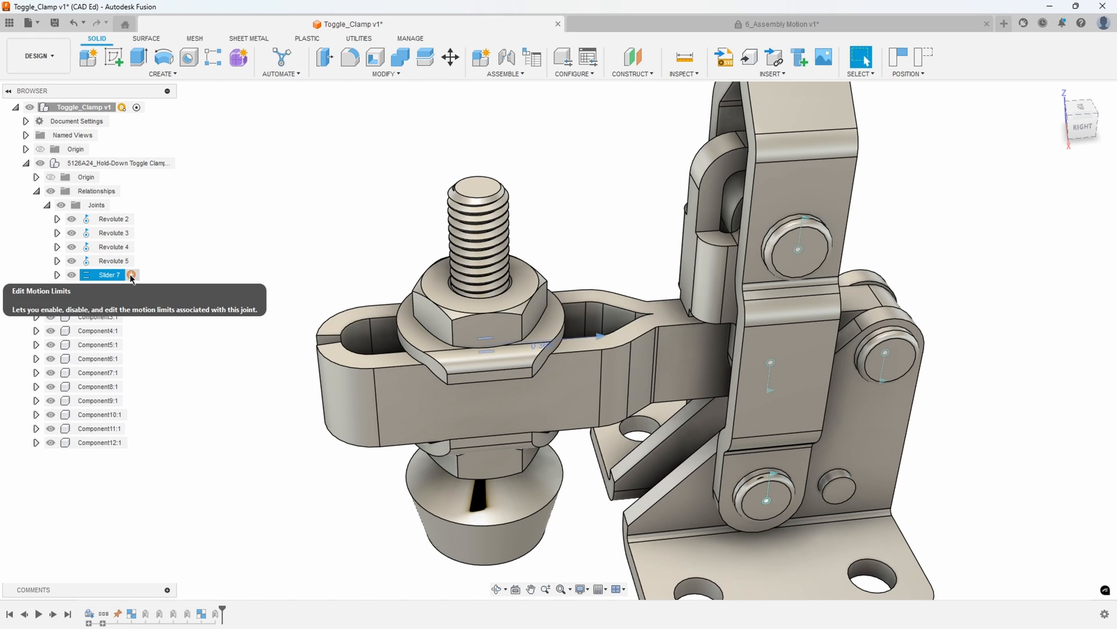
# Enable the minimum limit at 0.00 in and slide the arm until its end meets the body
pyautogui.click(131, 275)
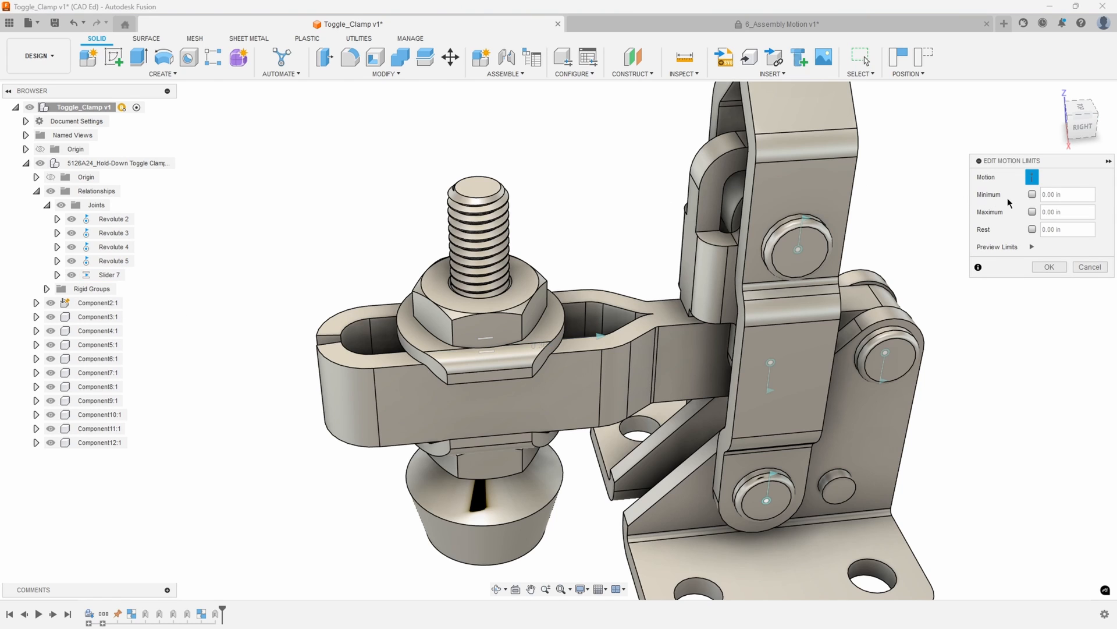
pyautogui.click(1031, 194)
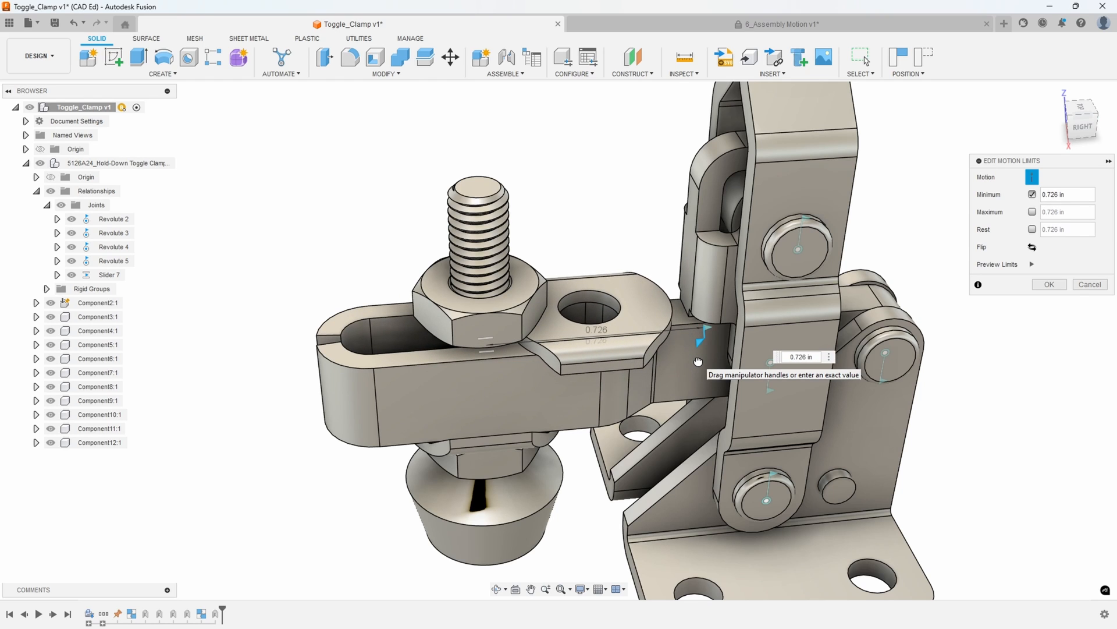
pyautogui.moveTo(700, 361); pyautogui.dragTo(692, 361)
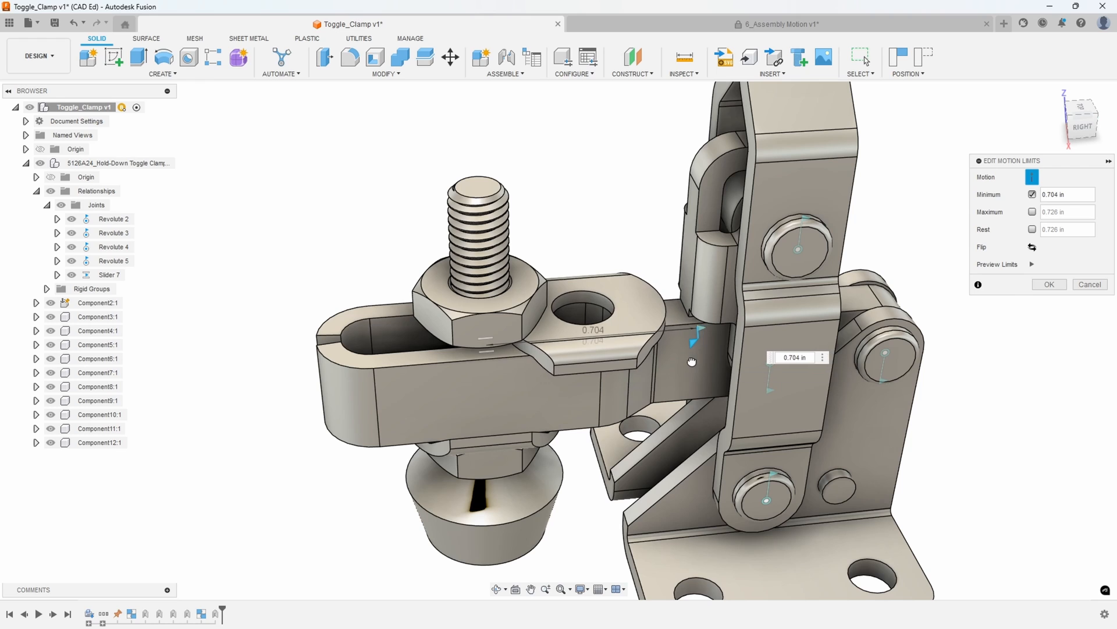
pyautogui.moveTo(690, 361); pyautogui.dragTo(704, 359)
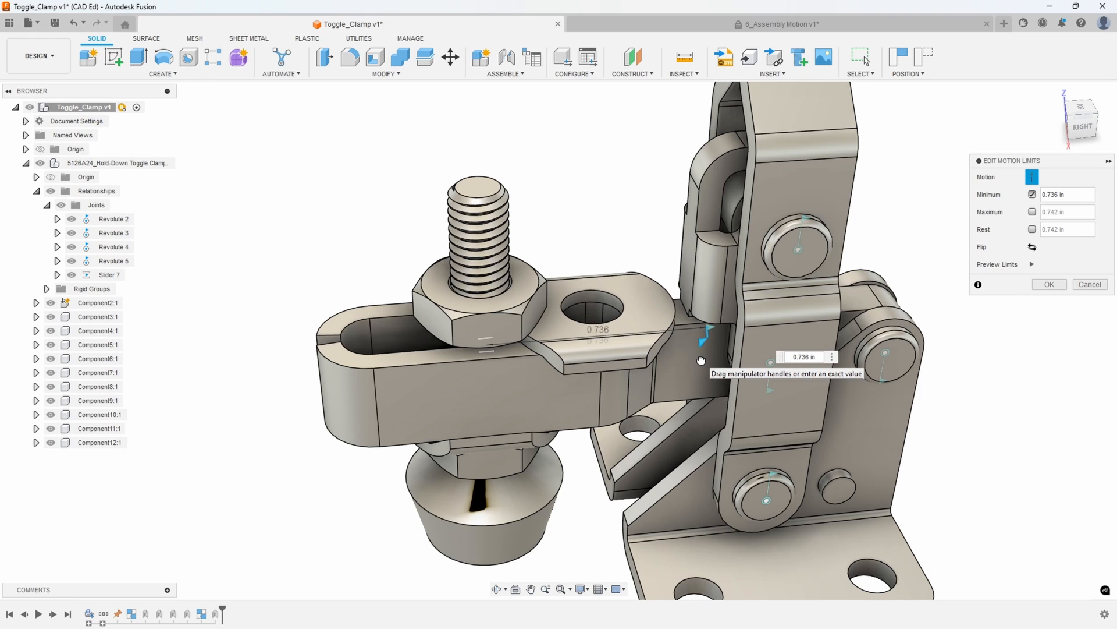
pyautogui.moveTo(701, 361); pyautogui.dragTo(699, 360)
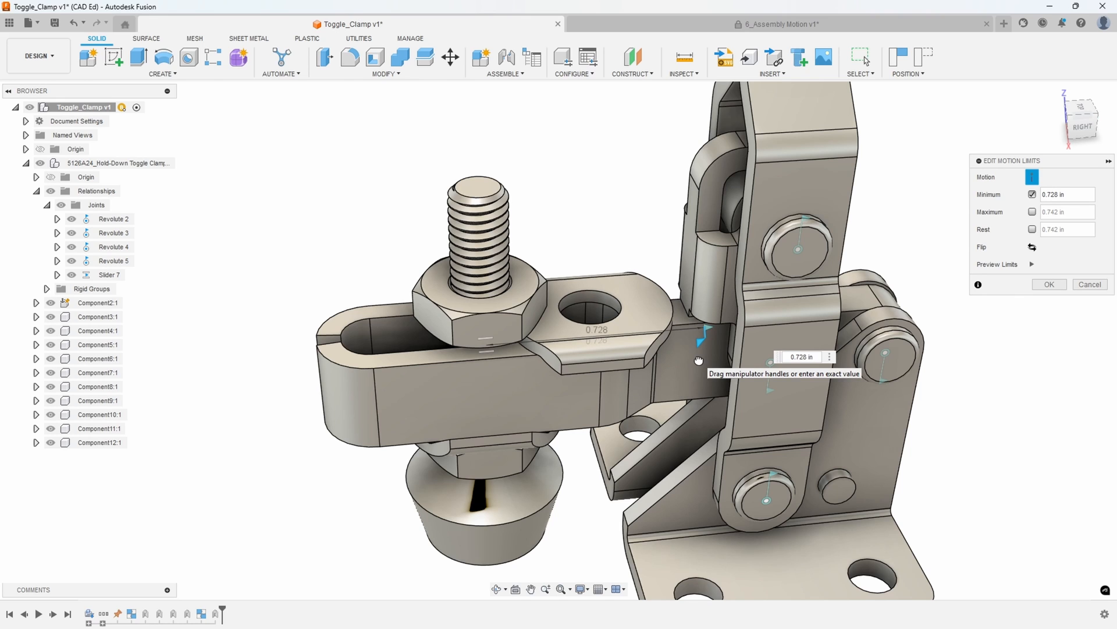
pyautogui.moveTo(700, 360); pyautogui.dragTo(630, 363)
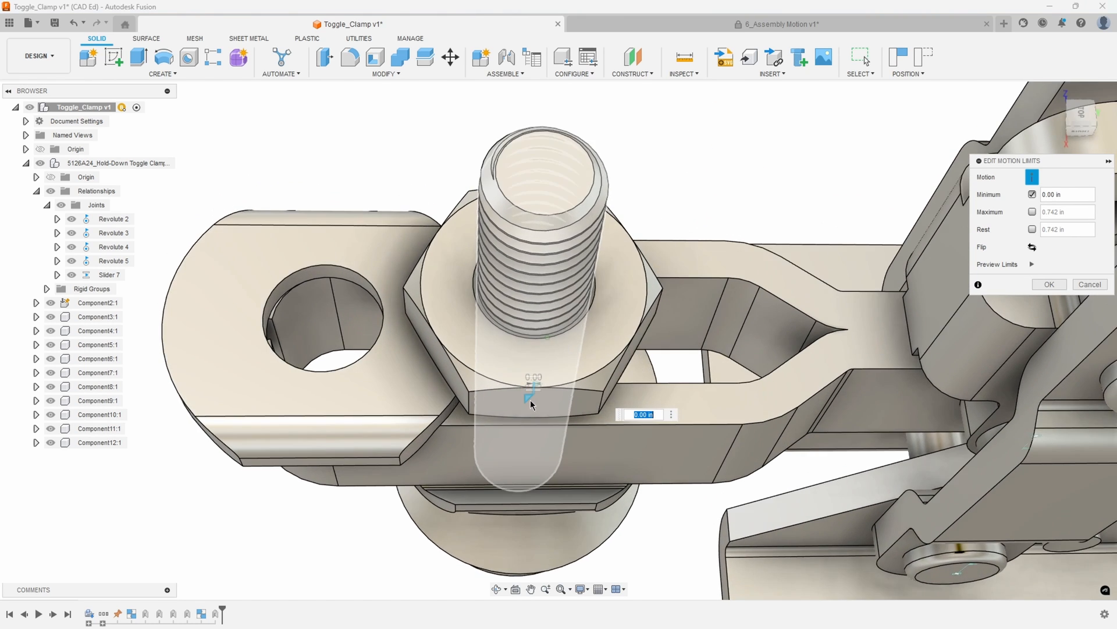
# Set Slider 7's maximum to 0.725 in by sliding the arm out, with the minimum at 0.00 in
pyautogui.moveTo(533, 396); pyautogui.dragTo(534, 391)
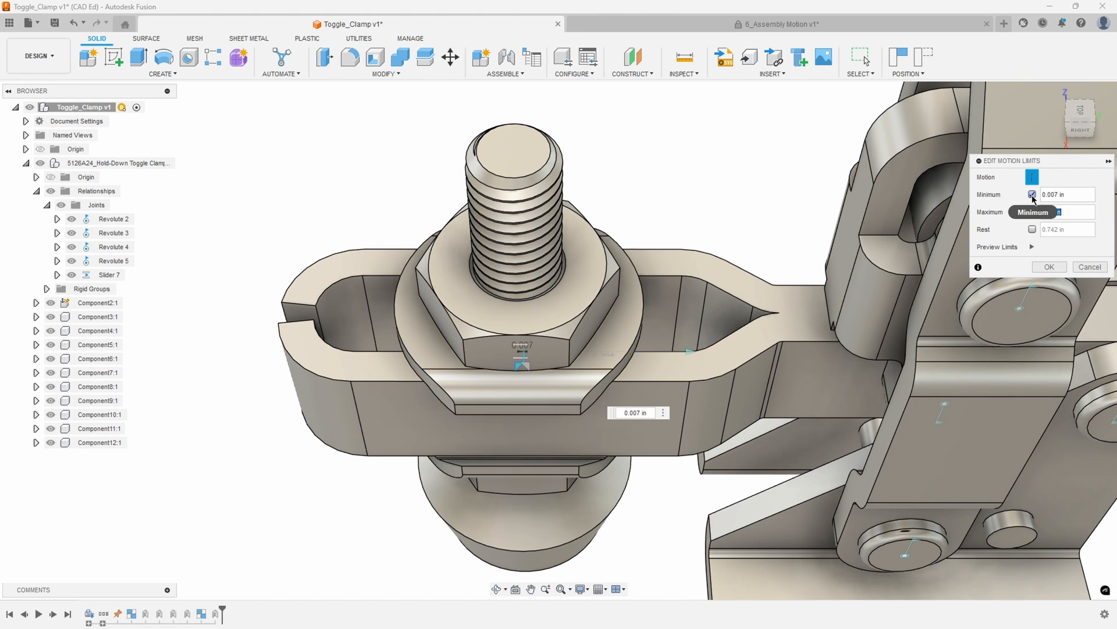
pyautogui.click(1031, 211)
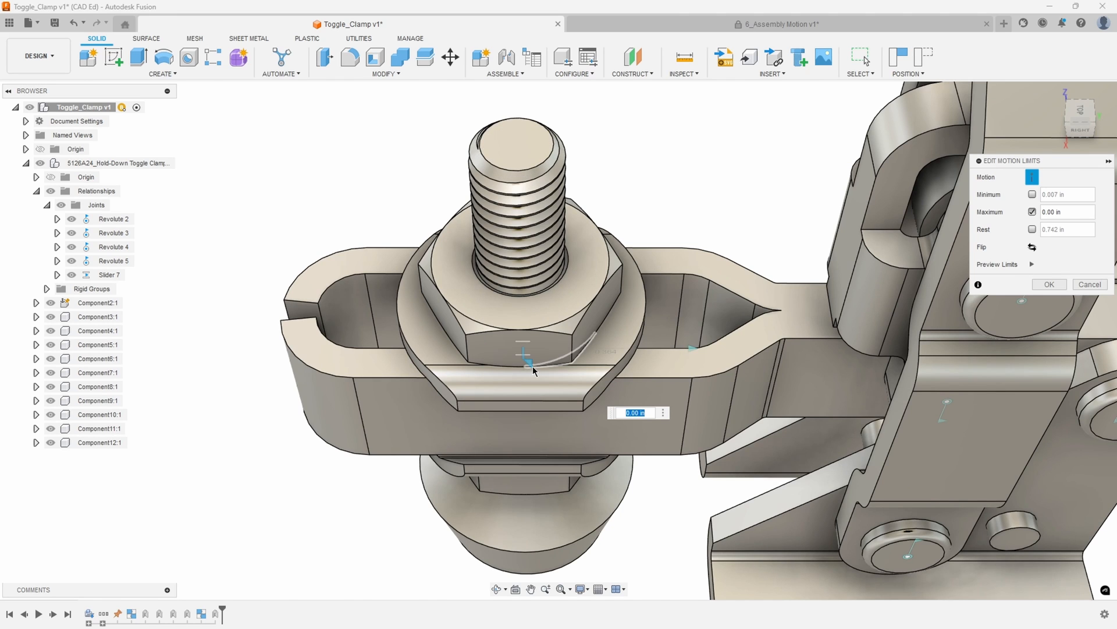
pyautogui.moveTo(531, 370); pyautogui.dragTo(554, 364)
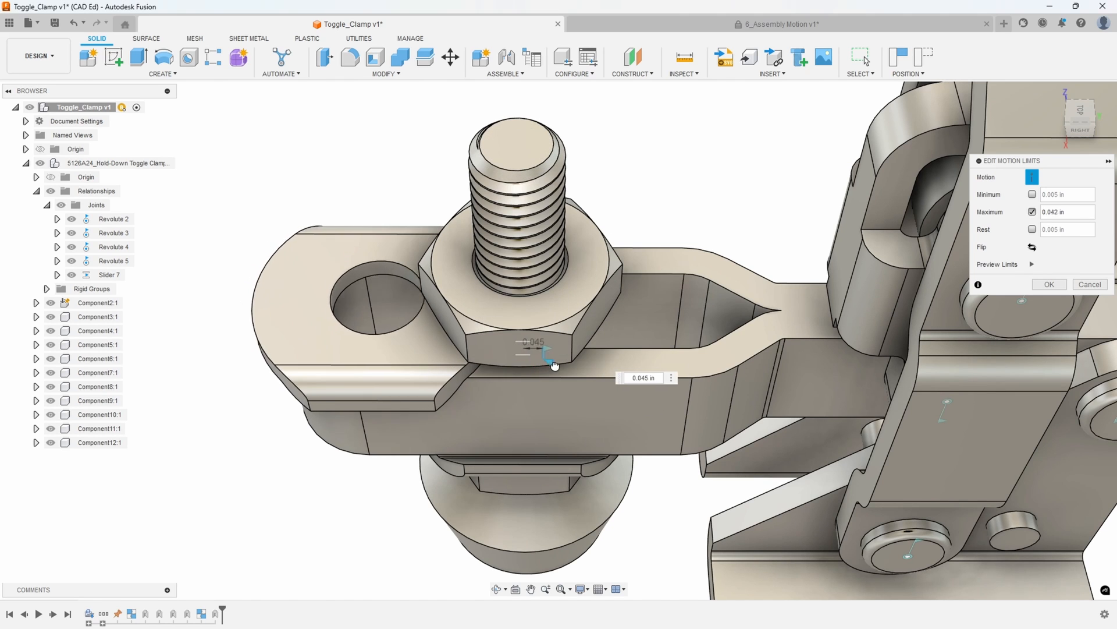
pyautogui.moveTo(554, 364); pyautogui.dragTo(865, 386)
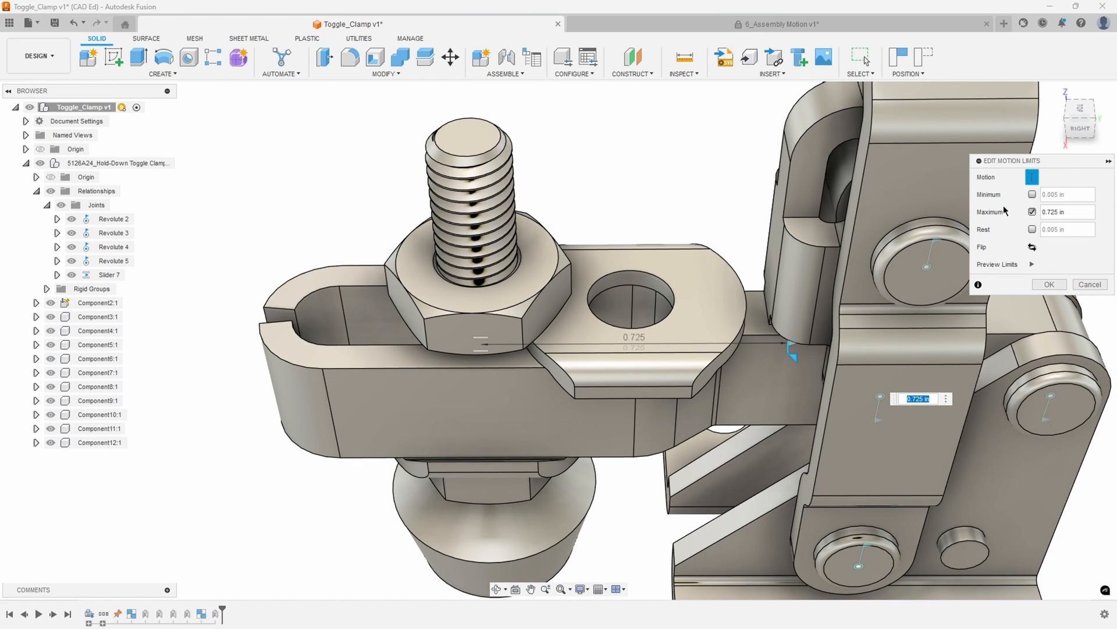
pyautogui.click(1031, 193)
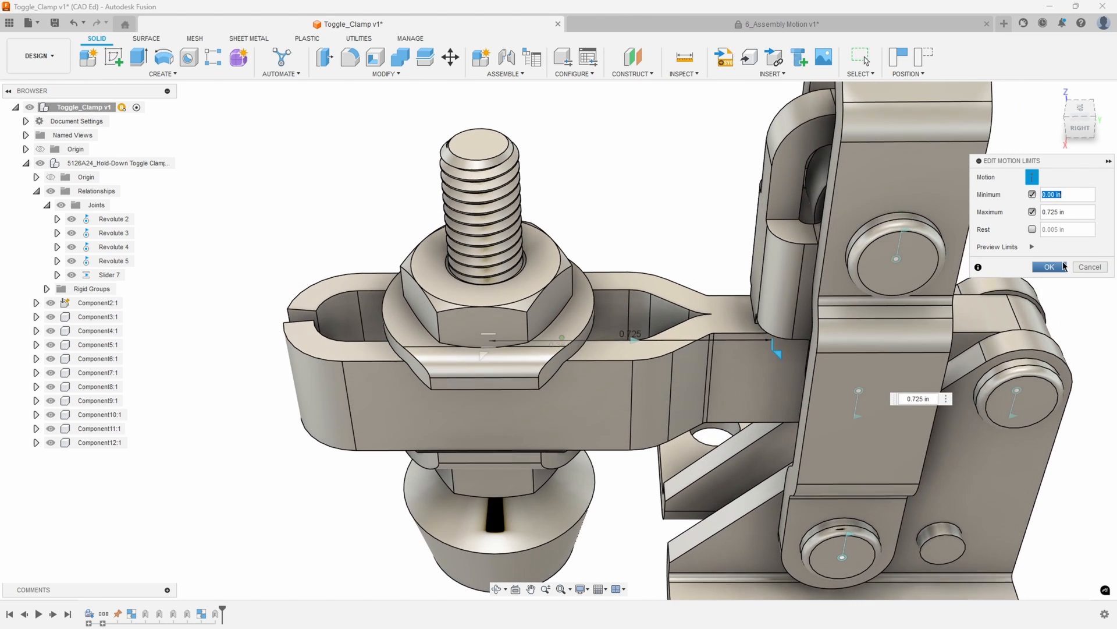
pyautogui.click(1049, 267)
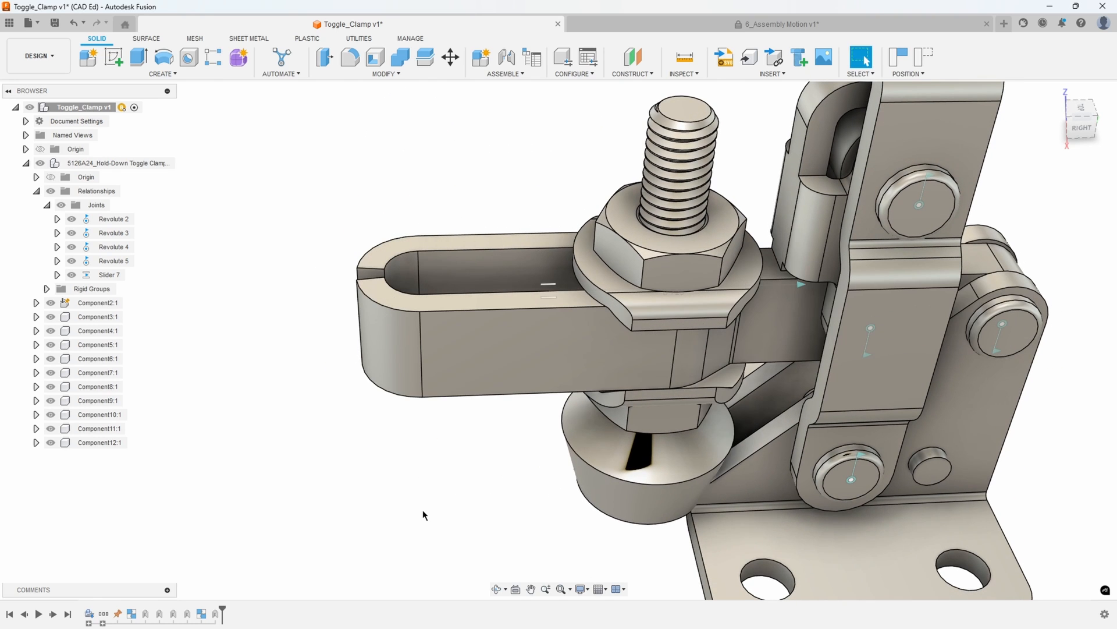
pyautogui.moveTo(549, 491)
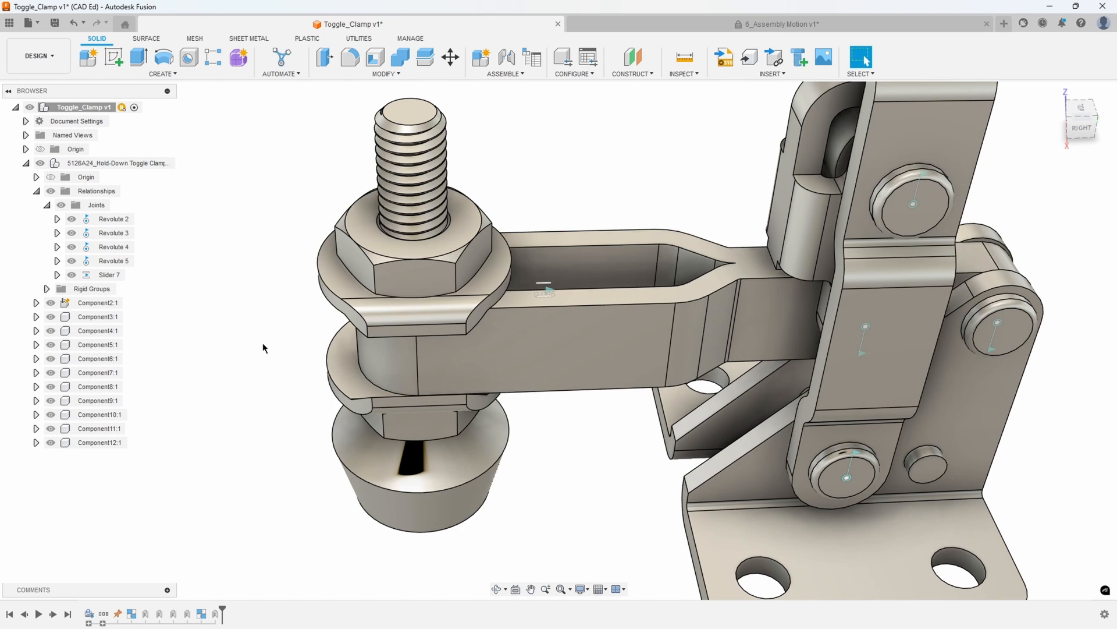
pyautogui.moveTo(131, 275)
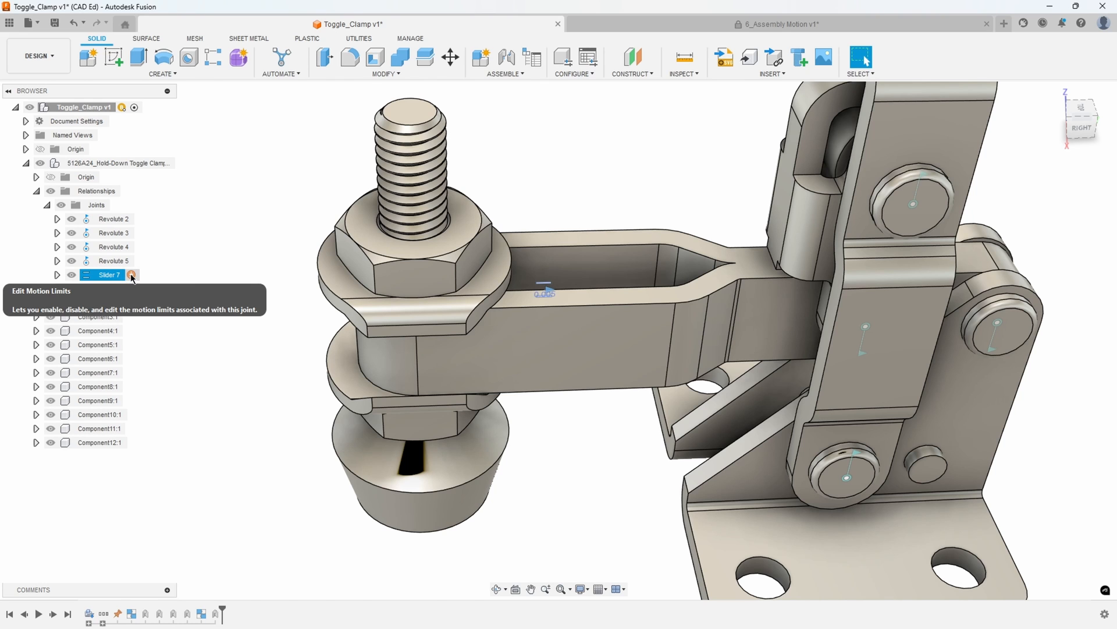
# Give Slider 7 a rest position of .72/2 in and apply the motion limits
pyautogui.click(131, 275)
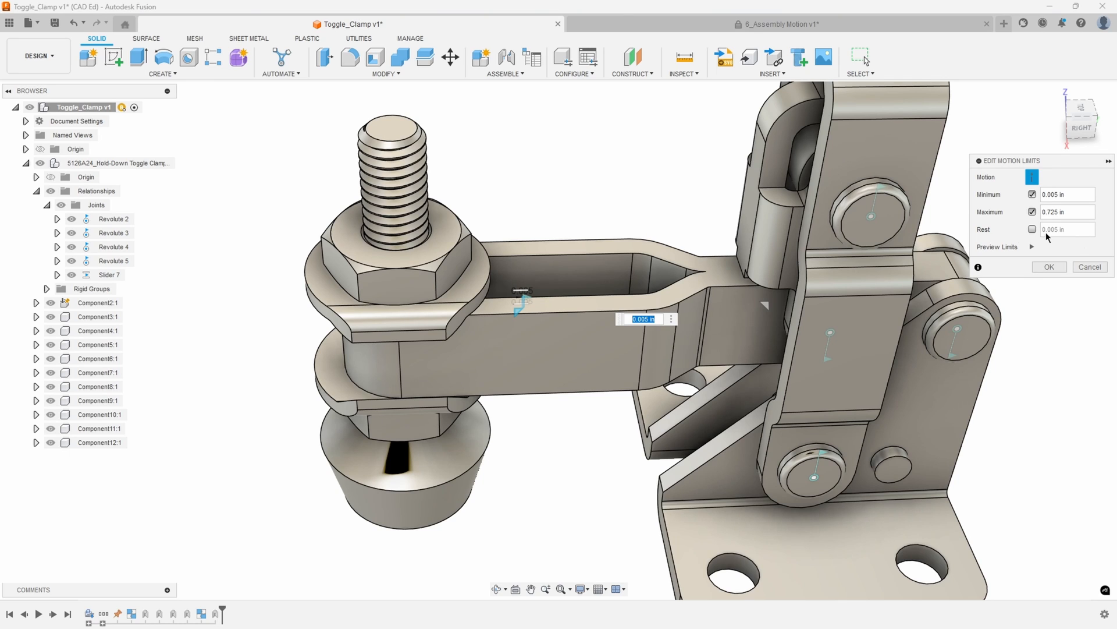
pyautogui.moveTo(580, 274)
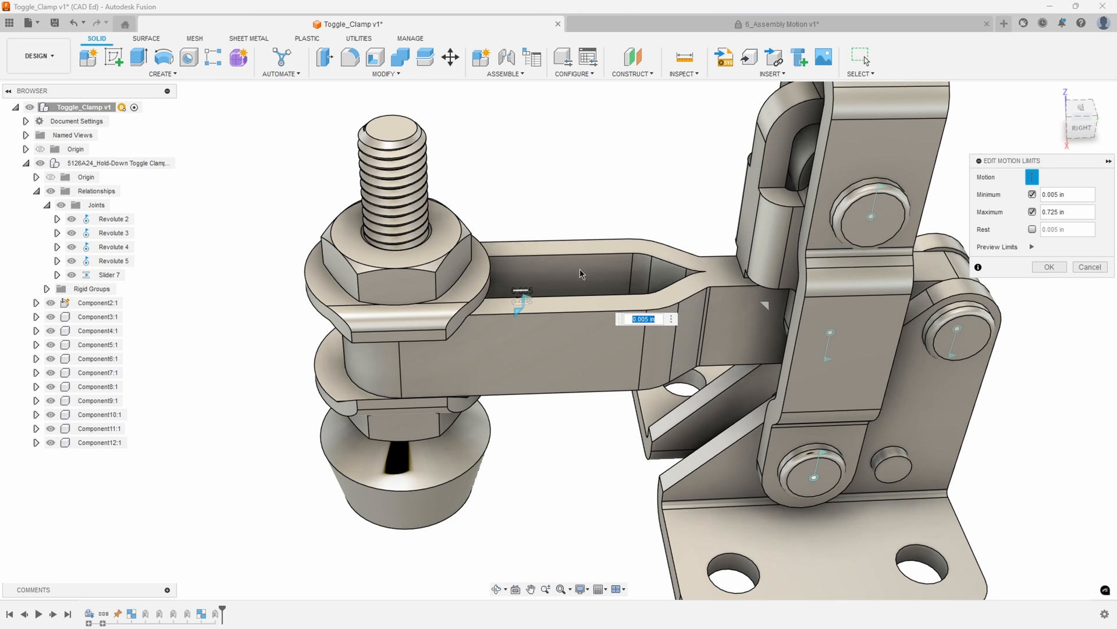
pyautogui.moveTo(626, 340)
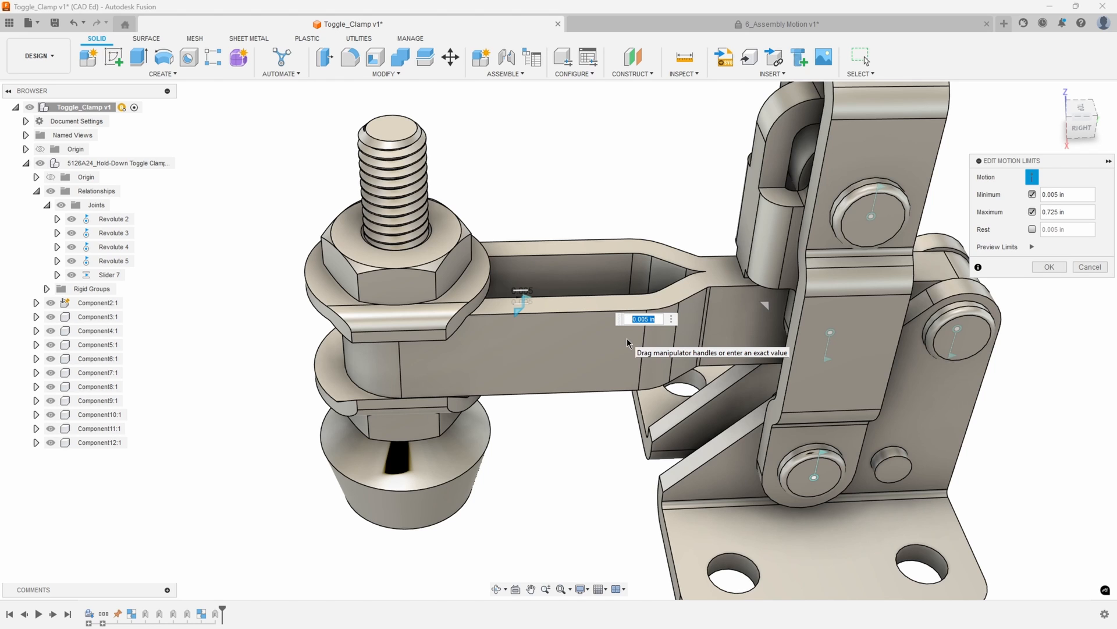
pyautogui.moveTo(1058, 244)
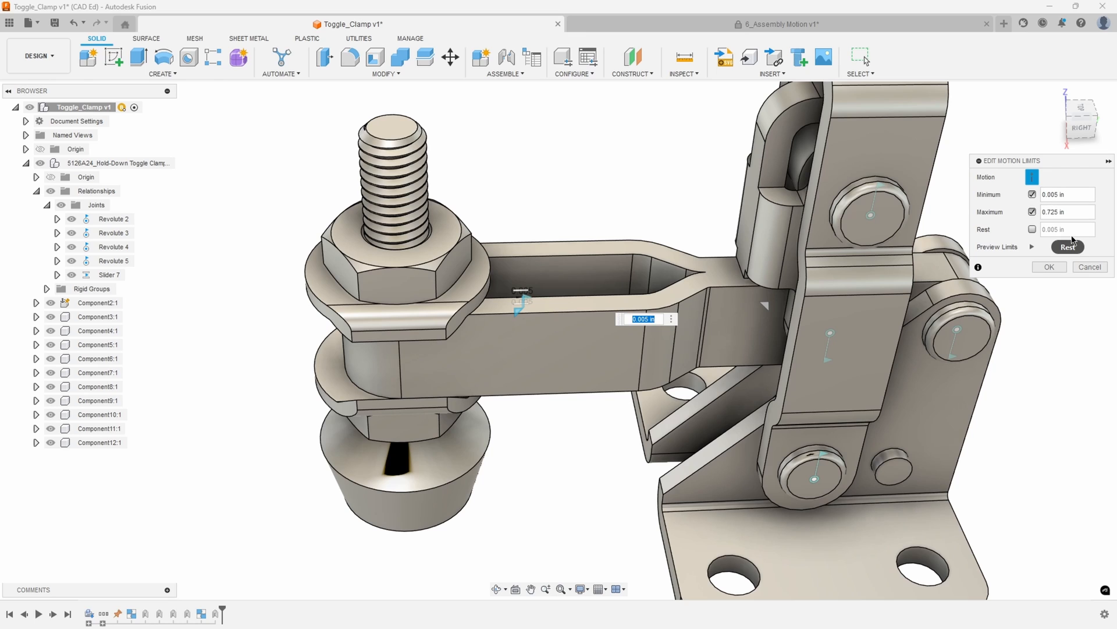
pyautogui.click(1032, 230)
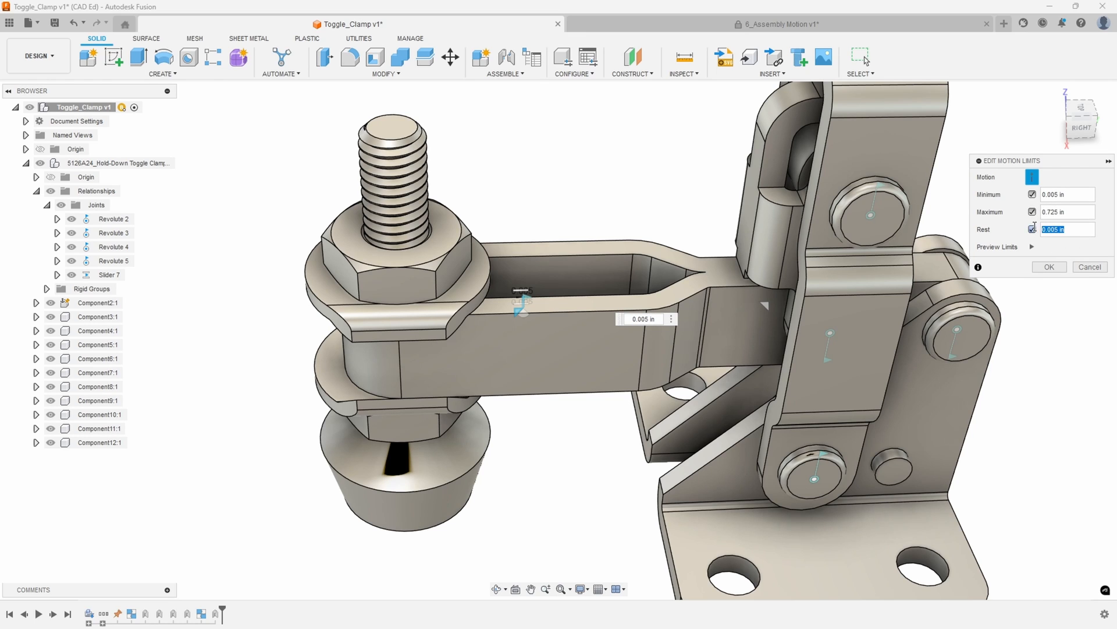
pyautogui.write('.7')
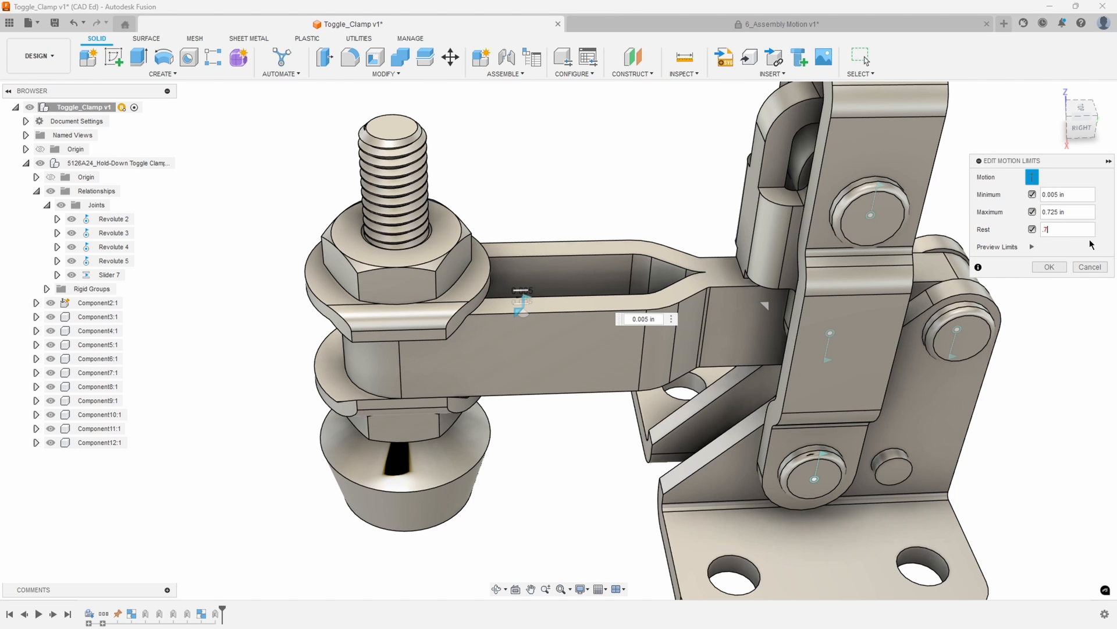
pyautogui.write('.72/2')
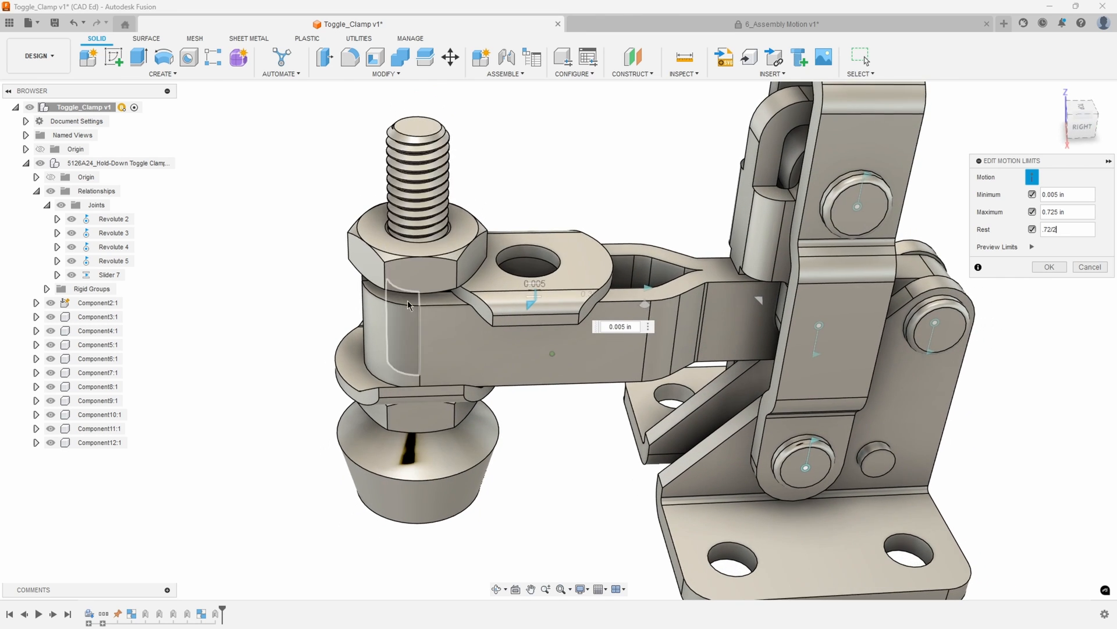
pyautogui.click(1050, 266)
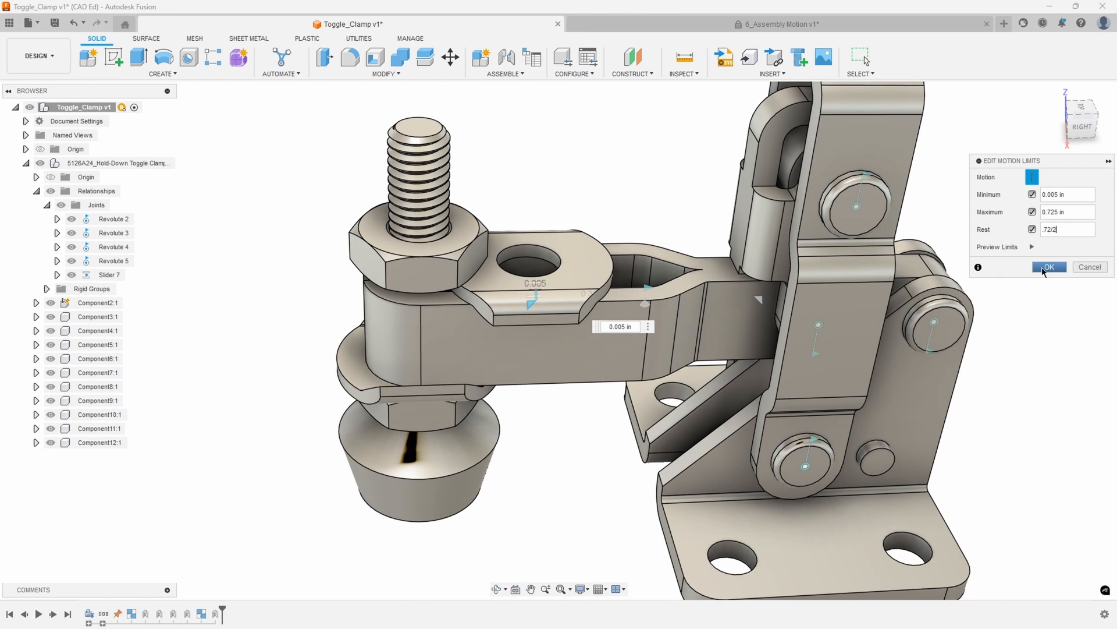
pyautogui.click(1049, 266)
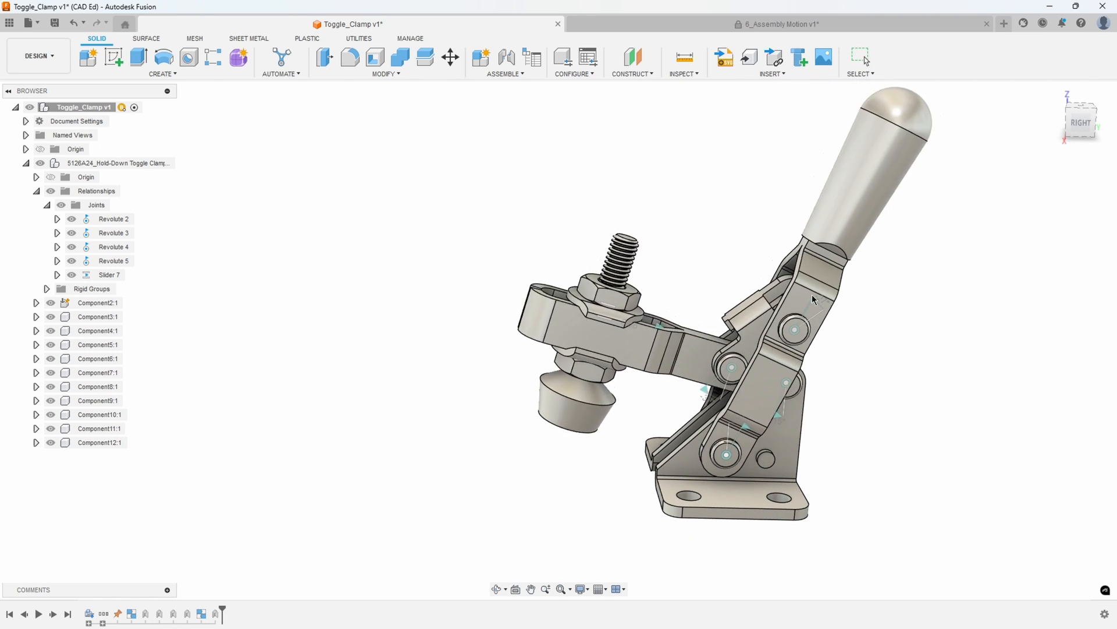
pyautogui.moveTo(813, 299); pyautogui.dragTo(873, 342)
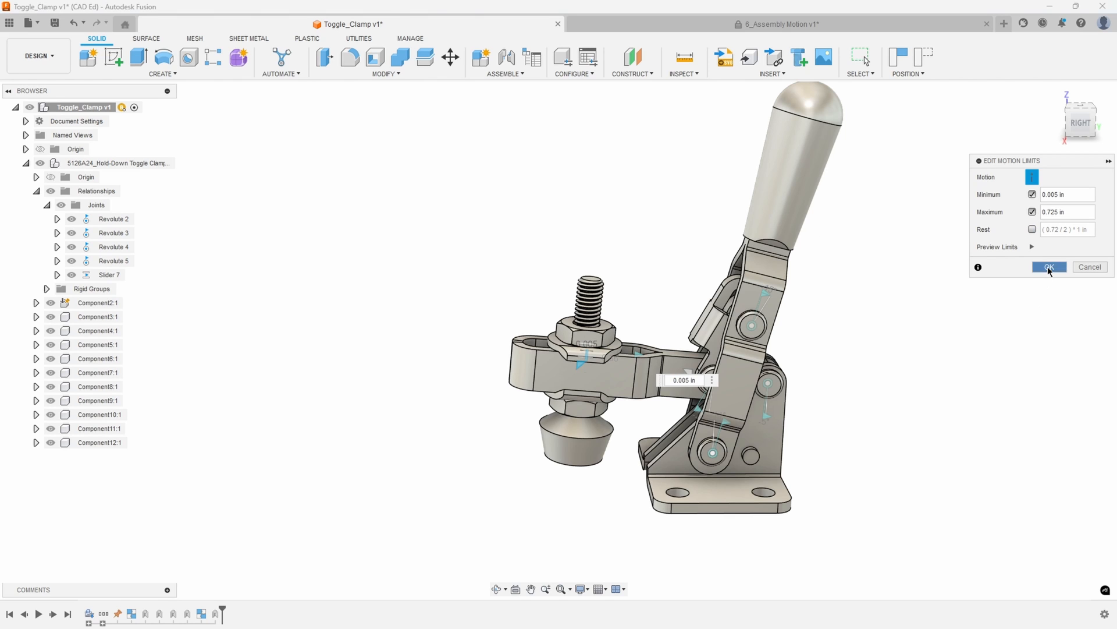
pyautogui.click(1049, 267)
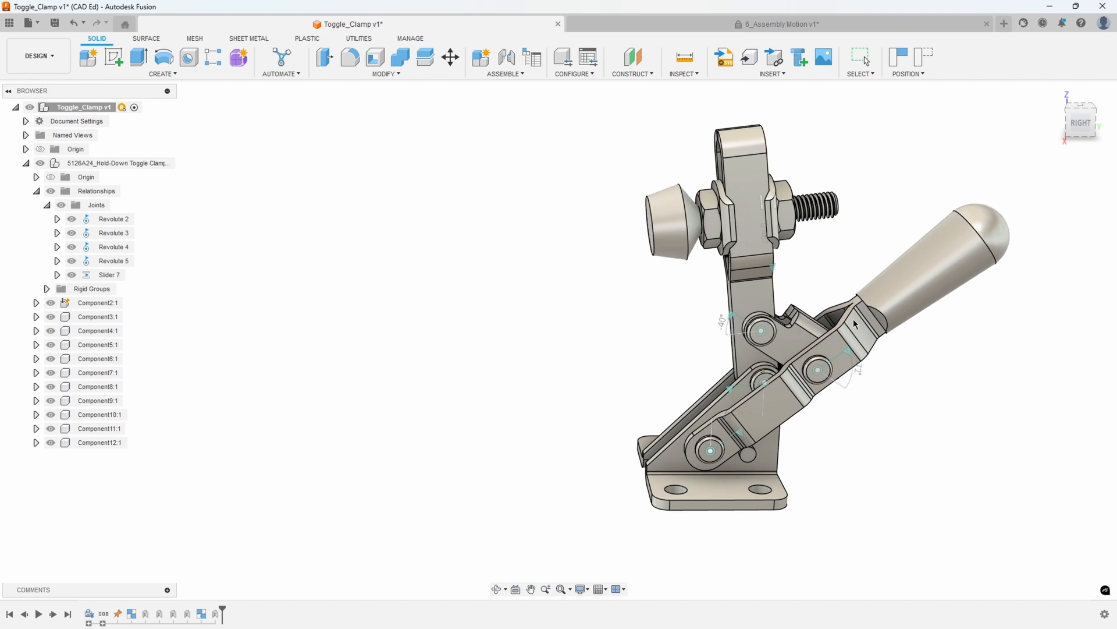
pyautogui.moveTo(856, 325); pyautogui.dragTo(738, 303)
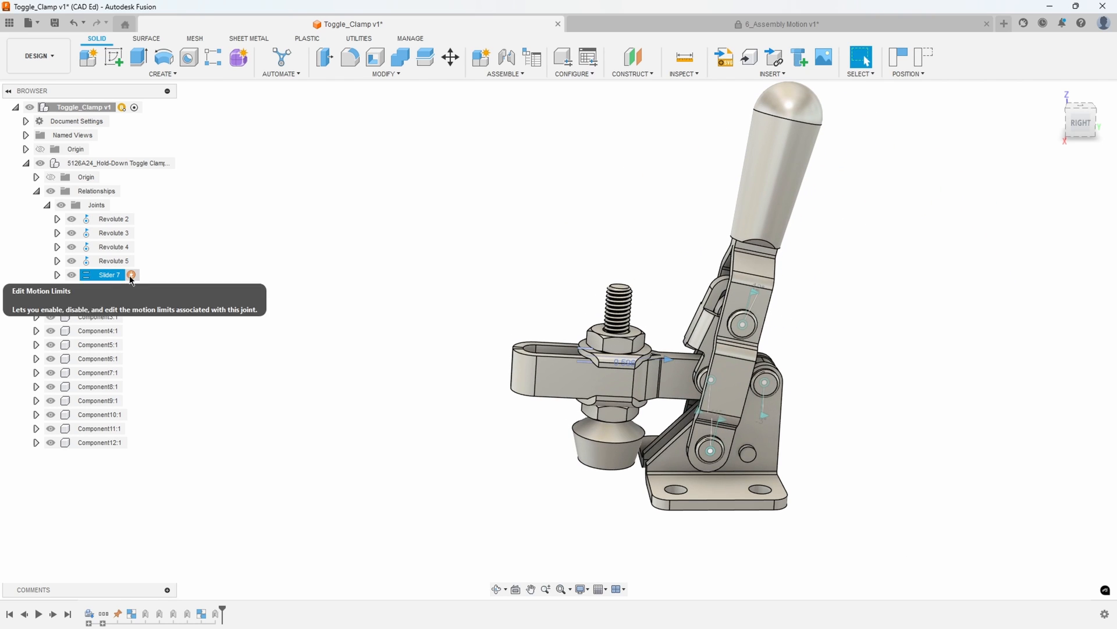
# Accept Slider 7's motion limits unchanged and switch to the 6_Assembly Motion vise document
pyautogui.click(133, 275)
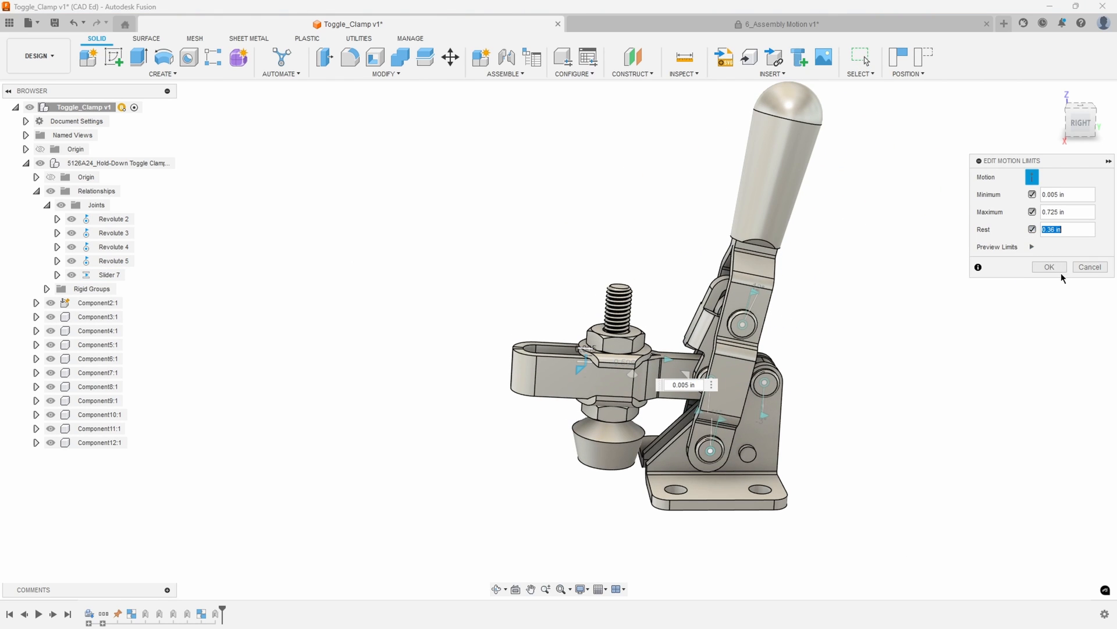
pyautogui.click(1050, 267)
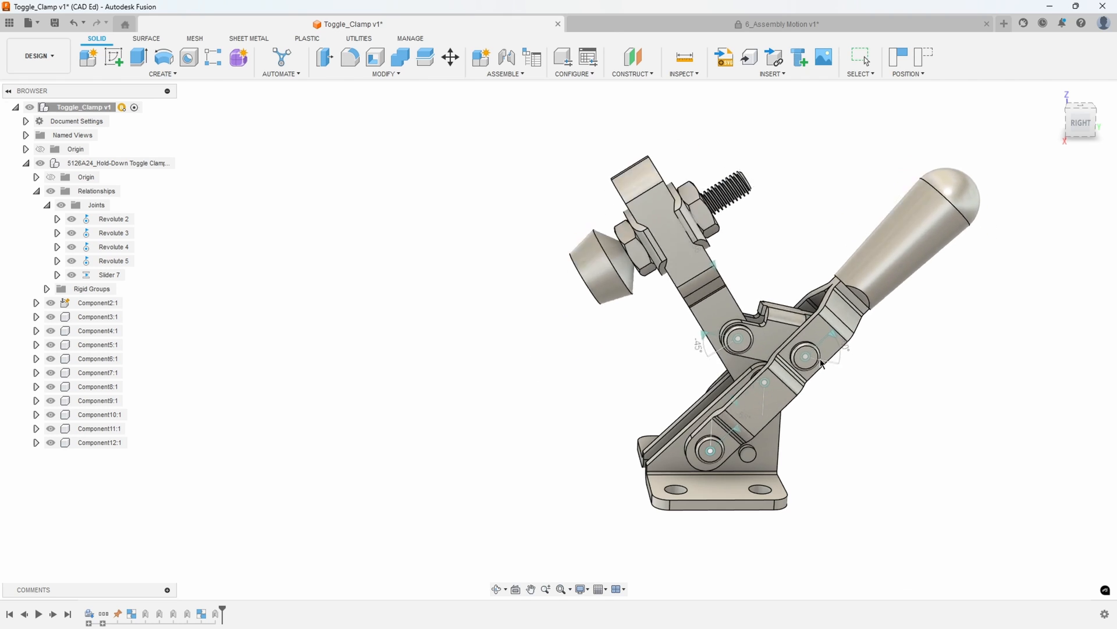
pyautogui.click(778, 24)
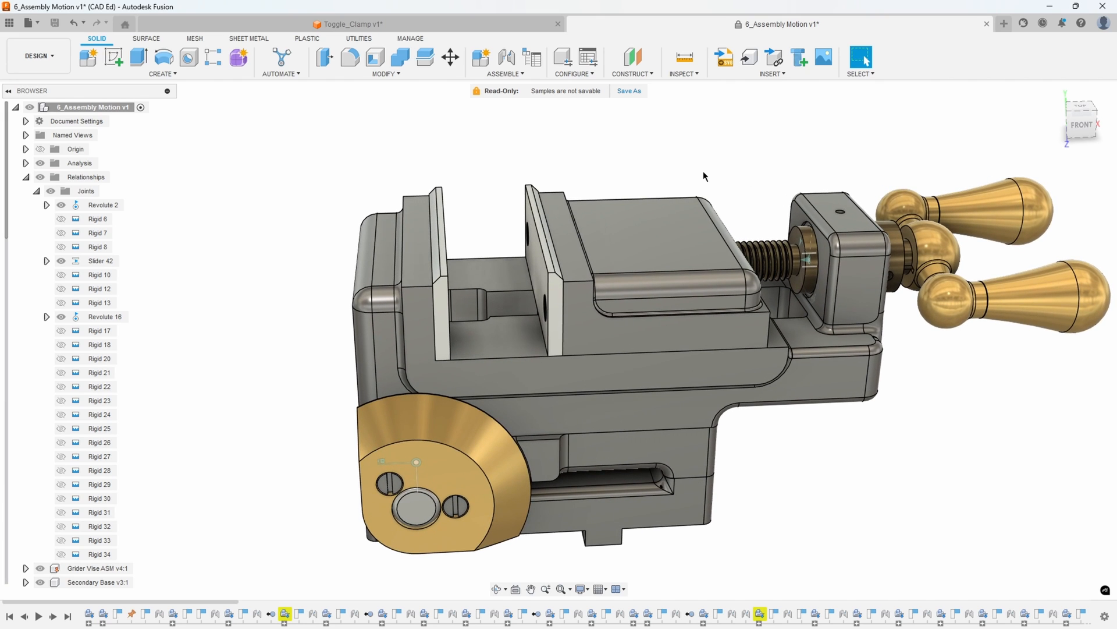
pyautogui.moveTo(694, 171)
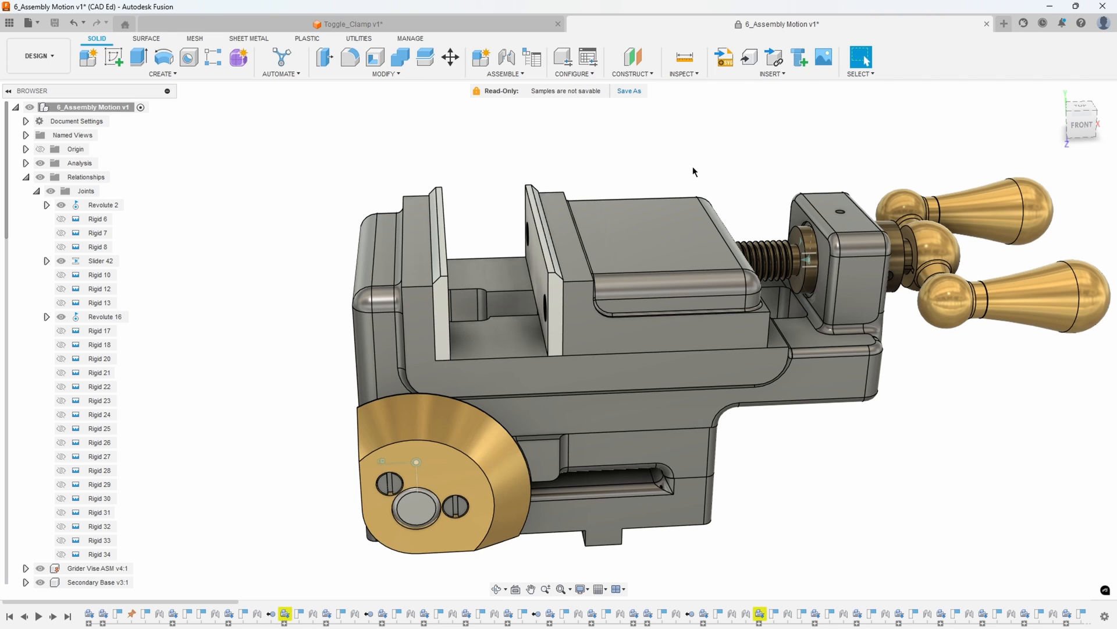
pyautogui.moveTo(689, 160)
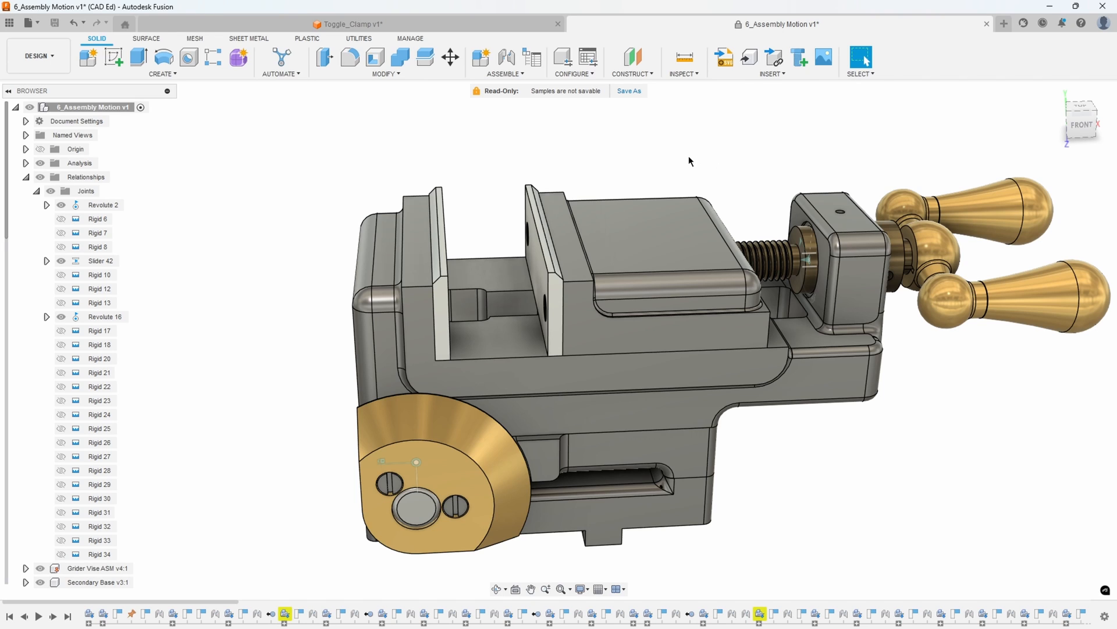
pyautogui.moveTo(668, 151)
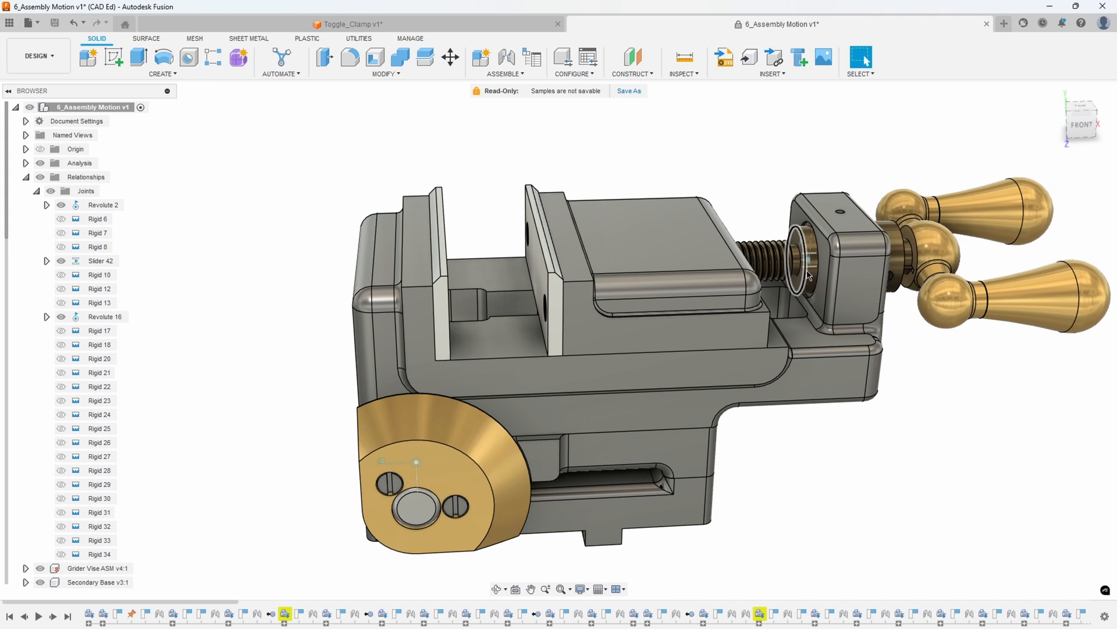
pyautogui.rightClick(810, 272)
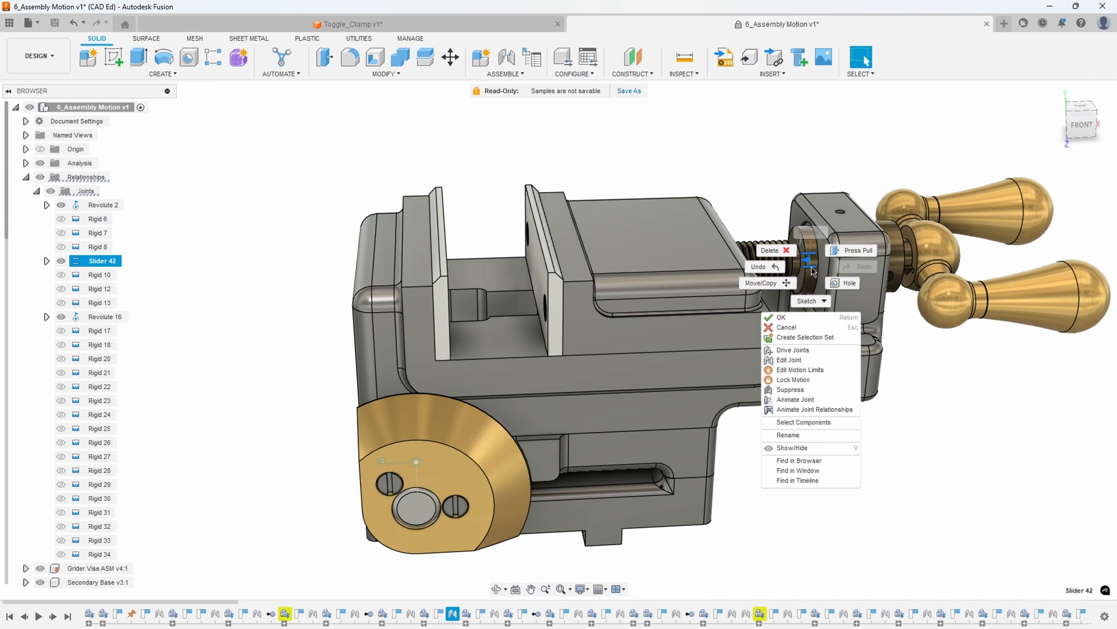
pyautogui.moveTo(798, 370)
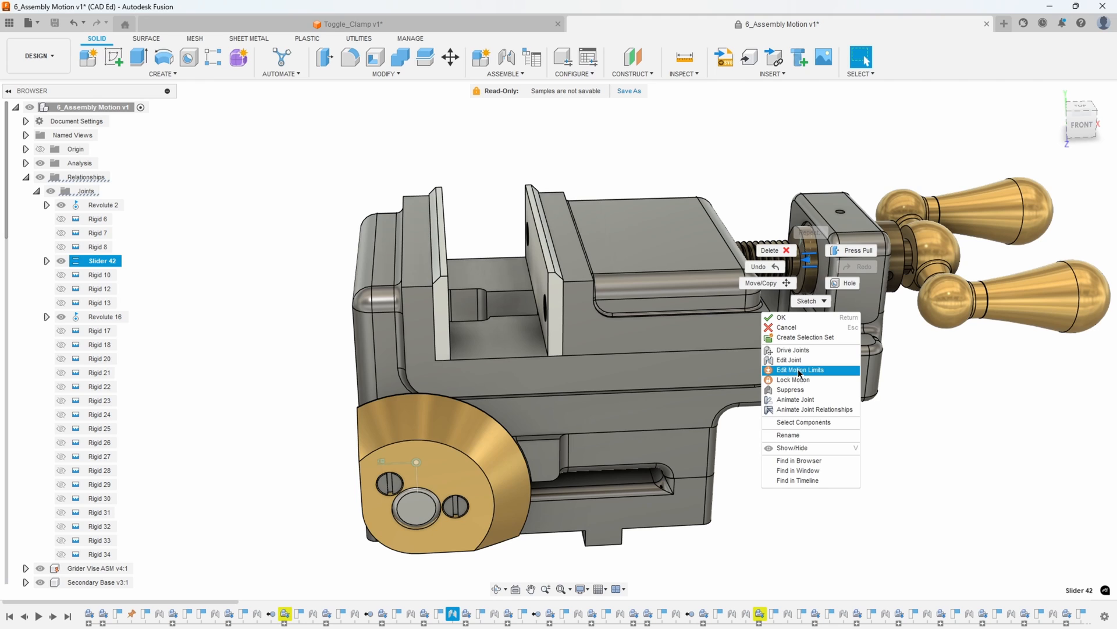
pyautogui.click(799, 370)
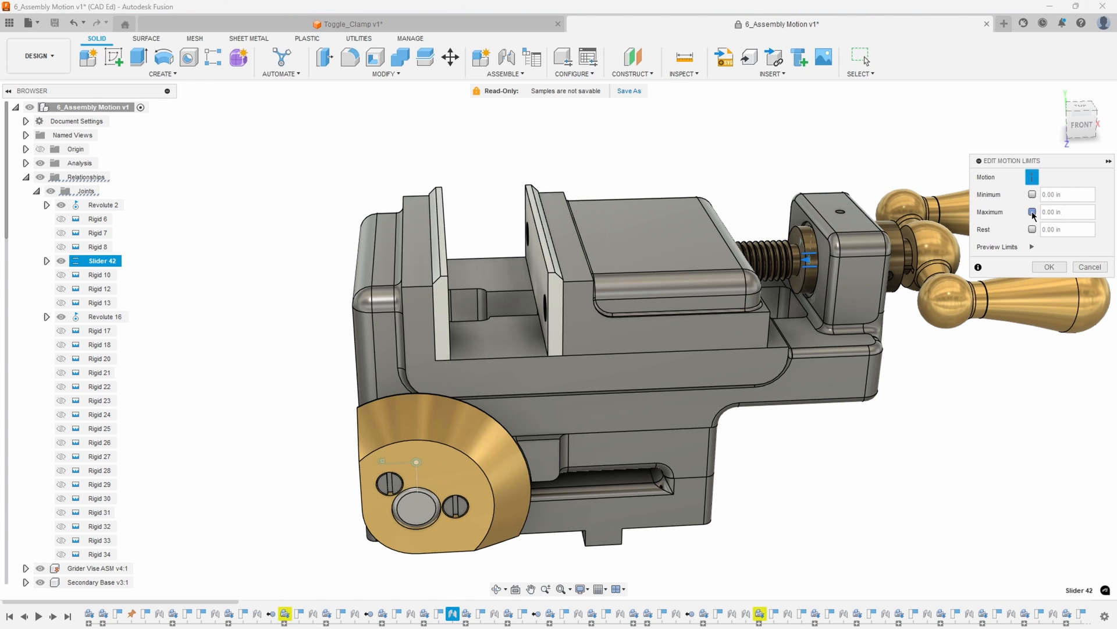
pyautogui.click(1031, 212)
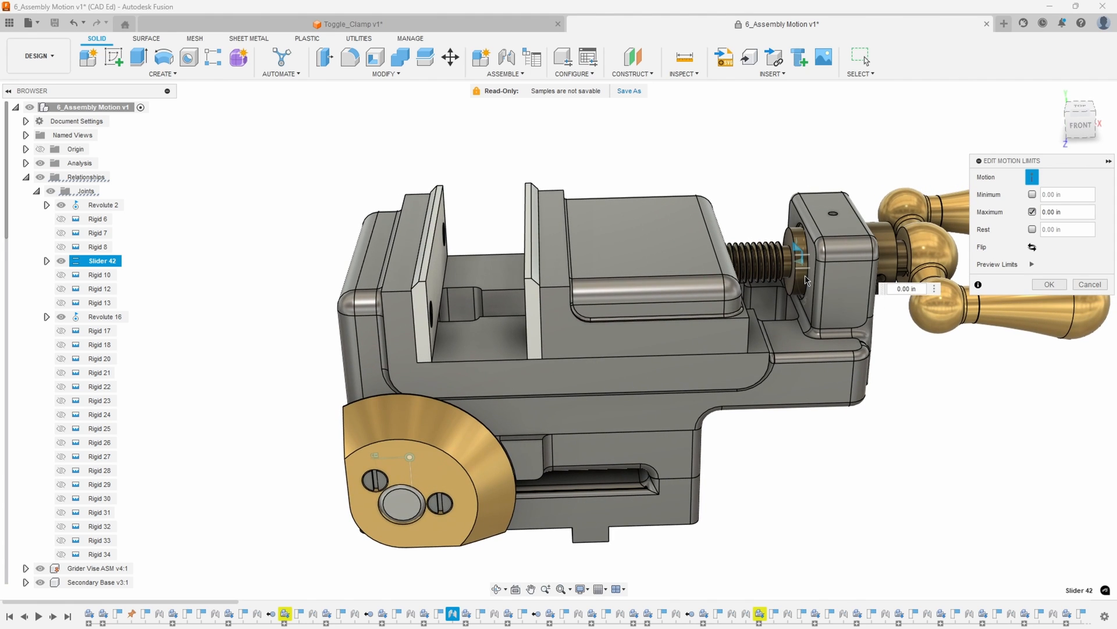
pyautogui.moveTo(796, 247)
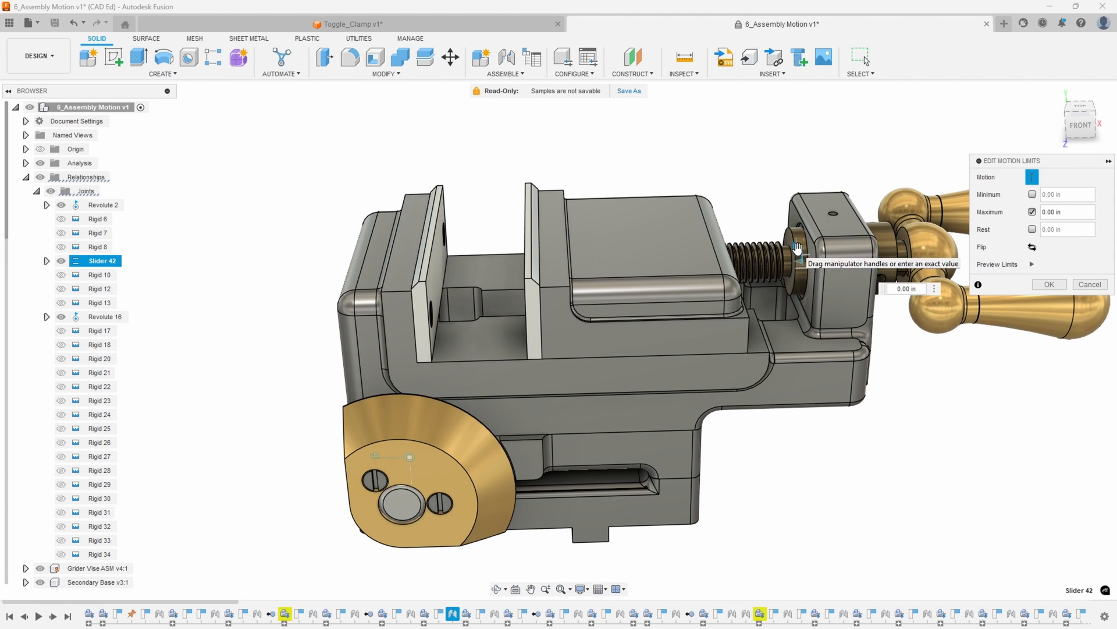
pyautogui.moveTo(796, 246); pyautogui.dragTo(721, 257)
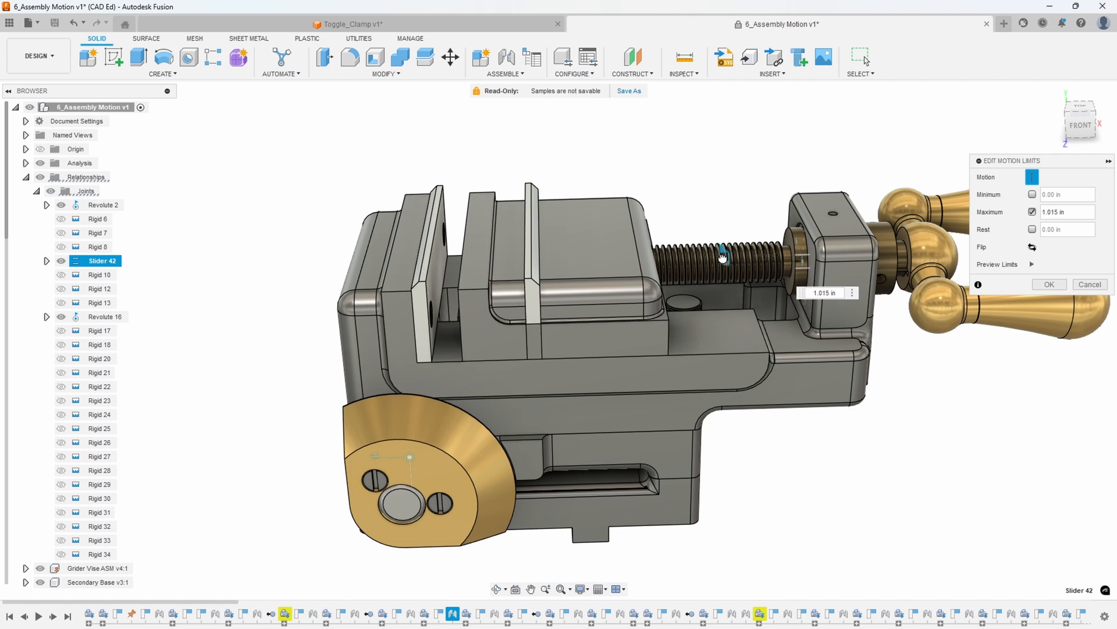
pyautogui.moveTo(722, 257); pyautogui.dragTo(765, 268)
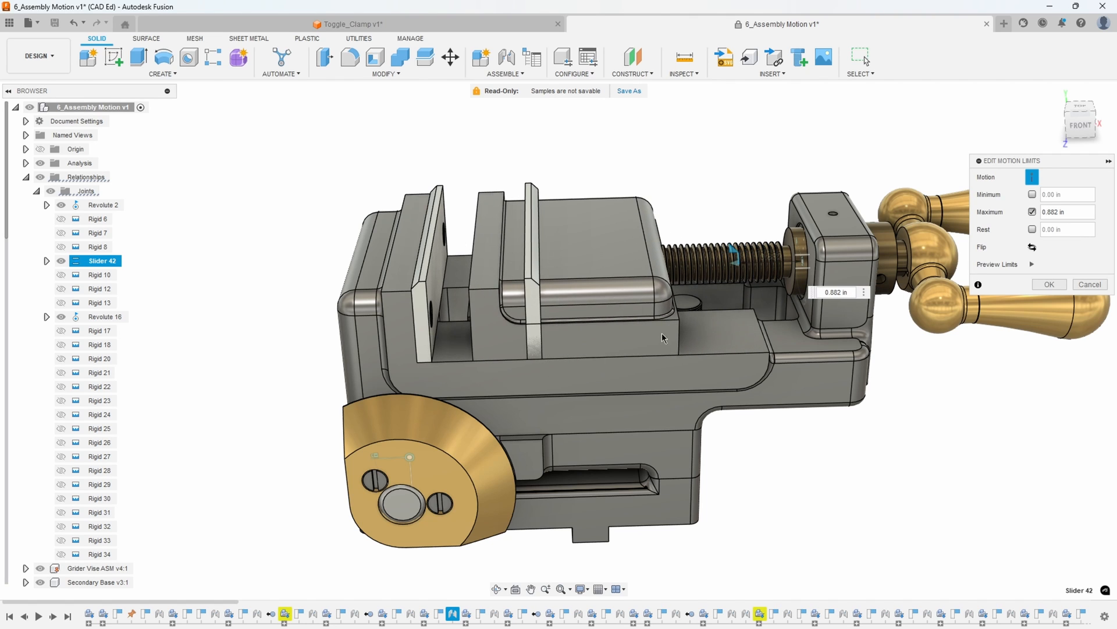
pyautogui.moveTo(663, 339); pyautogui.dragTo(530, 178)
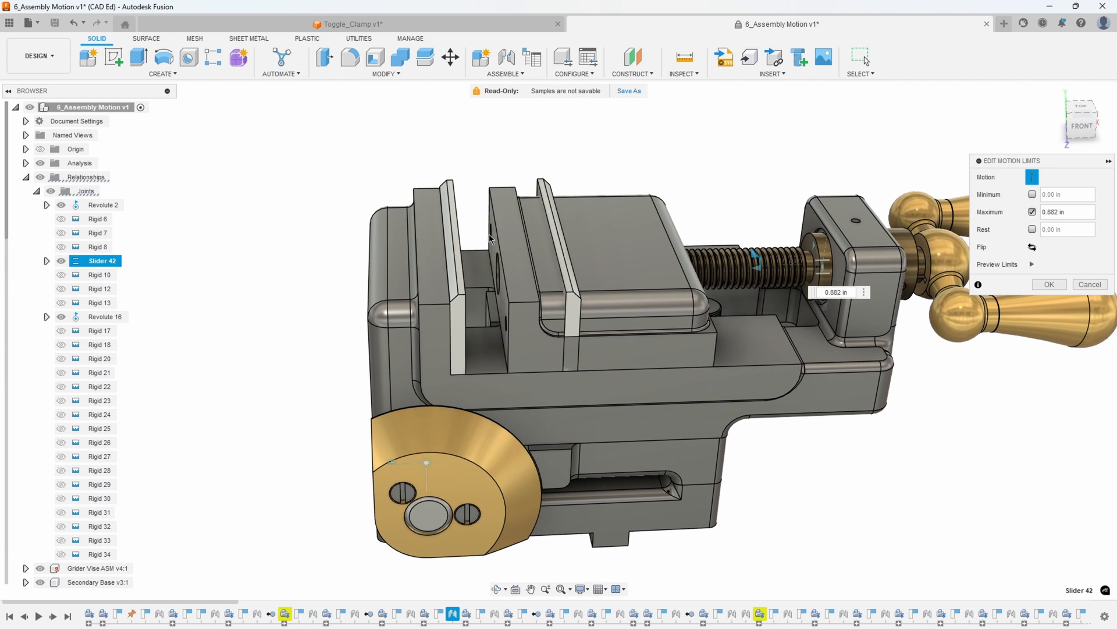
pyautogui.moveTo(517, 197)
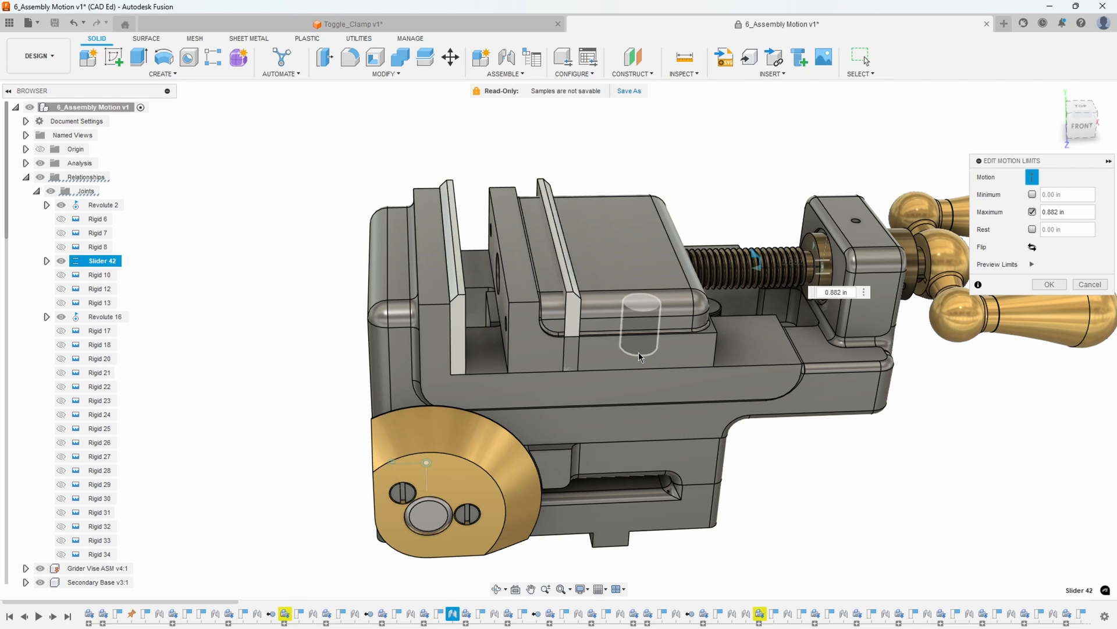
pyautogui.moveTo(629, 346)
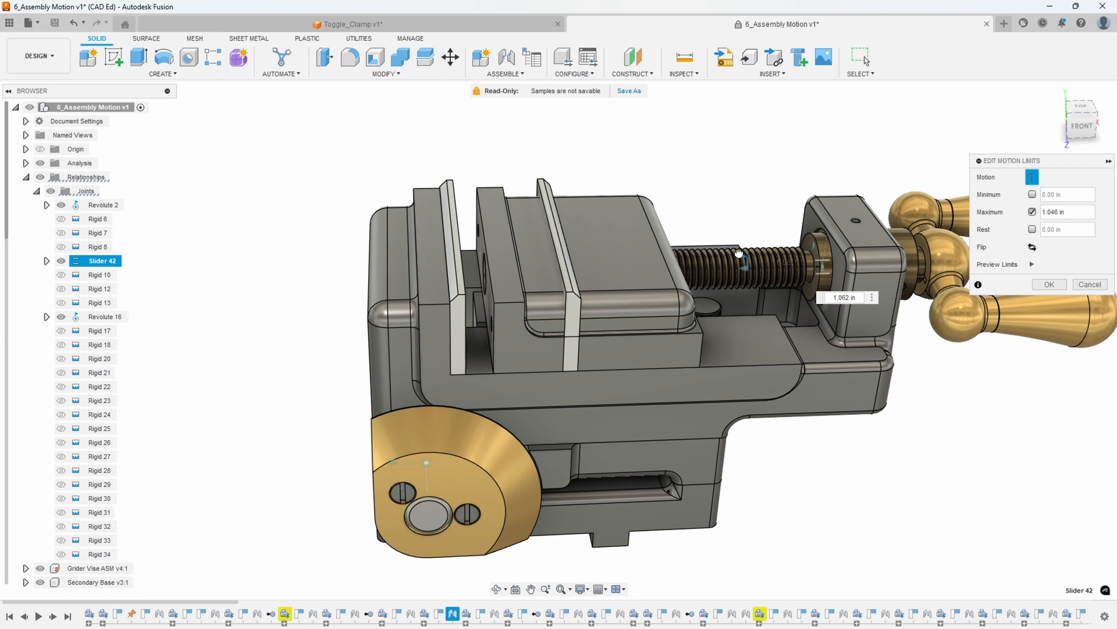
pyautogui.moveTo(739, 252); pyautogui.dragTo(729, 253)
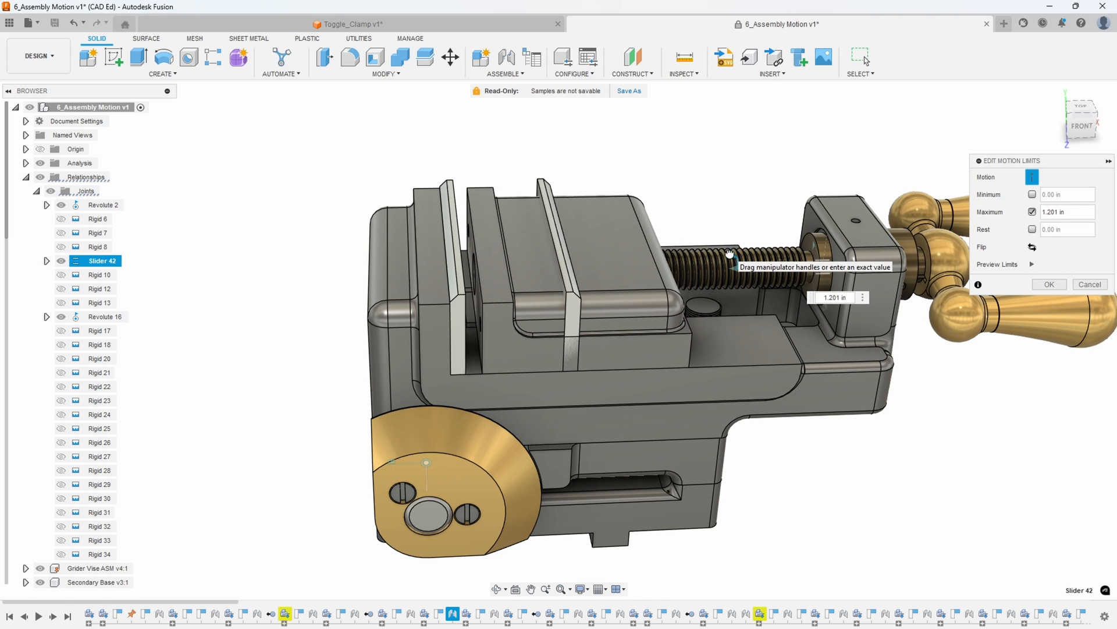
pyautogui.click(835, 296)
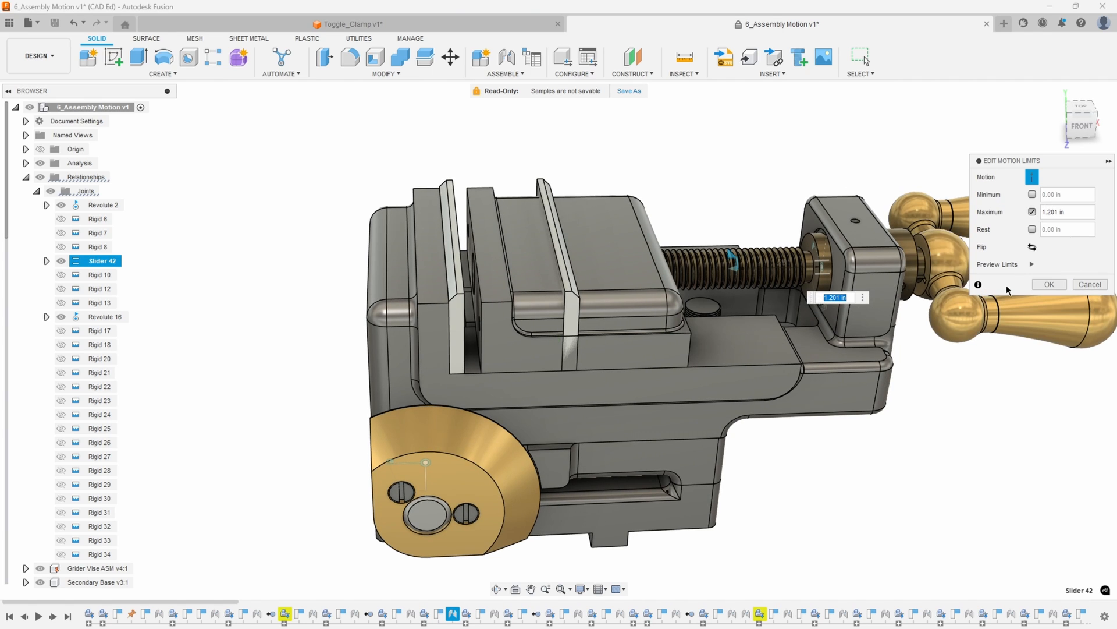
pyautogui.click(1050, 284)
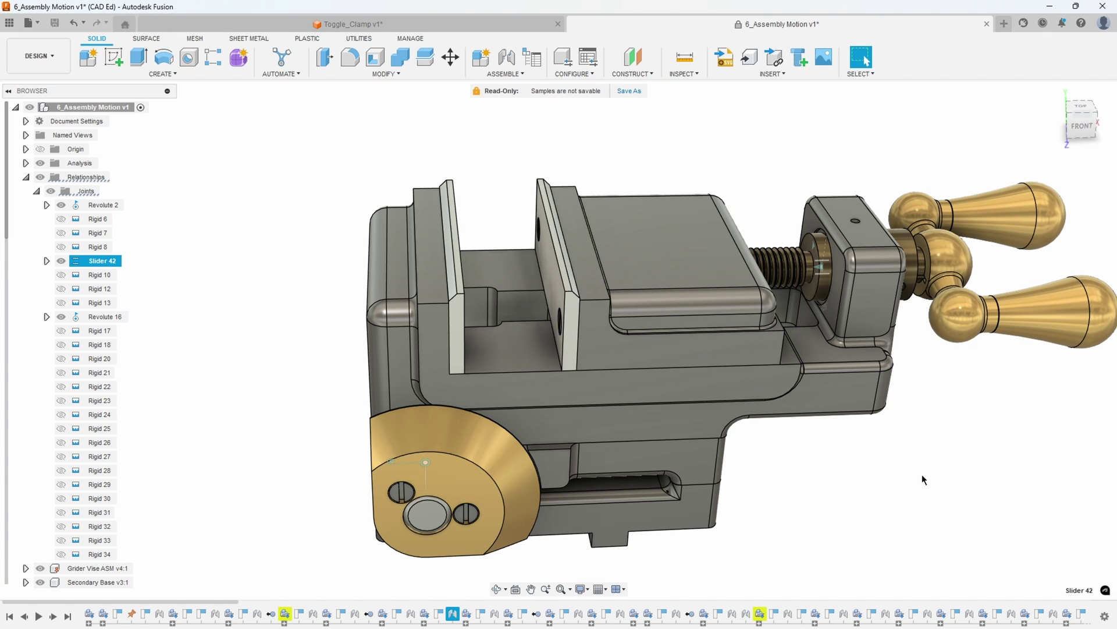
pyautogui.moveTo(694, 168)
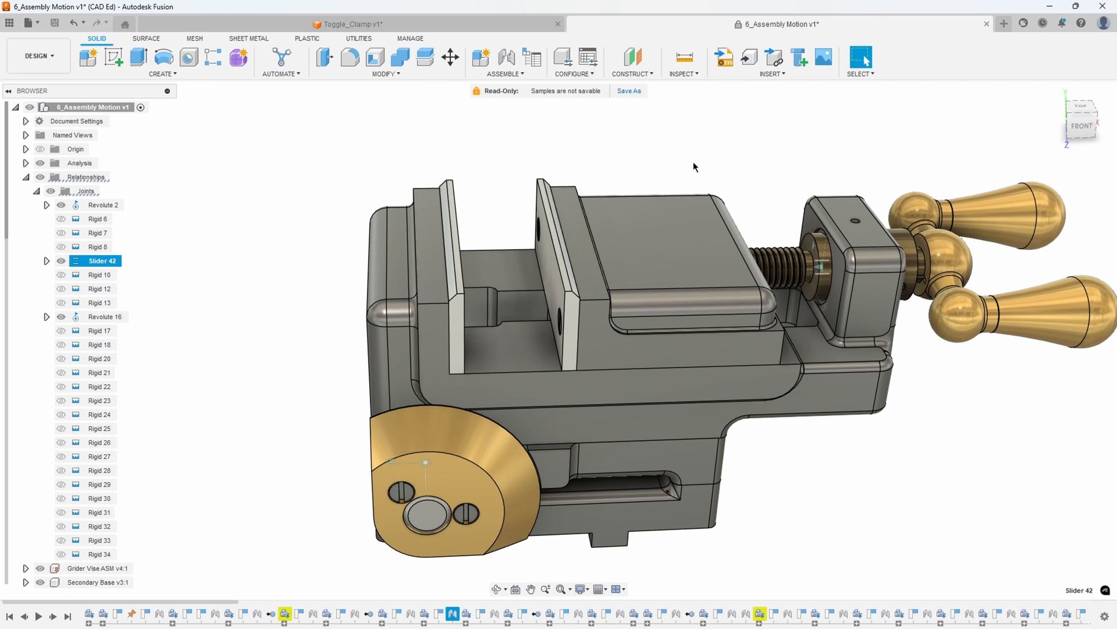
# Enable Contact Sets for the vise assembly from the Assemble commands
pyautogui.click(505, 73)
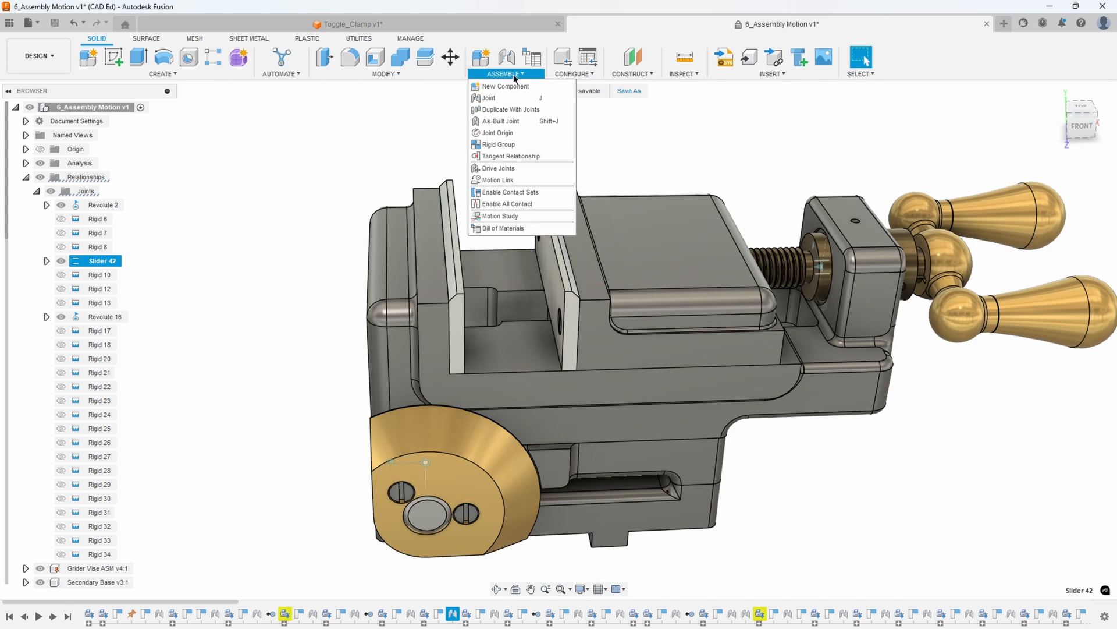
pyautogui.moveTo(512, 140)
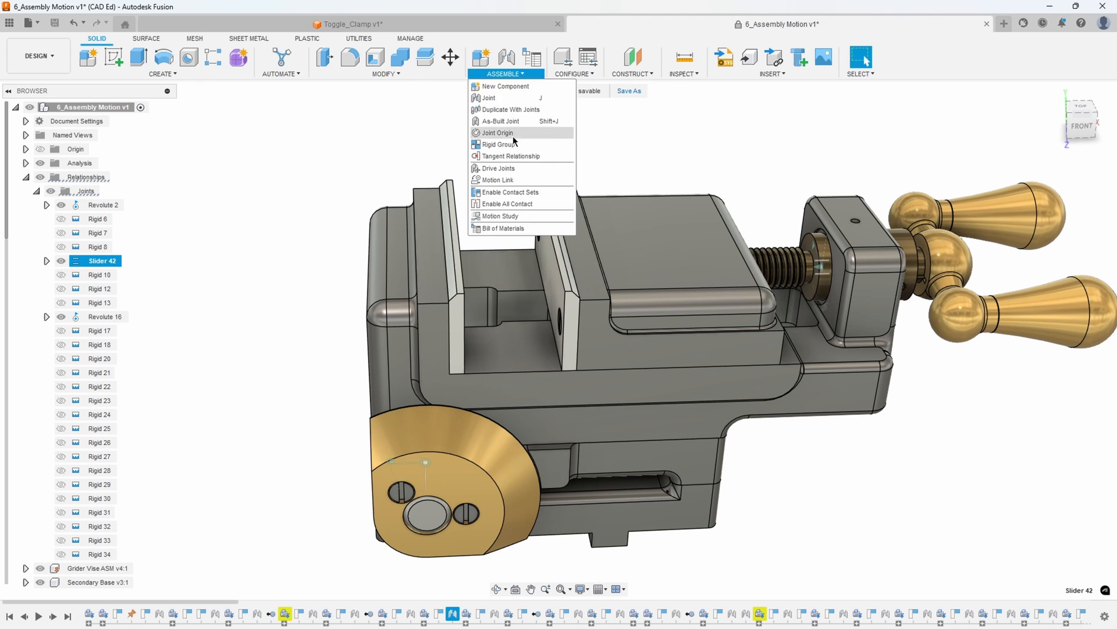
pyautogui.moveTo(545, 201)
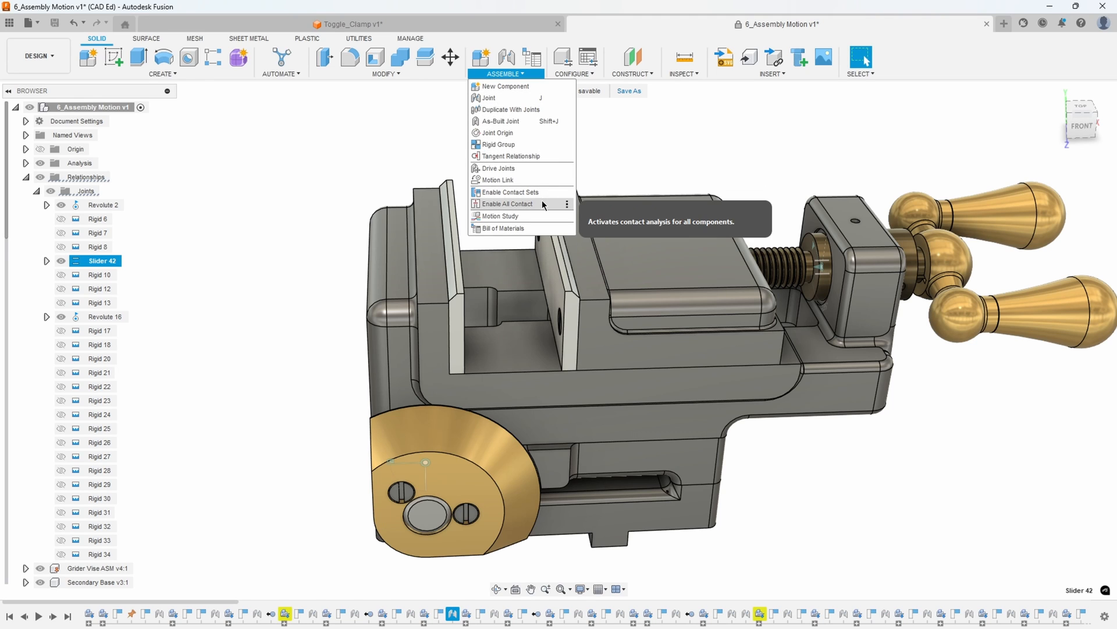
pyautogui.moveTo(543, 213)
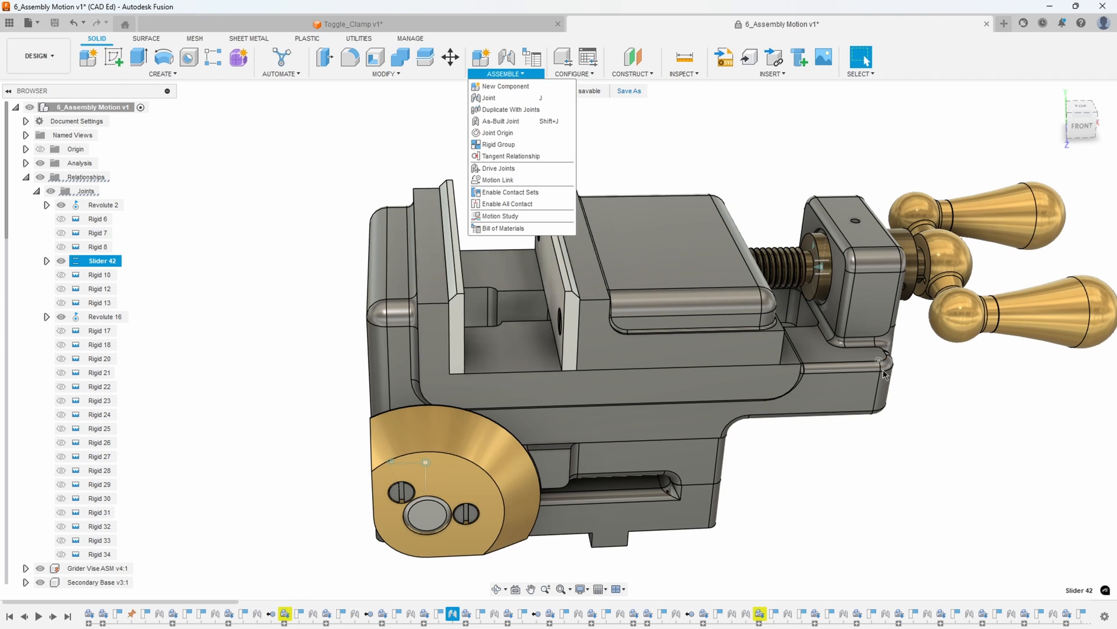
pyautogui.moveTo(919, 414)
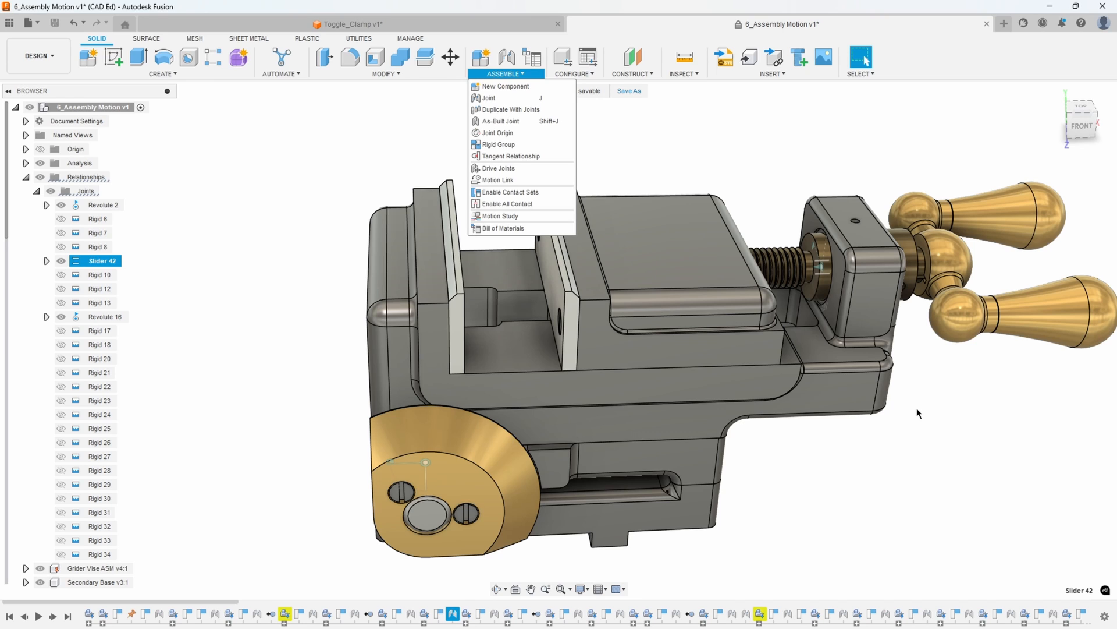
pyautogui.moveTo(536, 197)
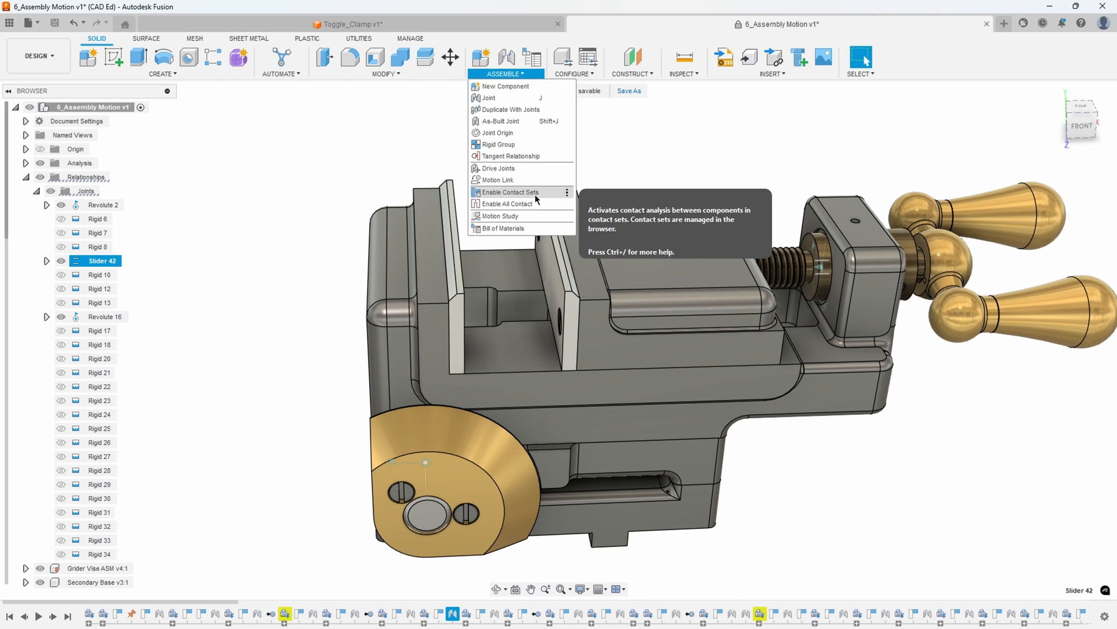
pyautogui.click(508, 192)
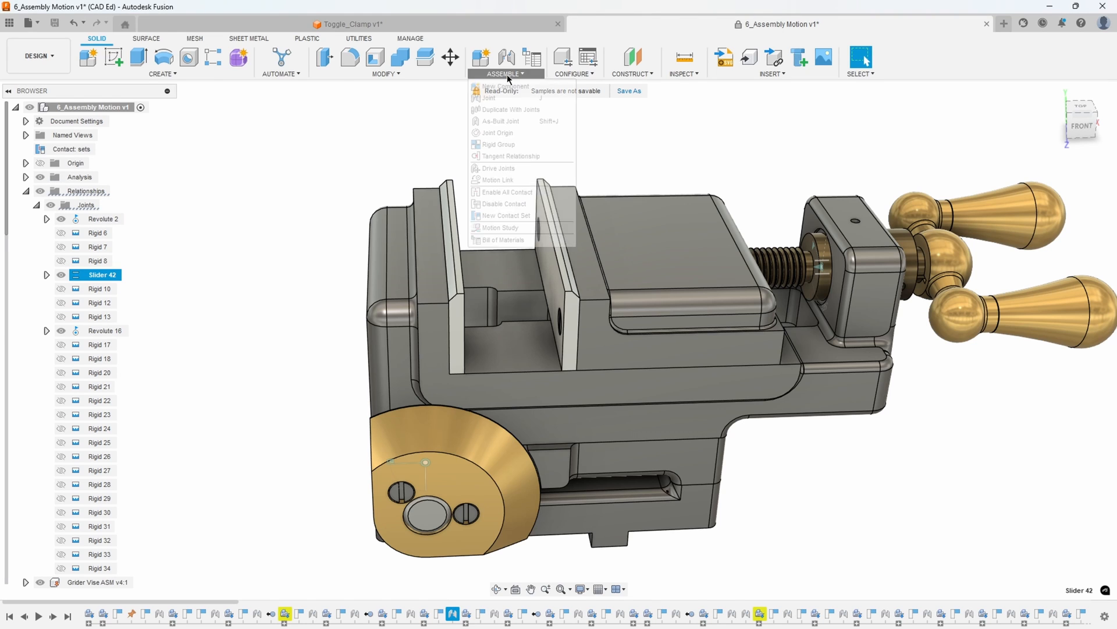
pyautogui.moveTo(512, 221)
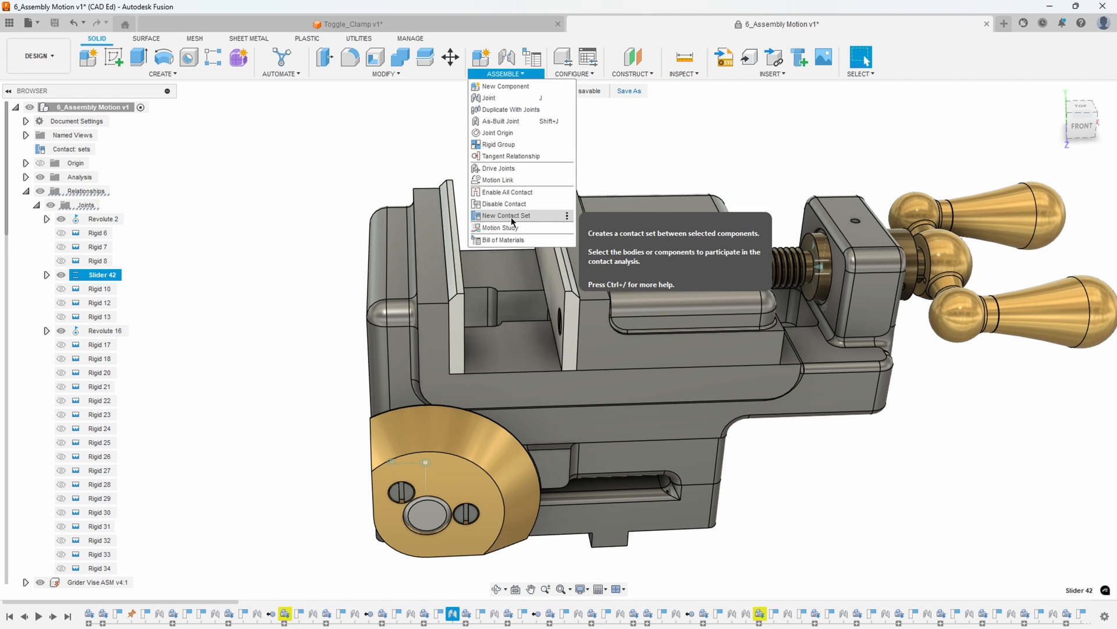
# Create a new contact set containing the vise's two jaw plates
pyautogui.click(505, 215)
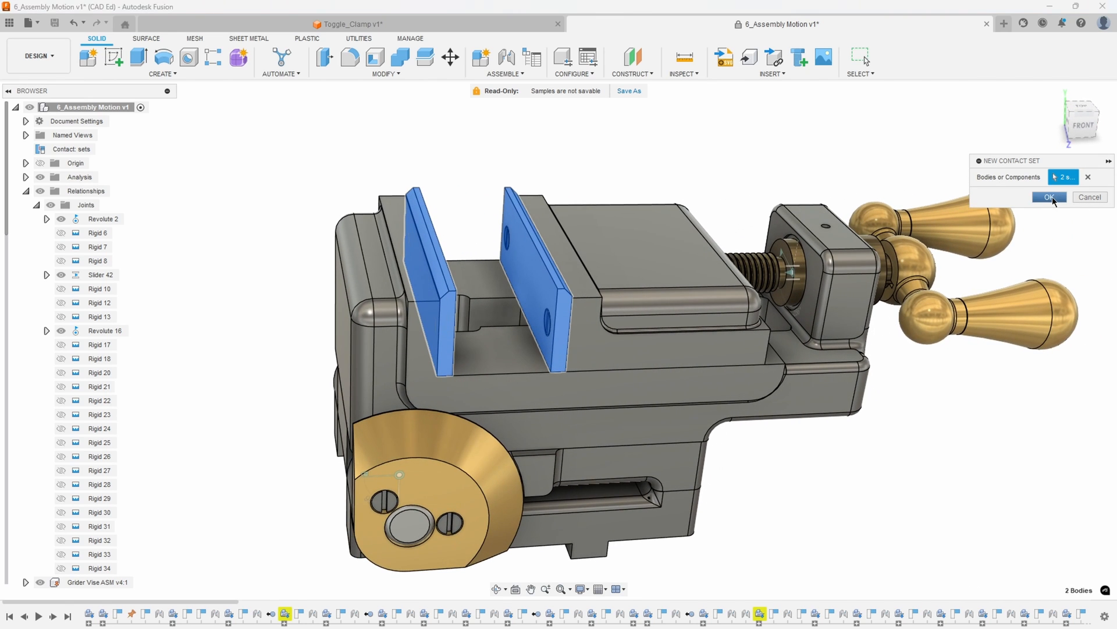
pyautogui.click(1050, 196)
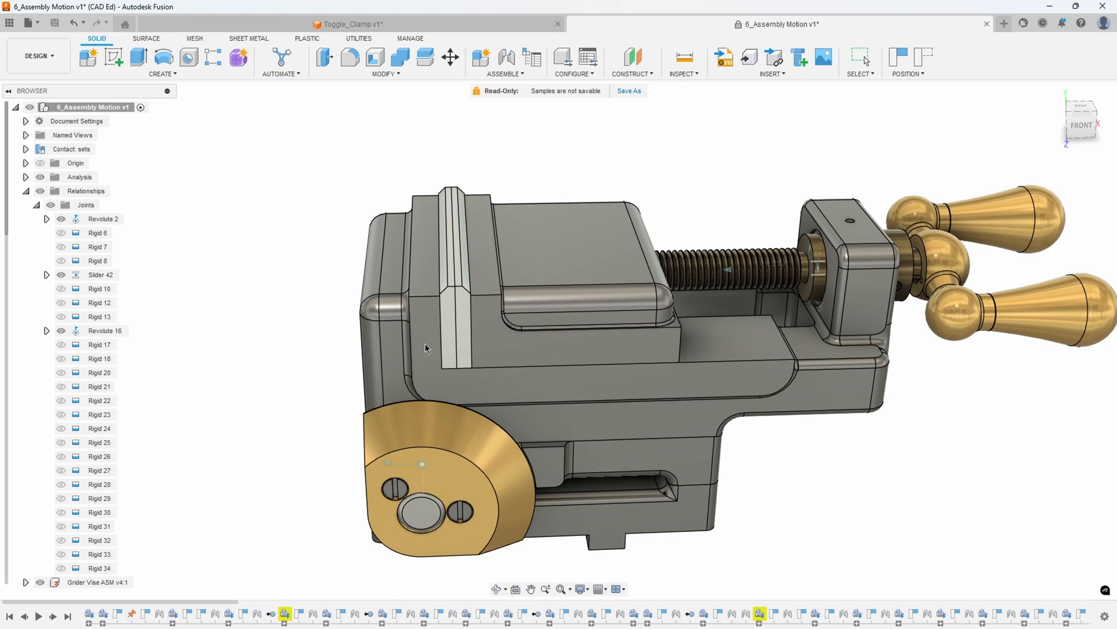
pyautogui.moveTo(315, 354)
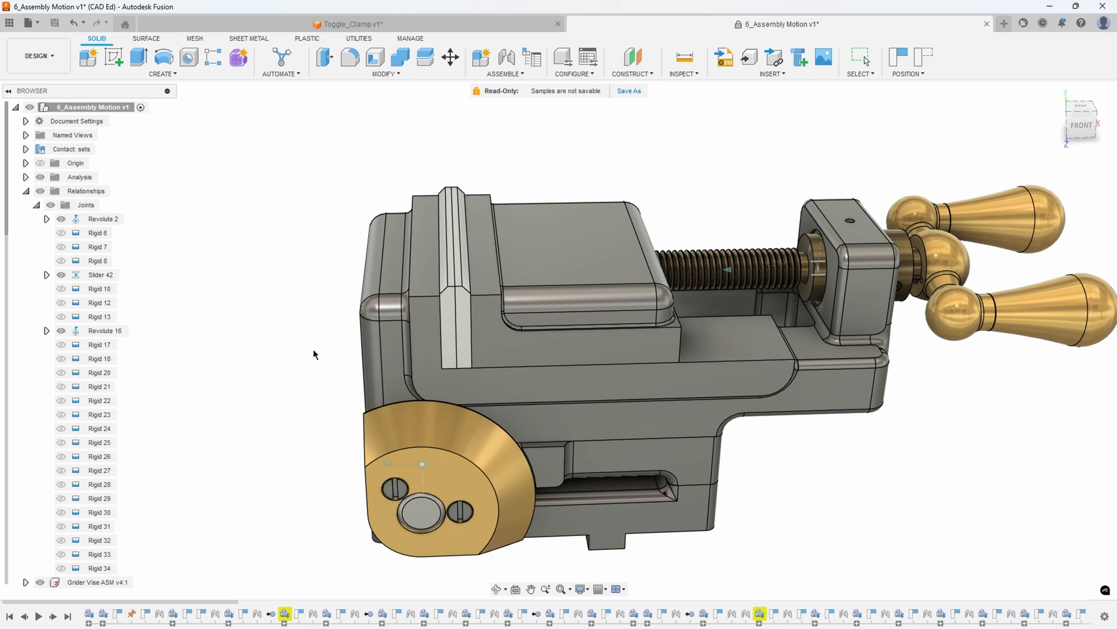
pyautogui.moveTo(221, 248)
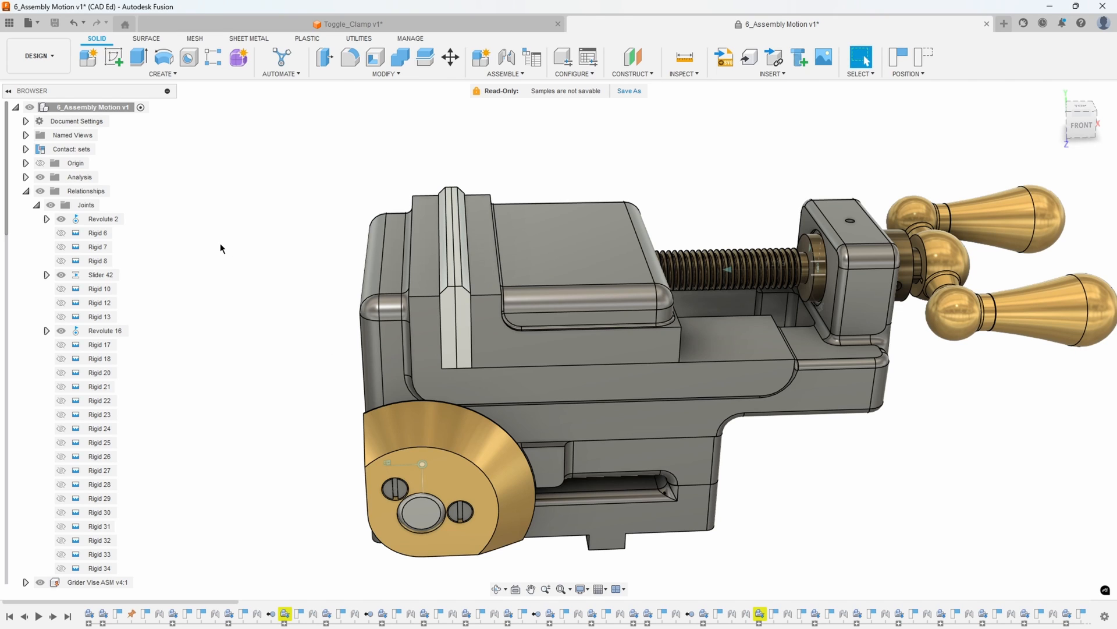
pyautogui.moveTo(460, 135)
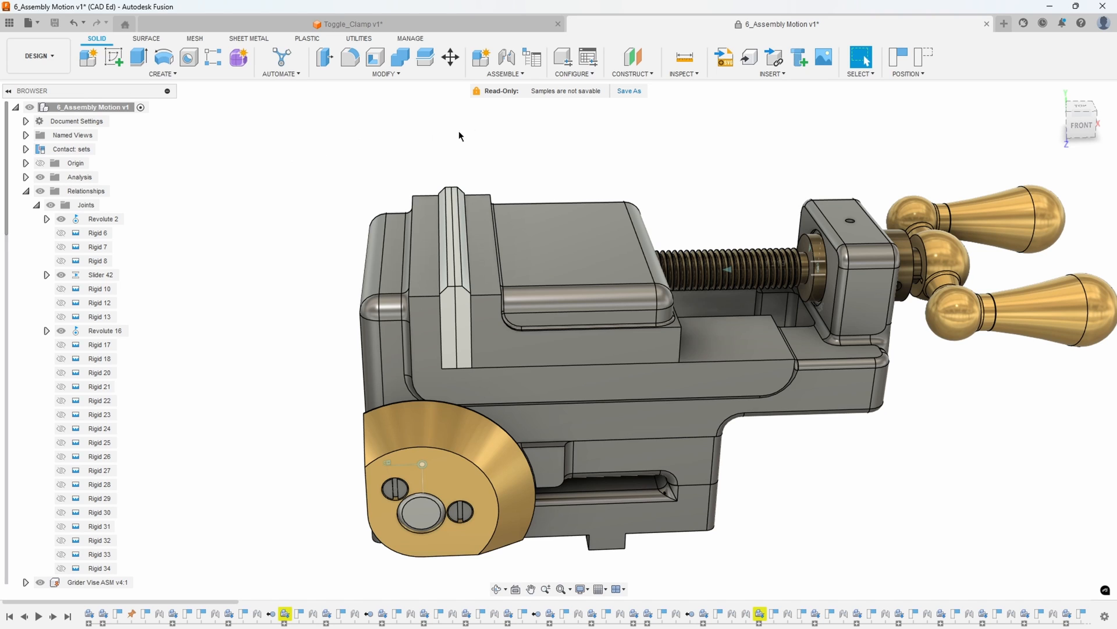
# Drive the Slider 42 joint until the jaw plates contact, reaching a distance of 1.219 in
pyautogui.click(506, 73)
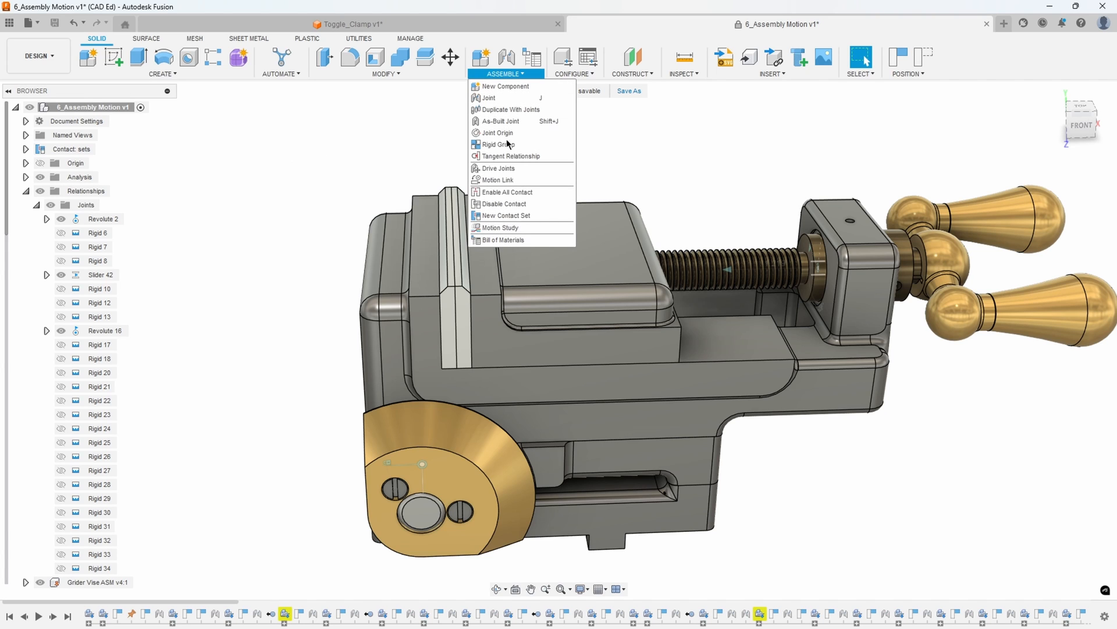
pyautogui.click(528, 172)
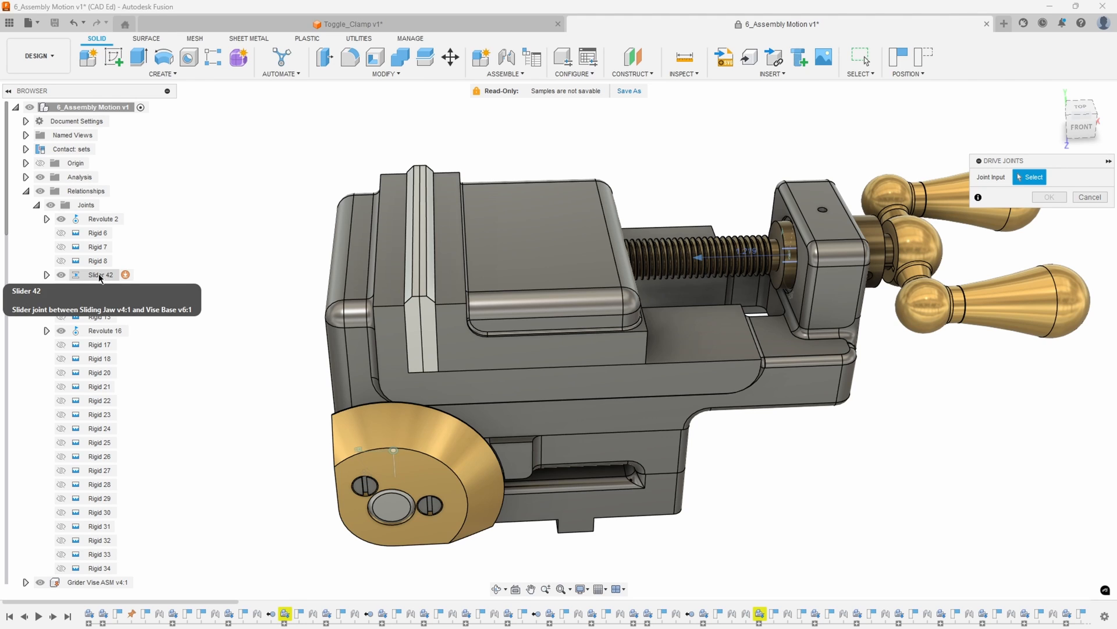
pyautogui.click(99, 274)
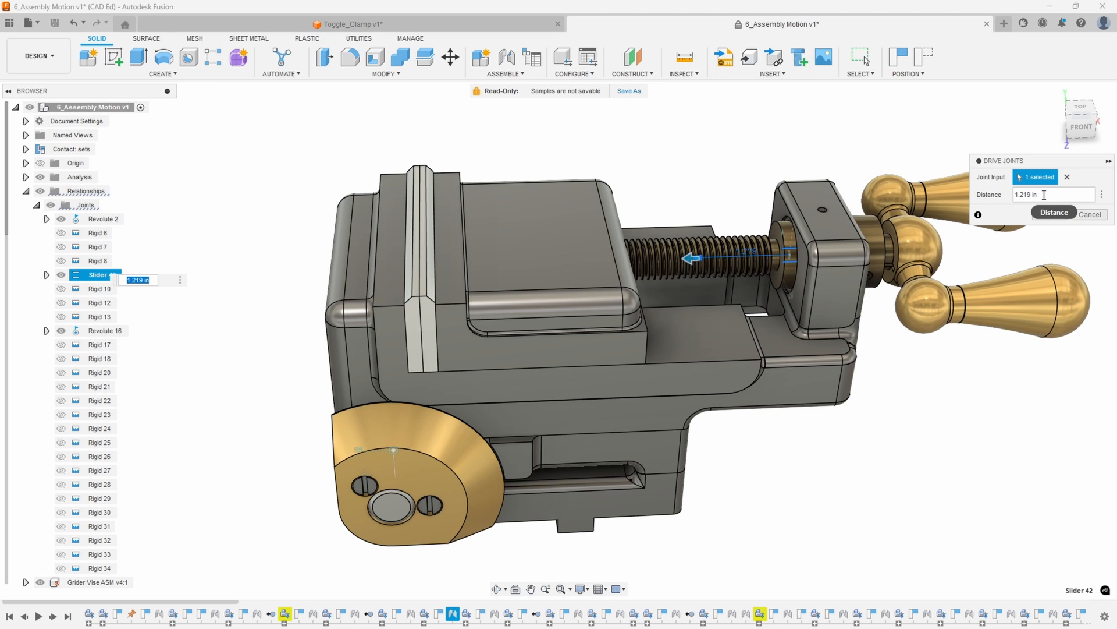
pyautogui.click(1044, 194)
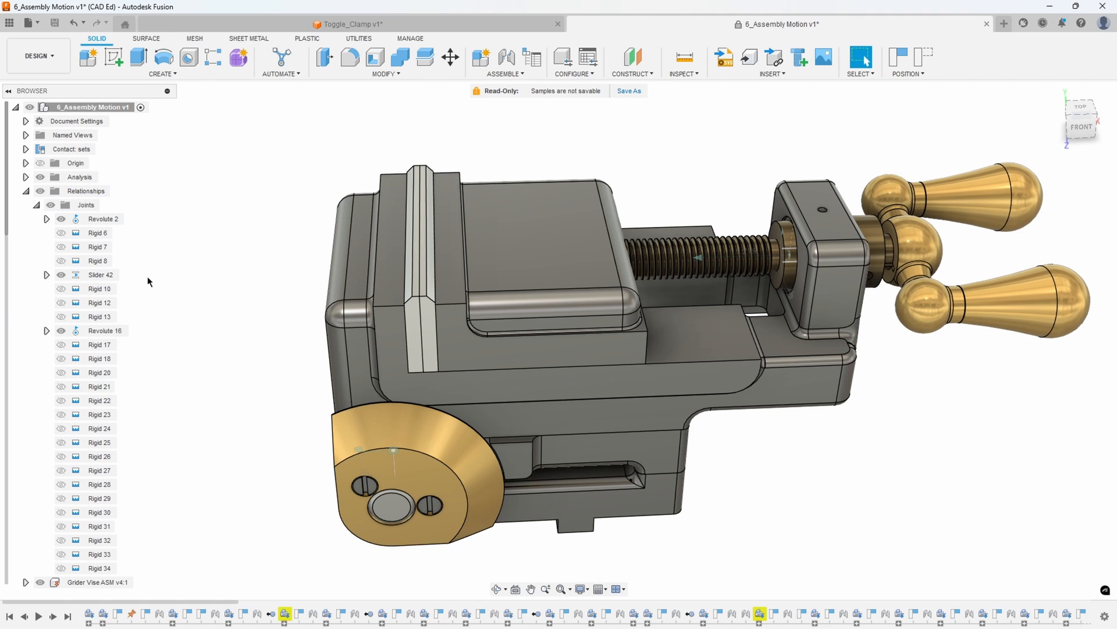
pyautogui.moveTo(127, 275)
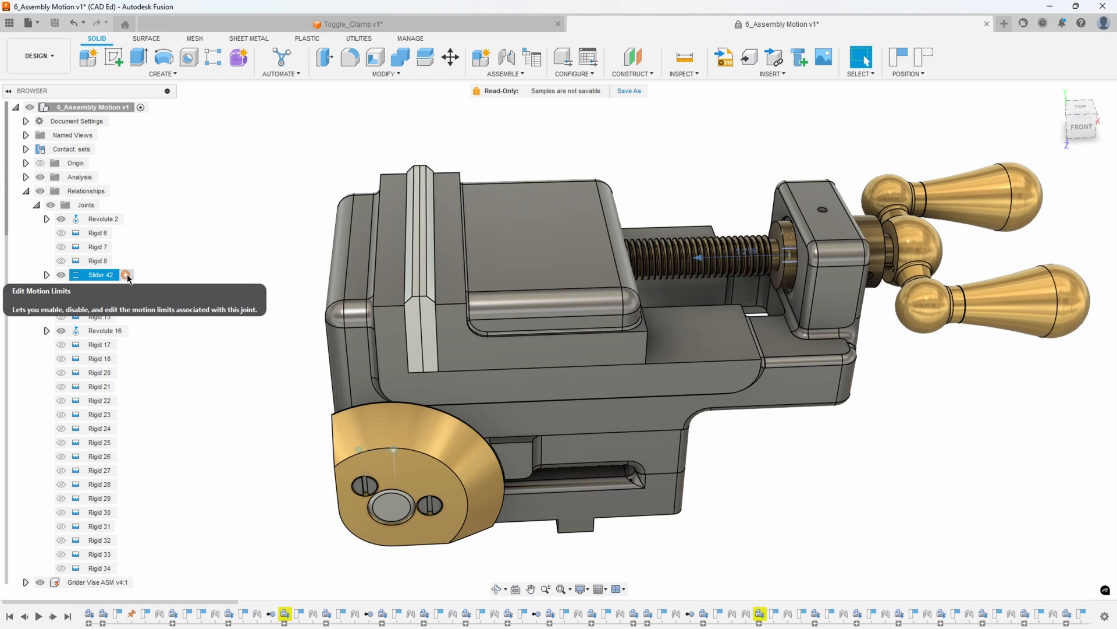
# Set Slider 42's maximum motion limit to 1.219 in and confirm it
pyautogui.click(126, 275)
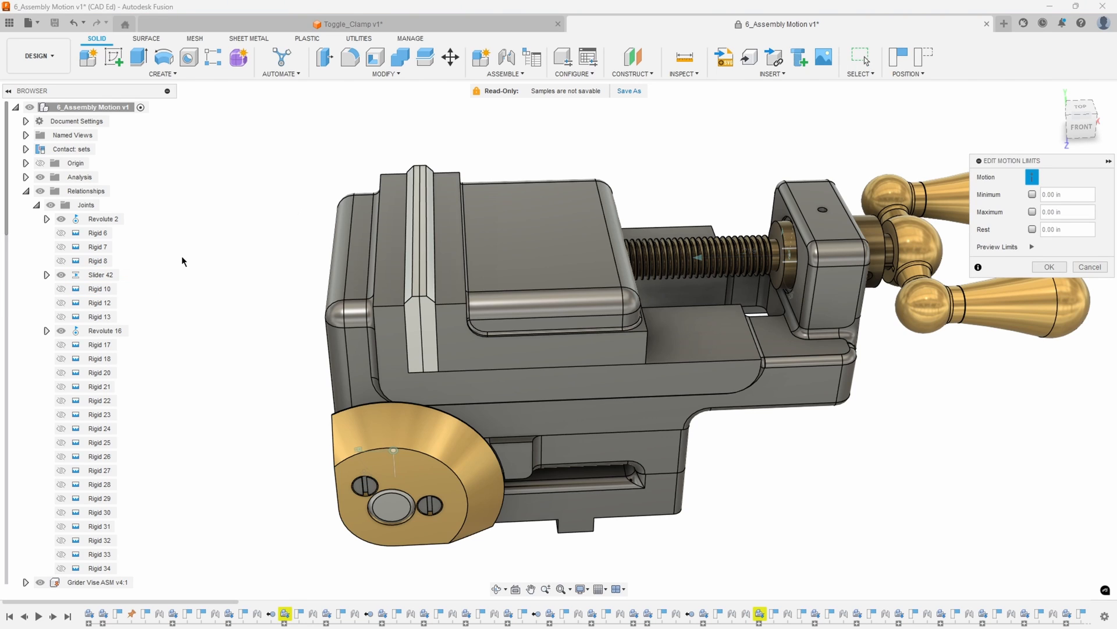
pyautogui.click(1032, 212)
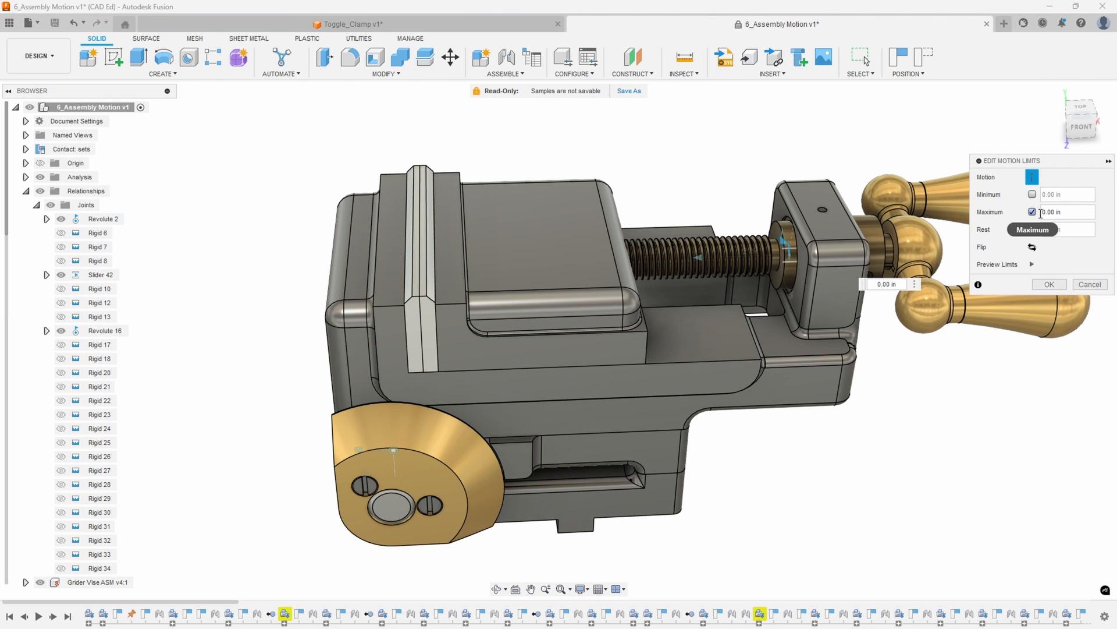
pyautogui.click(1061, 211)
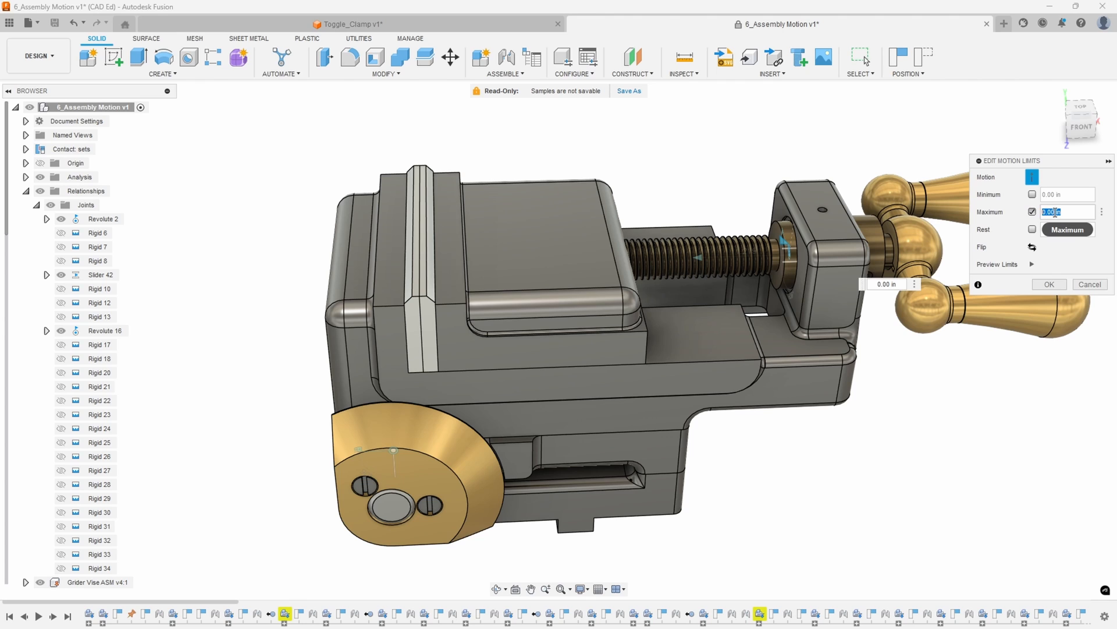
pyautogui.write('1.219 in')
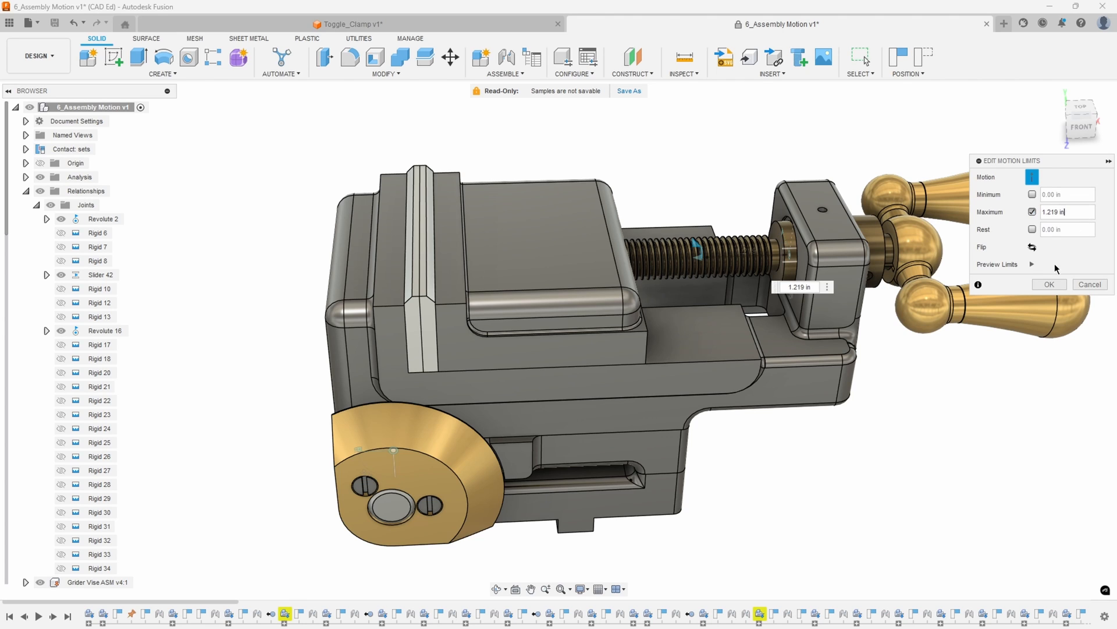
pyautogui.moveTo(1077, 281)
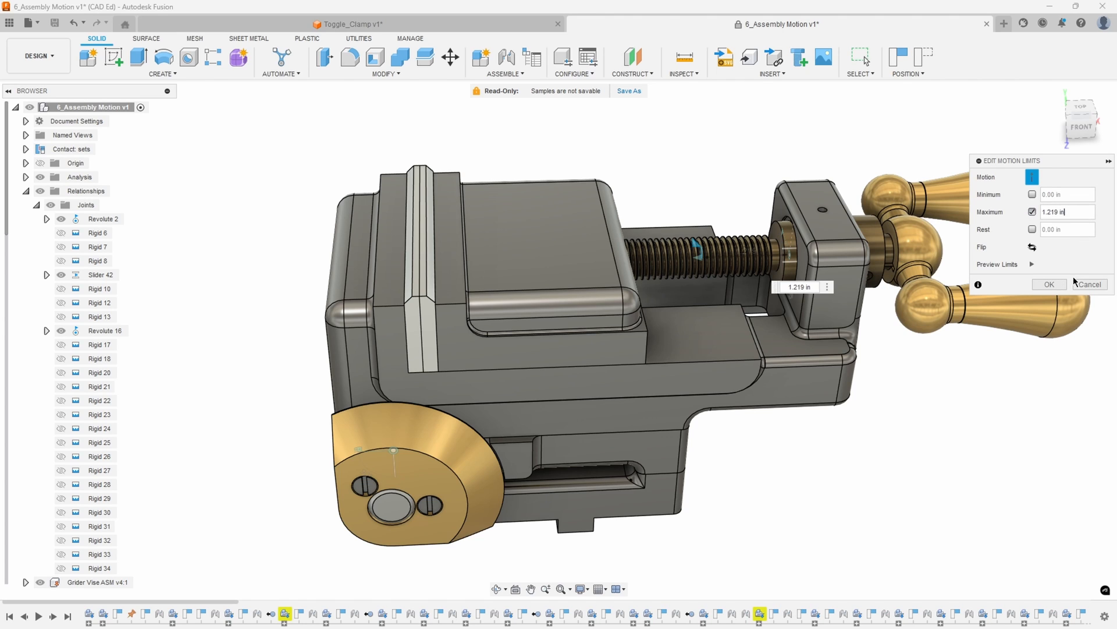
pyautogui.click(1050, 284)
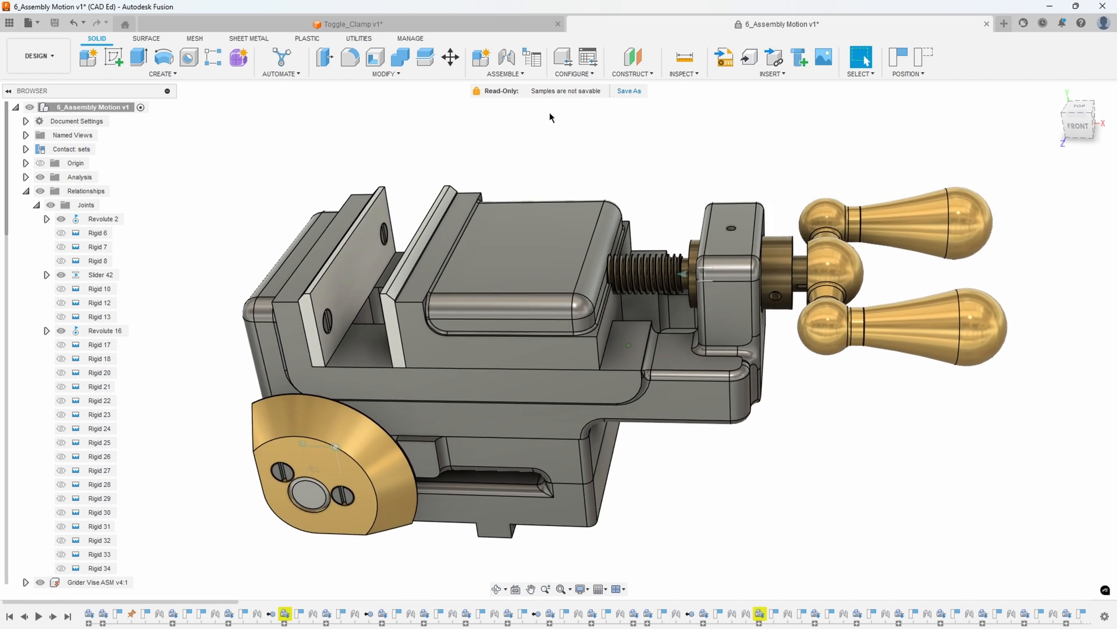
# Create a contact set with the sliding jaw block so it stops against the end block
pyautogui.click(505, 73)
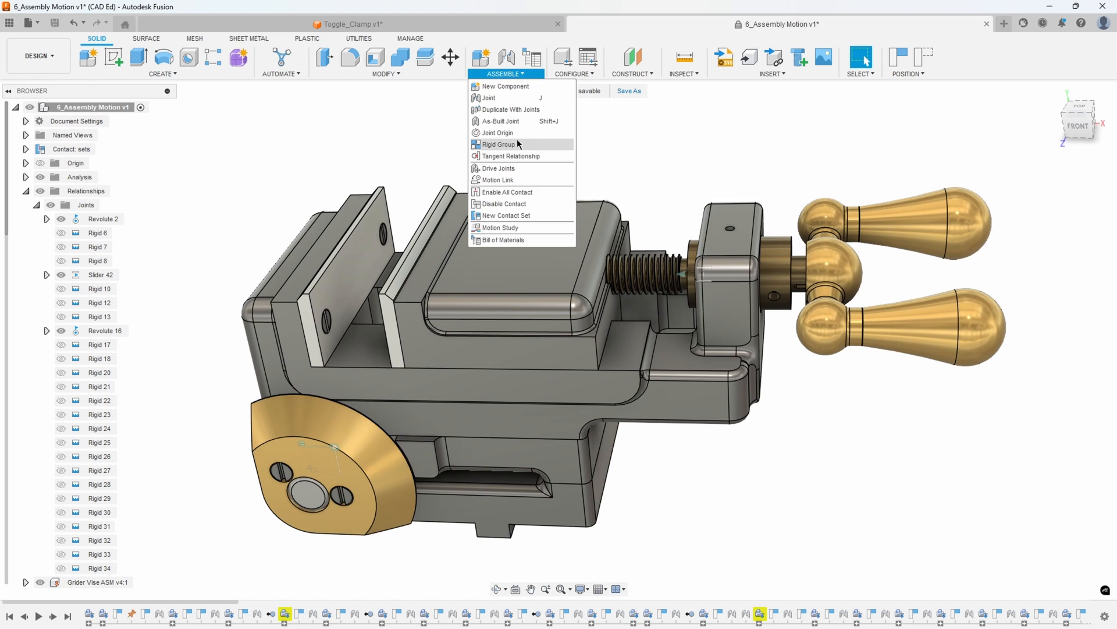
pyautogui.click(506, 215)
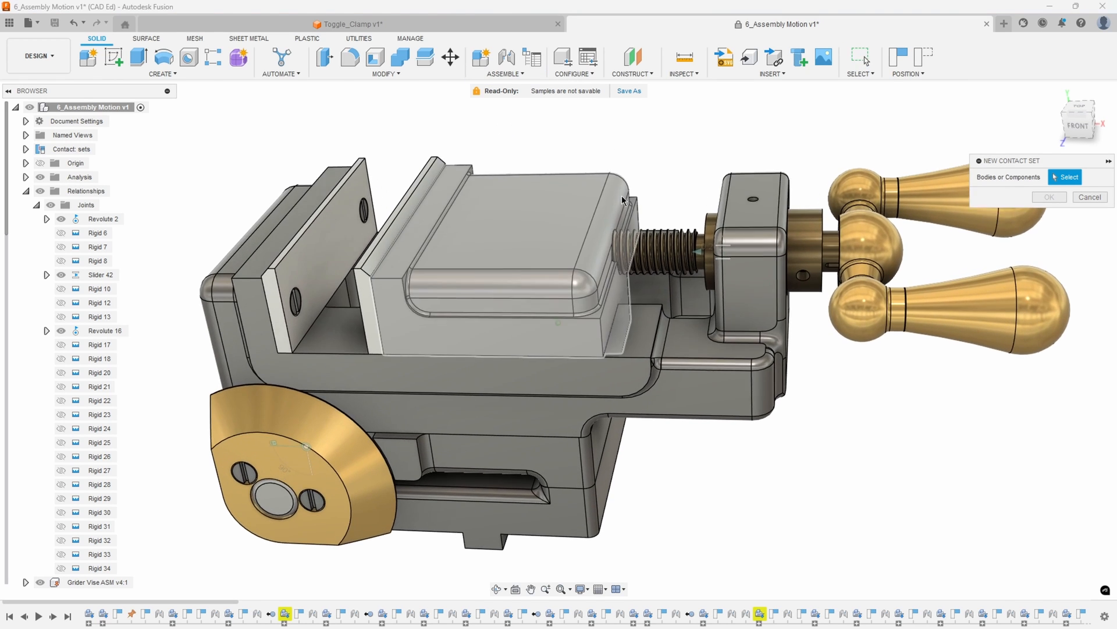
pyautogui.click(521, 257)
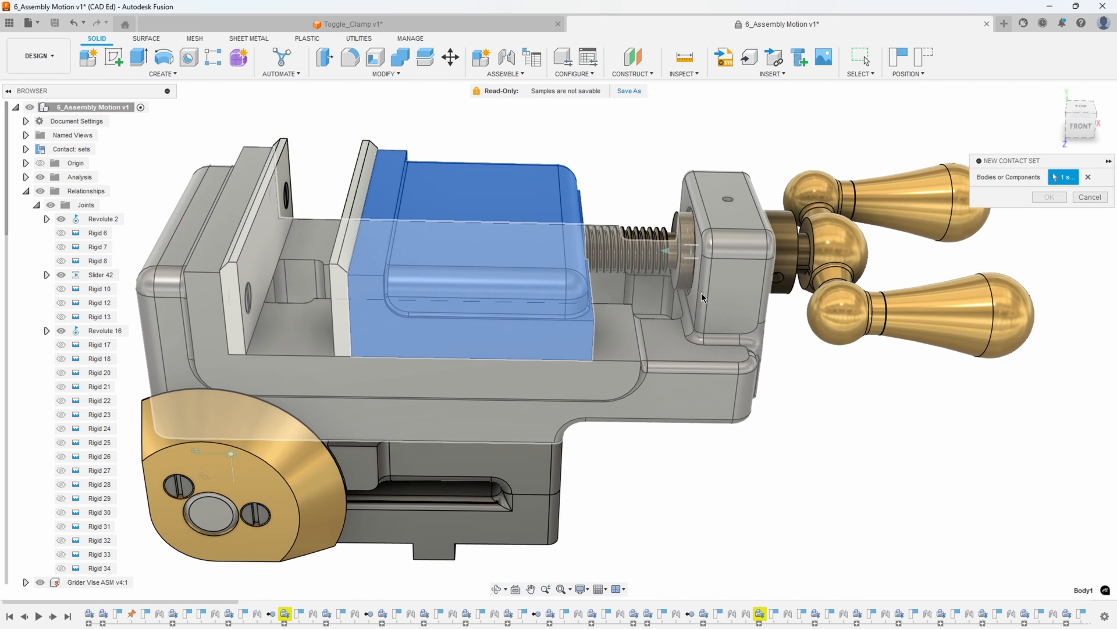
pyautogui.click(738, 291)
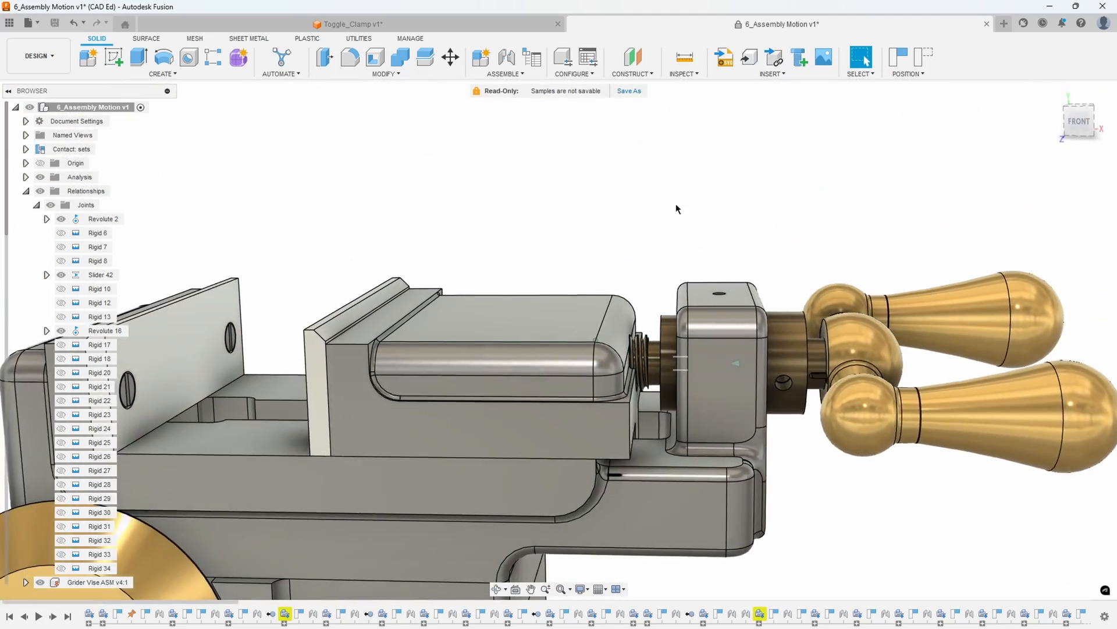
pyautogui.click(505, 75)
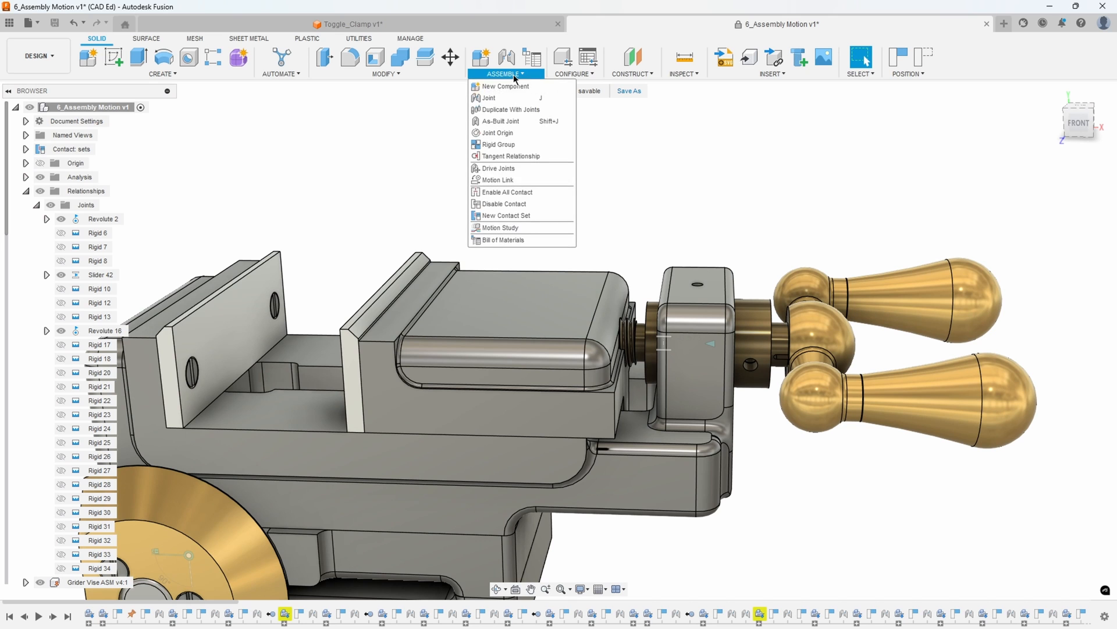
pyautogui.click(505, 216)
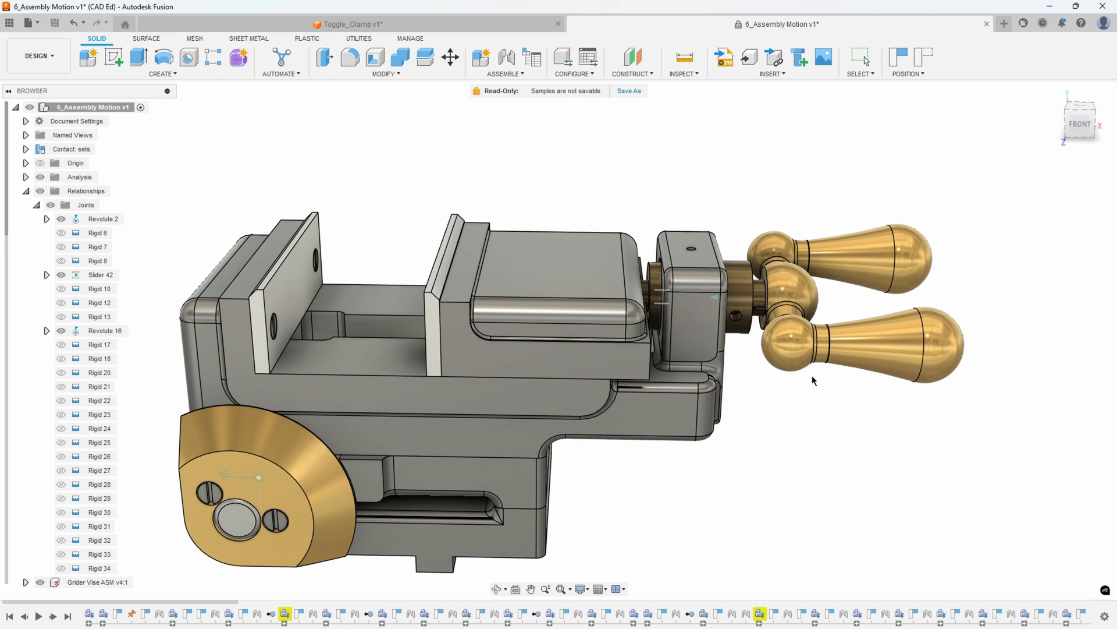
pyautogui.moveTo(873, 400)
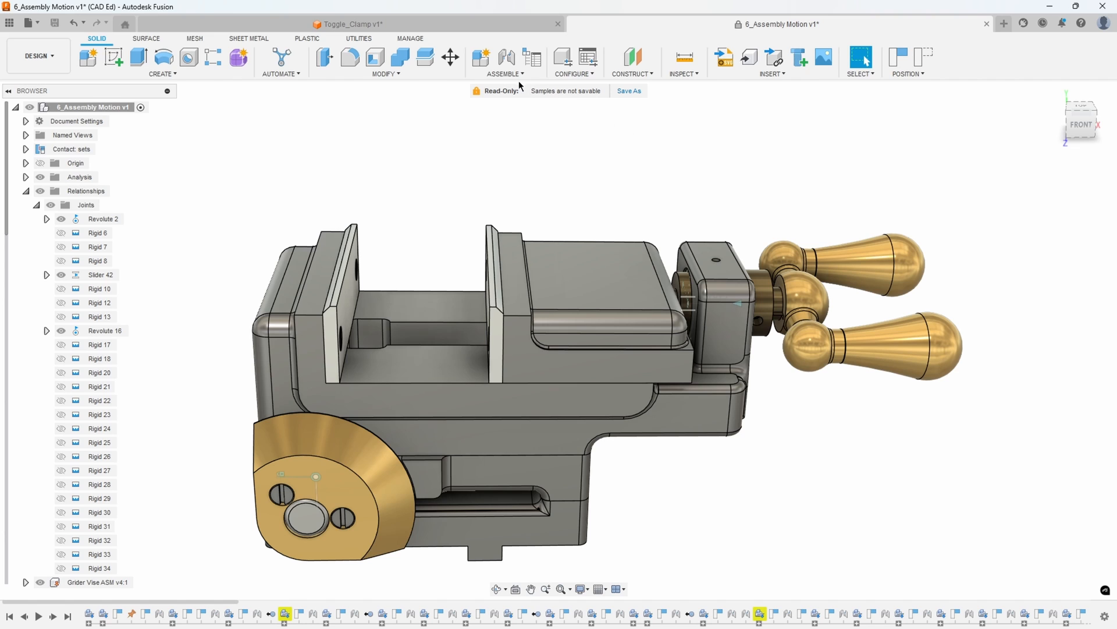
# Drive Slider 42 to the jaw's contact limit, reading a distance of -0.812 in, then close
pyautogui.click(505, 73)
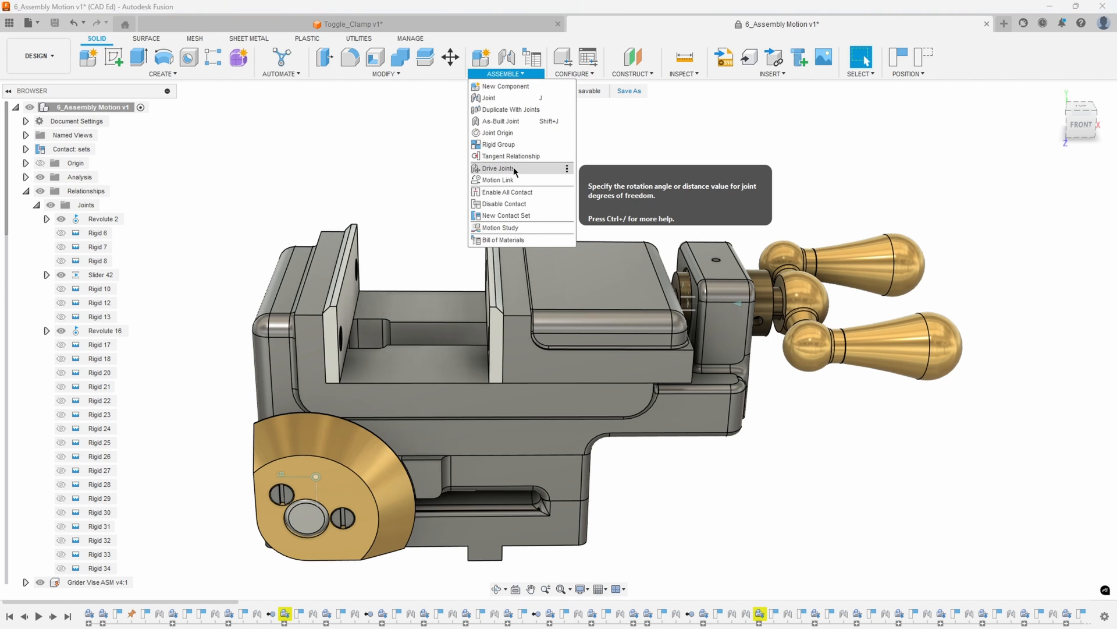
pyautogui.click(496, 167)
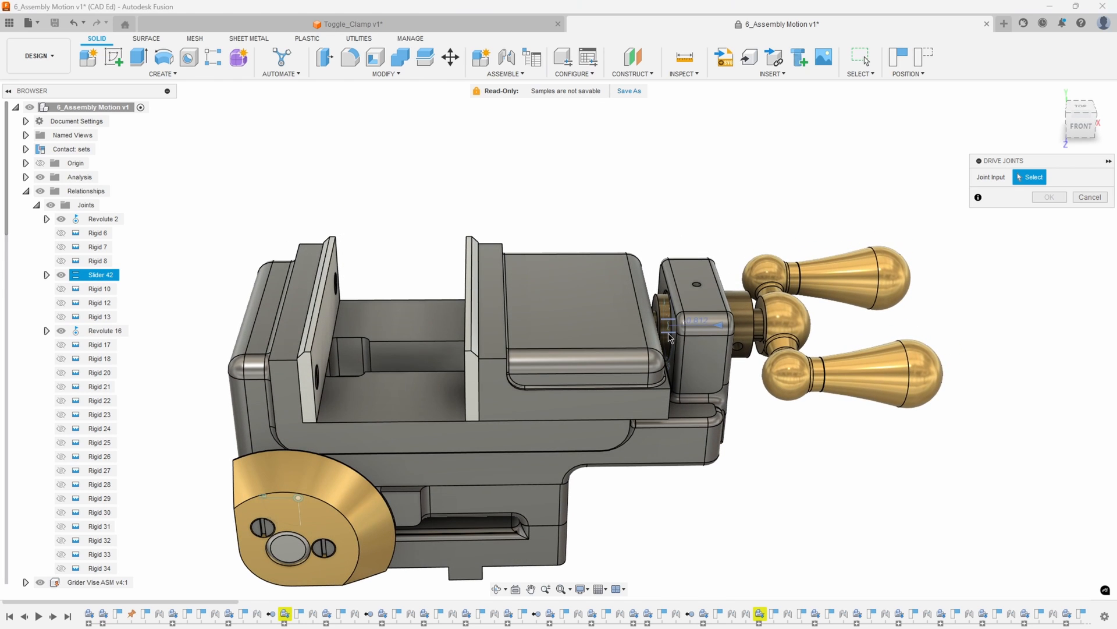
pyautogui.click(673, 324)
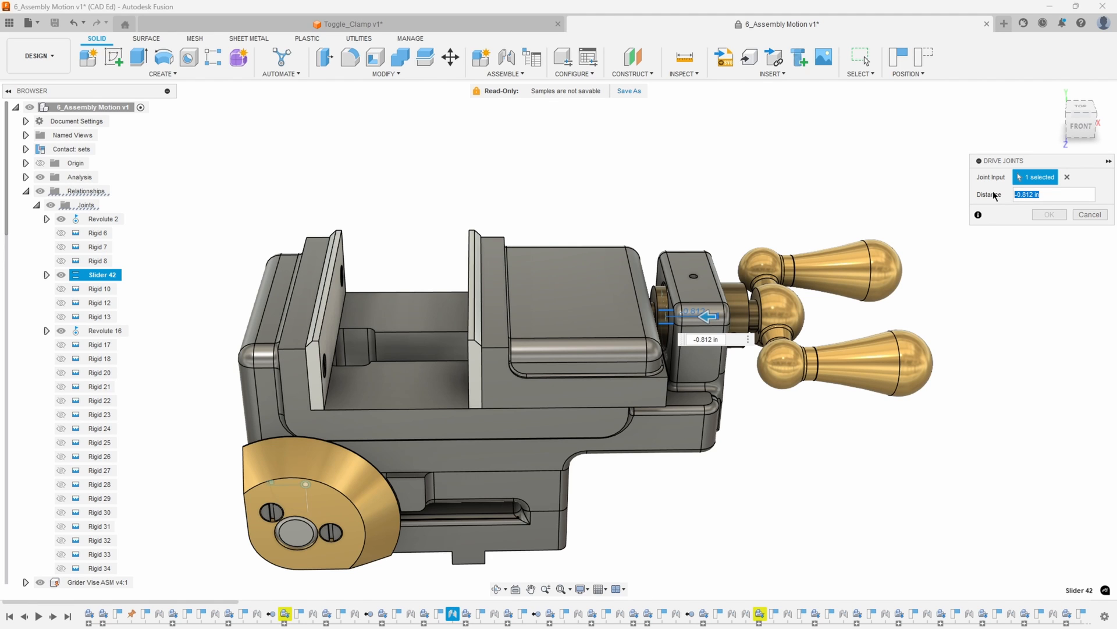
pyautogui.click(1090, 214)
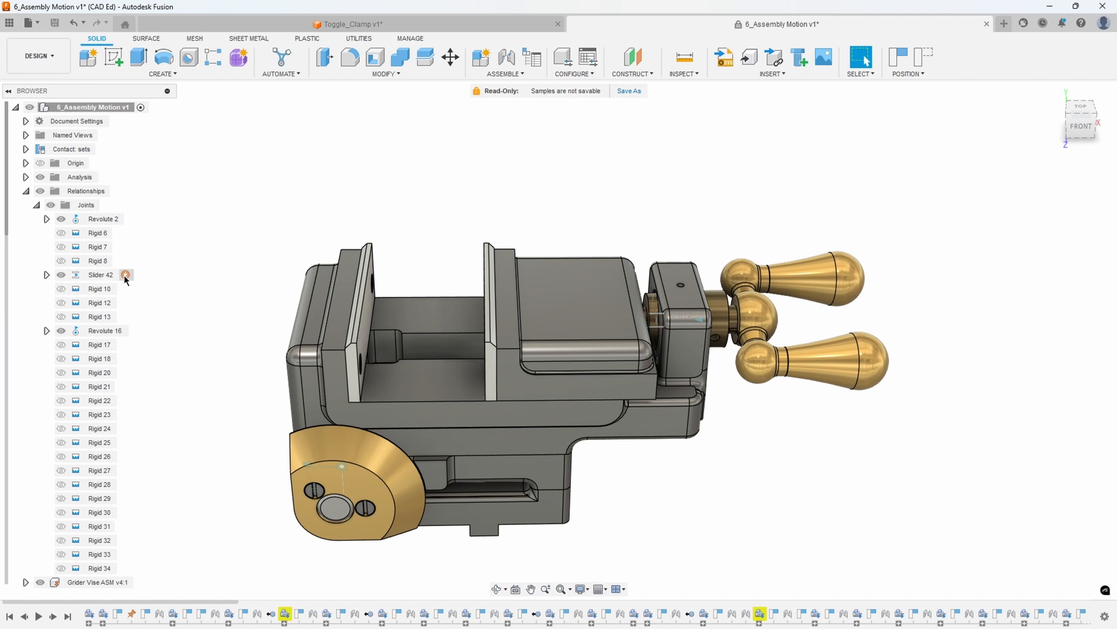
# Set Slider 42's joint limits to minimum -0.812 in and maximum 1.219 in
pyautogui.click(126, 275)
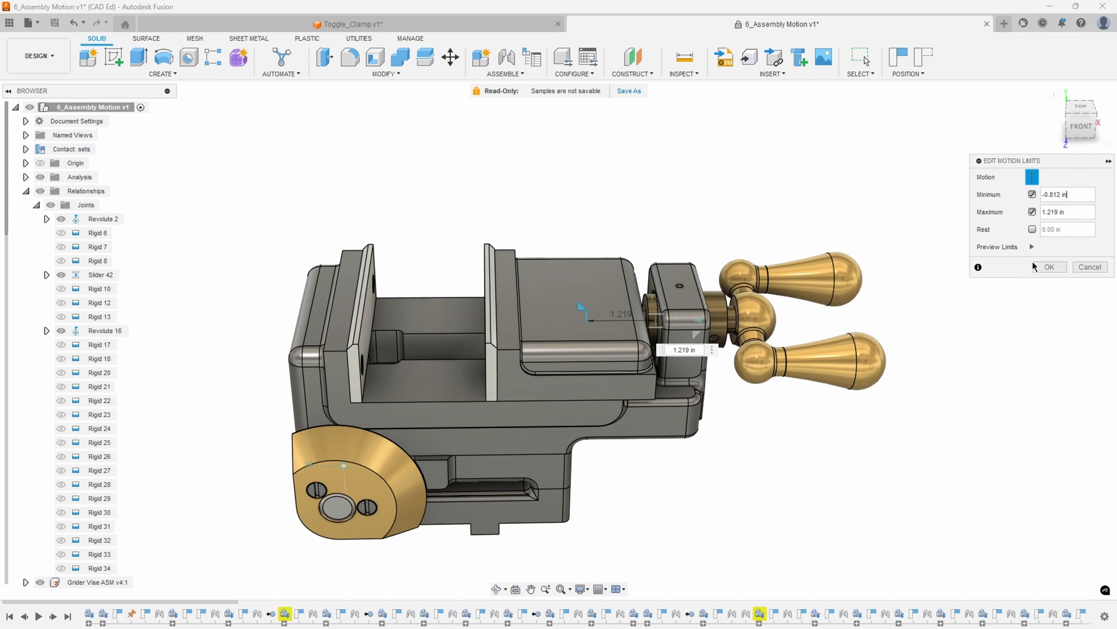
pyautogui.moveTo(633, 240)
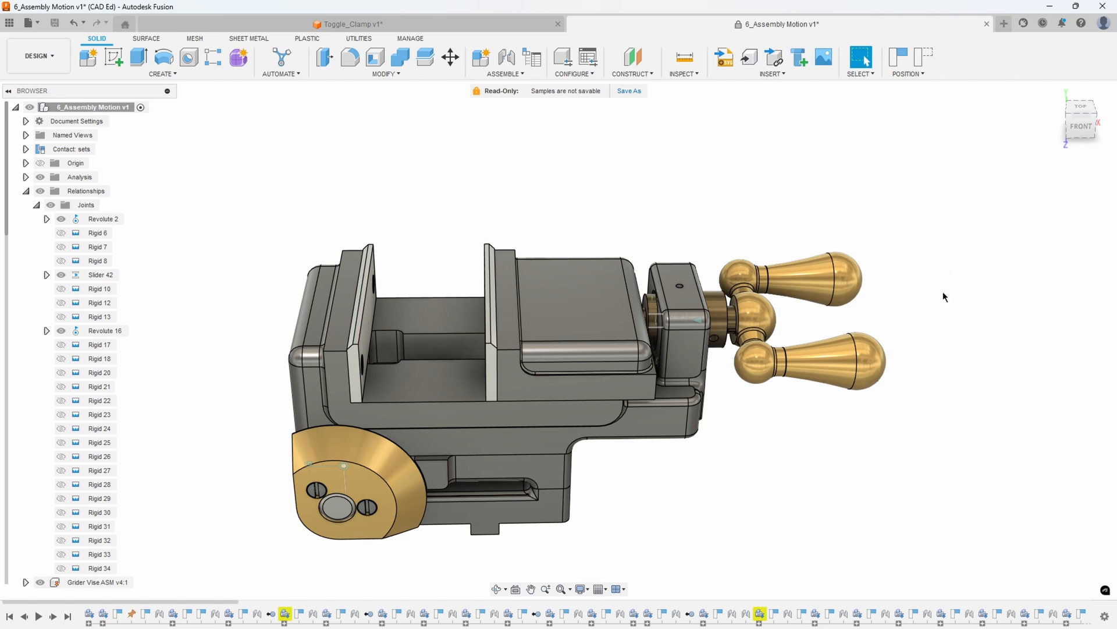
# Disable Contact from the Assemble menu so the jaw drags freely to the open end
pyautogui.click(505, 73)
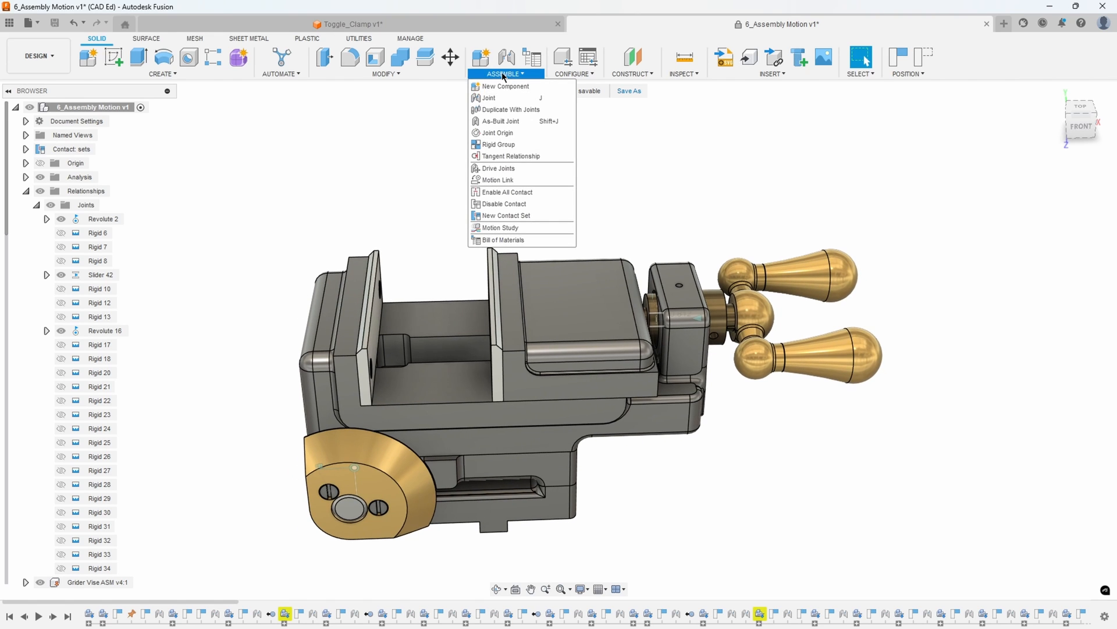
pyautogui.moveTo(518, 206)
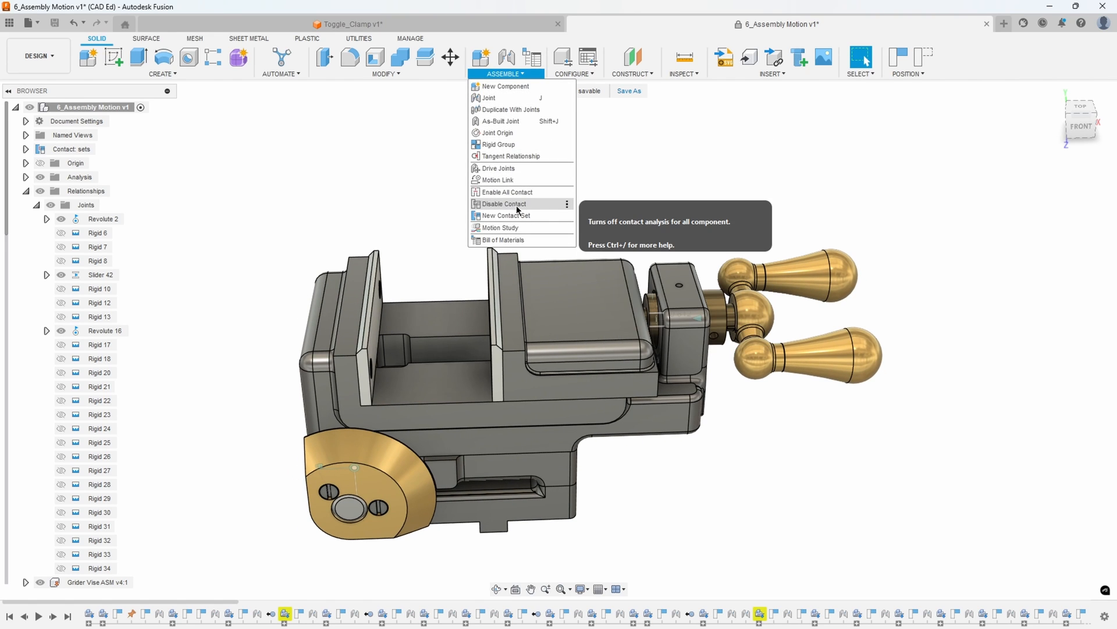
pyautogui.moveTo(504, 286)
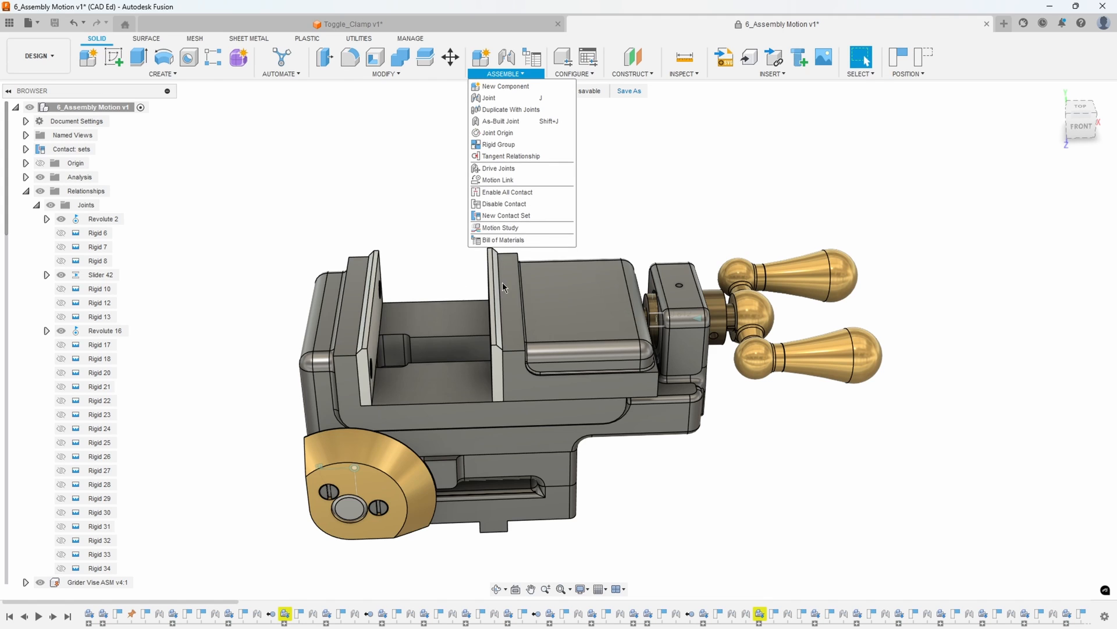
pyautogui.moveTo(536, 207)
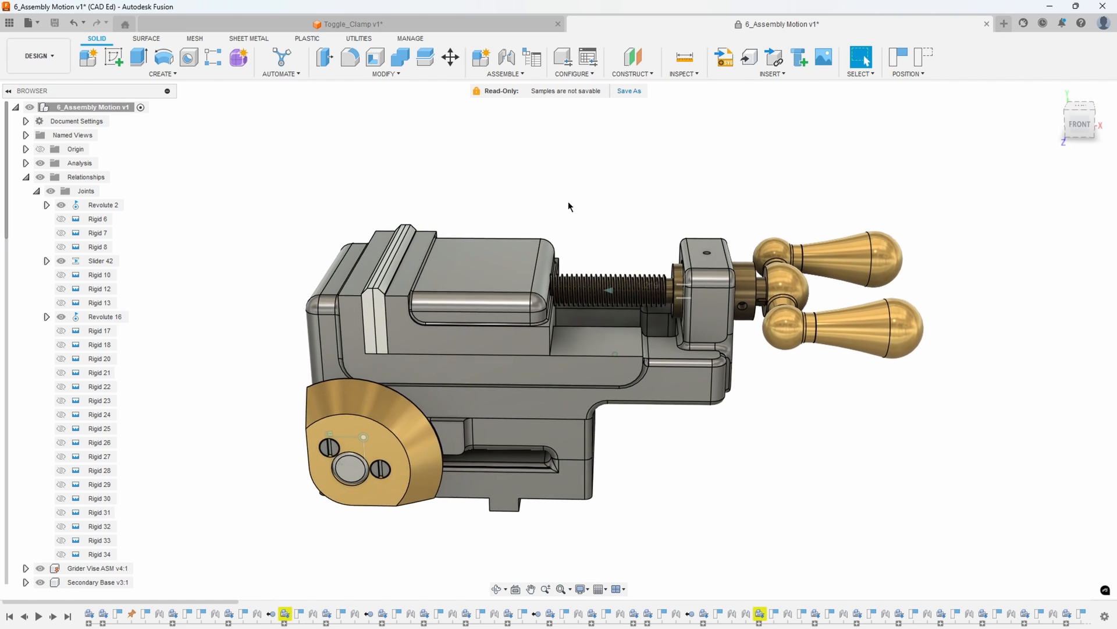
pyautogui.click(507, 74)
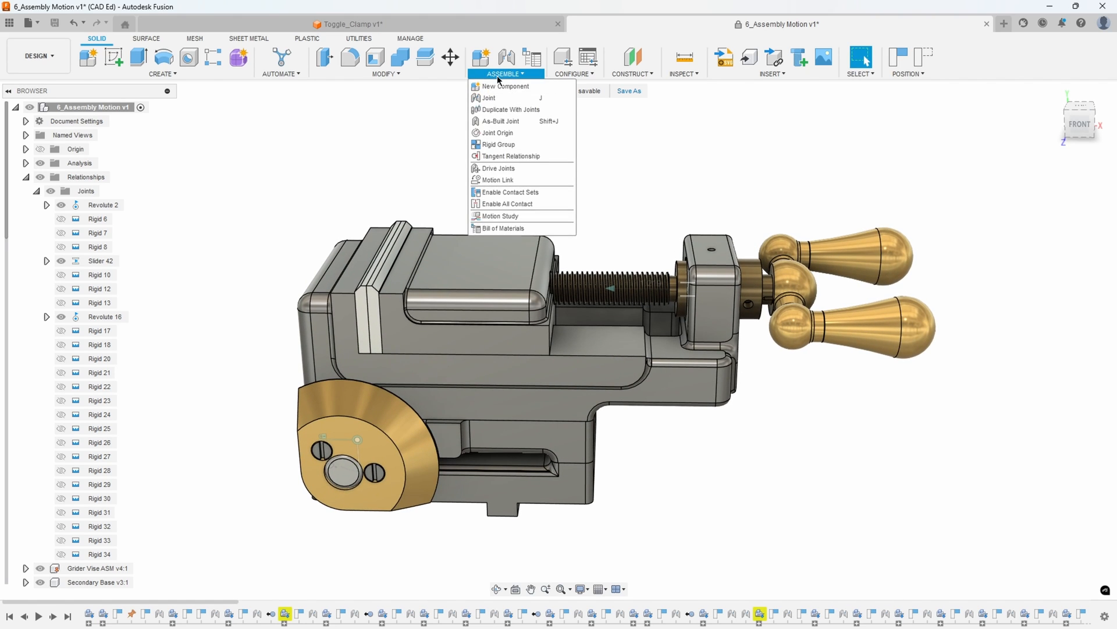
pyautogui.moveTo(511, 192)
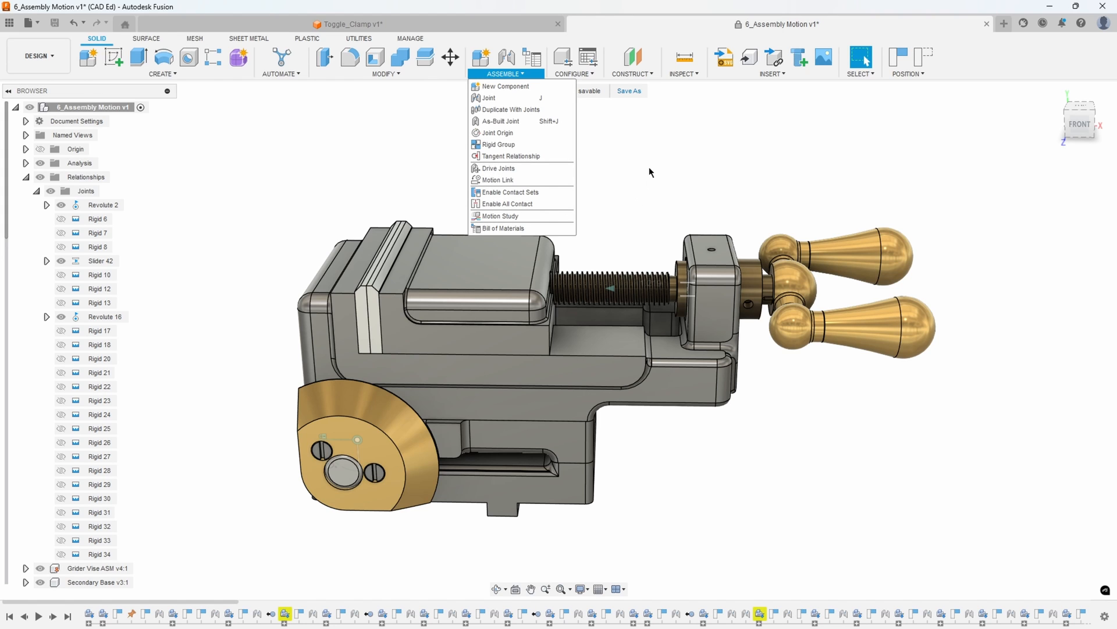
pyautogui.click(652, 173)
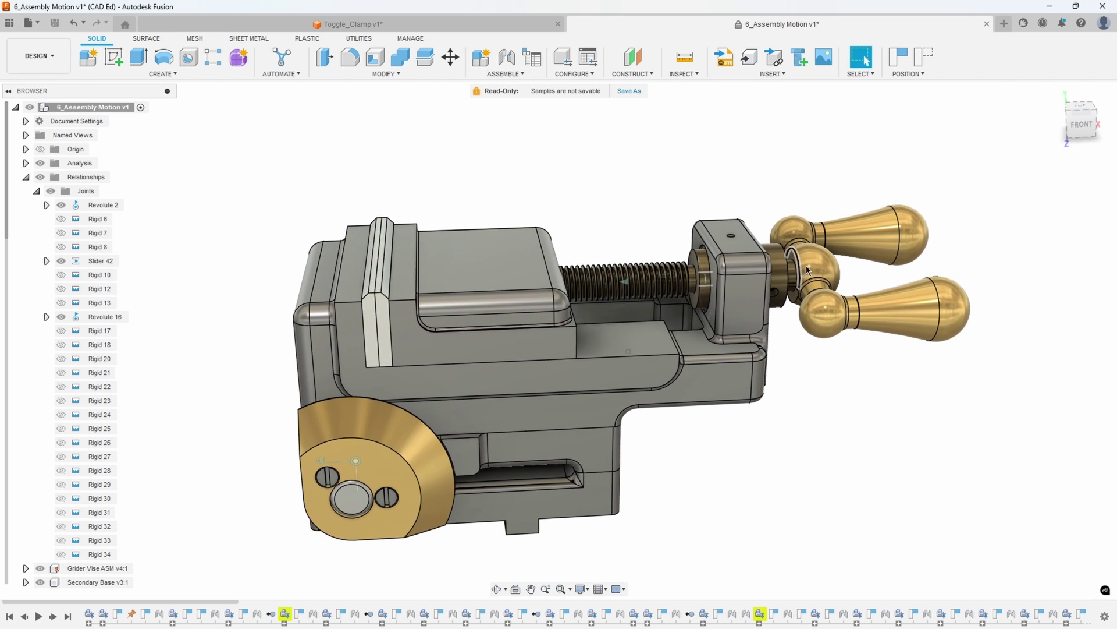
# Create a motion link between Slider 42 and Revolute 16 at 0.394 in per 360 deg
pyautogui.click(506, 73)
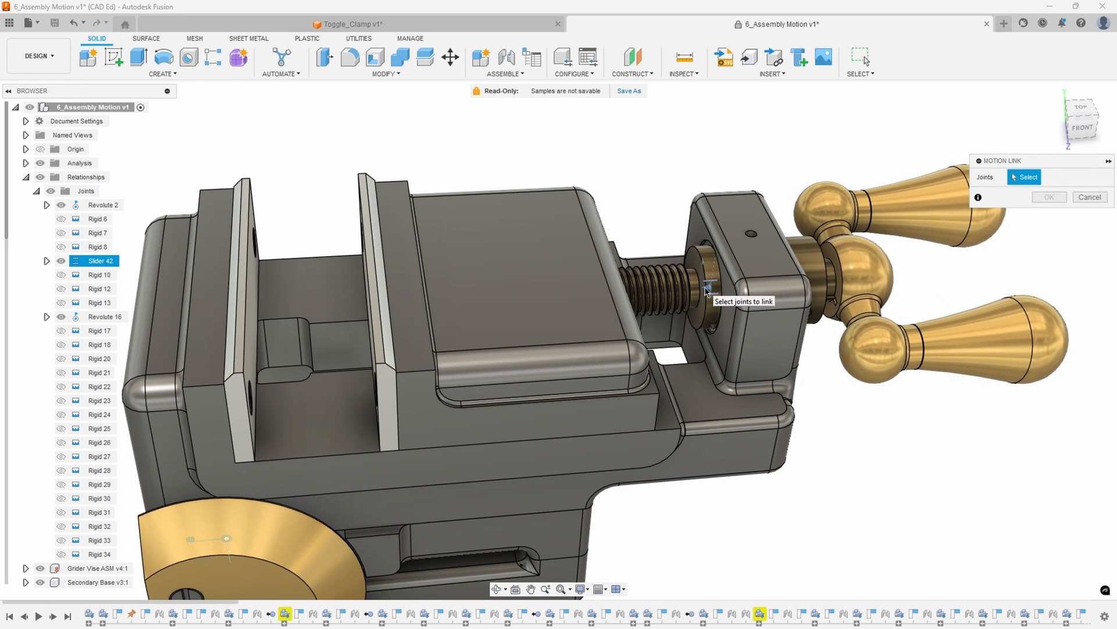
pyautogui.click(708, 289)
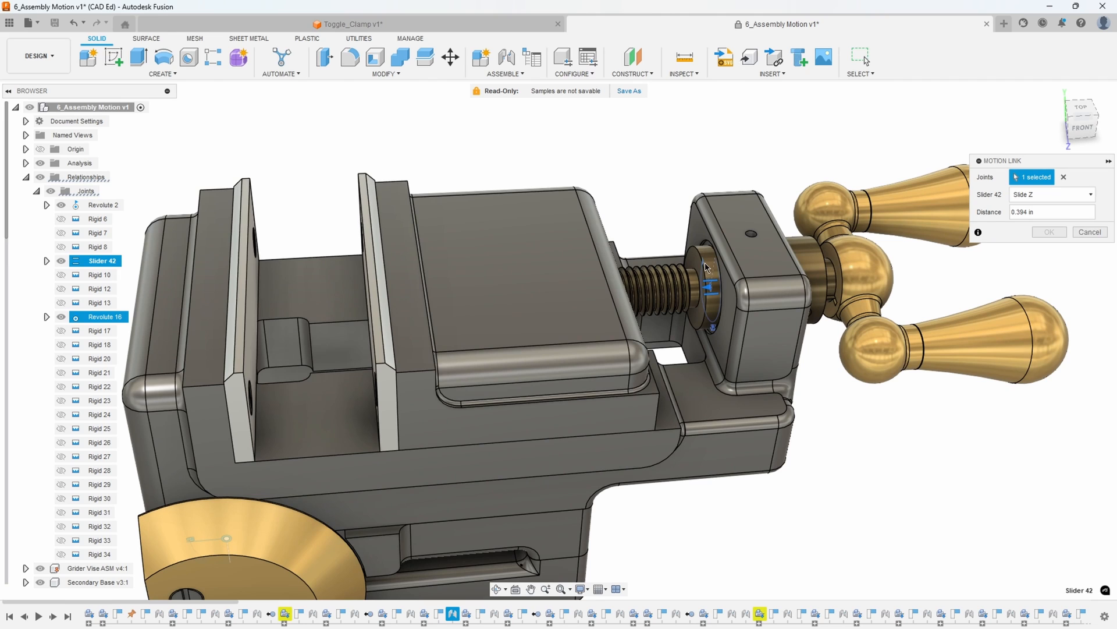
pyautogui.click(105, 317)
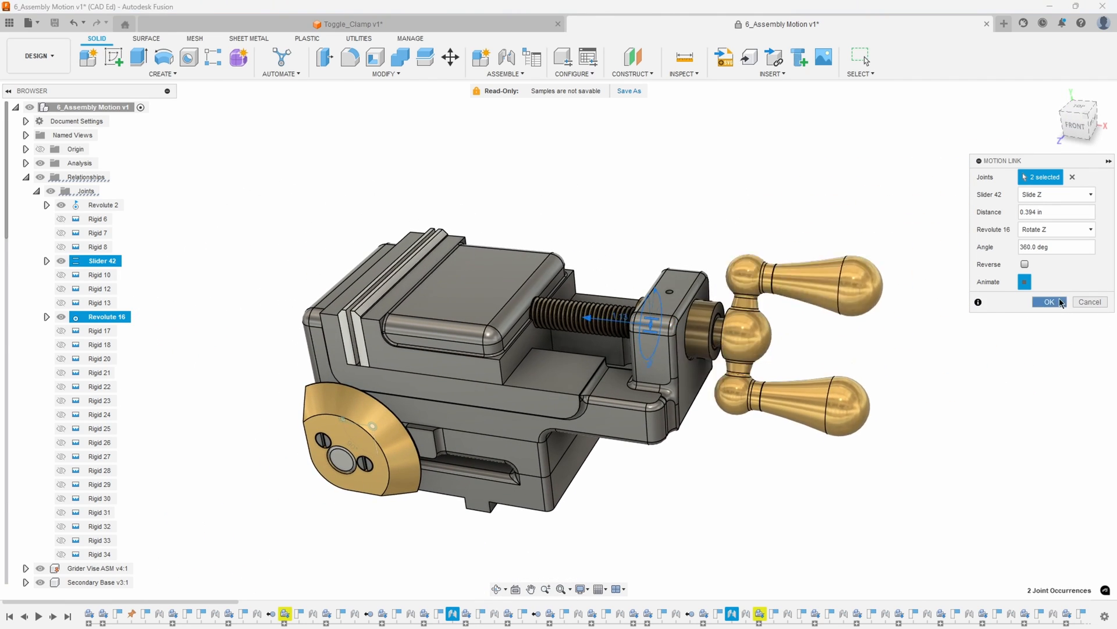
pyautogui.click(1048, 302)
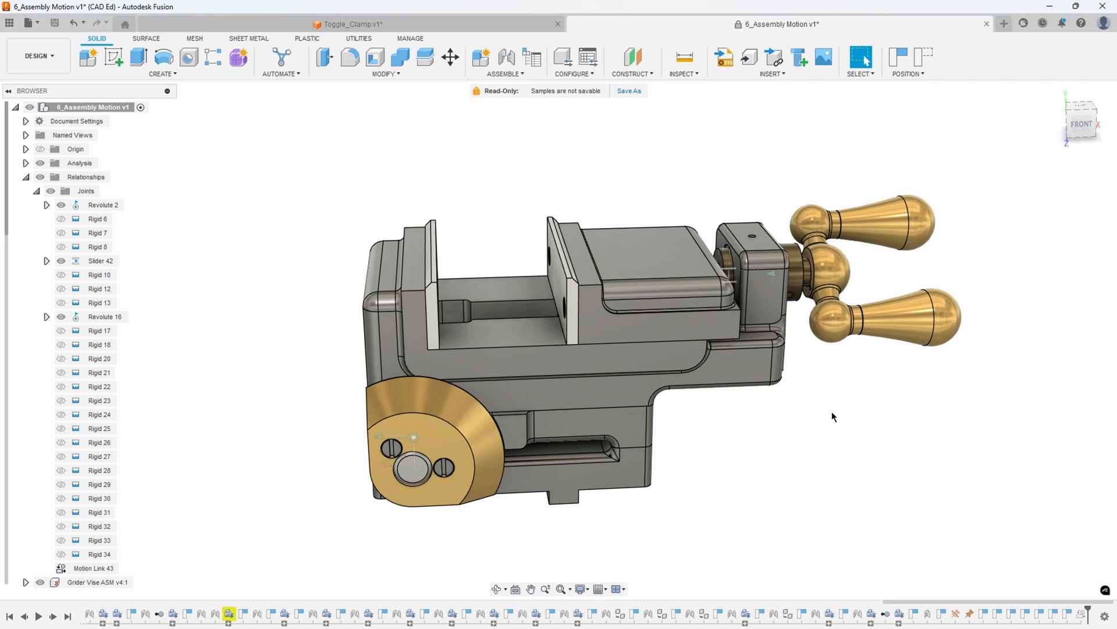
pyautogui.moveTo(852, 422)
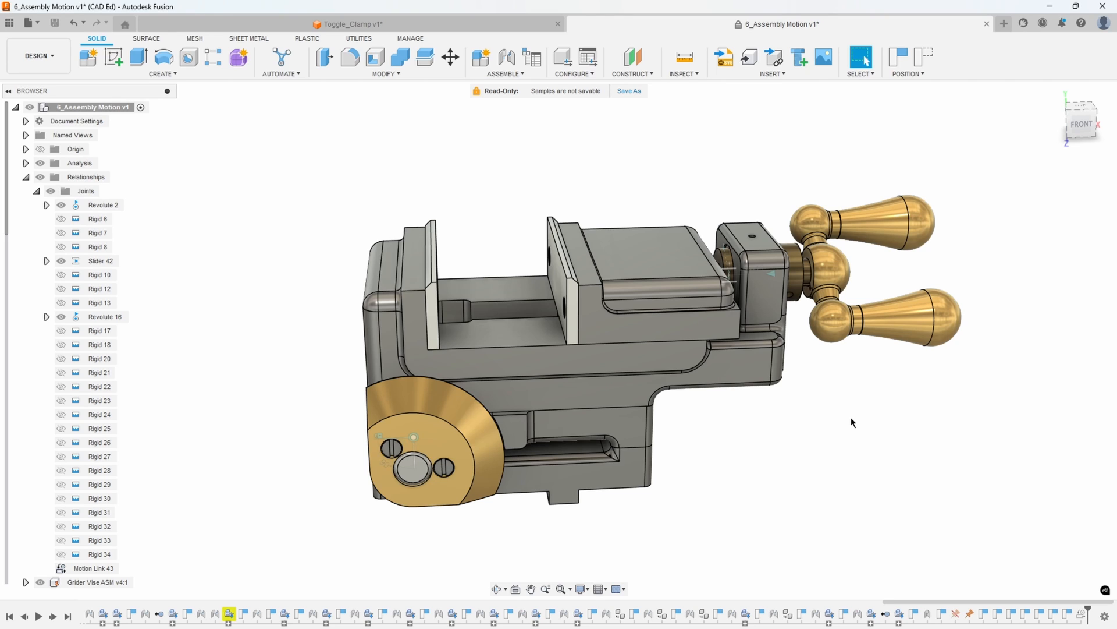
pyautogui.moveTo(854, 414)
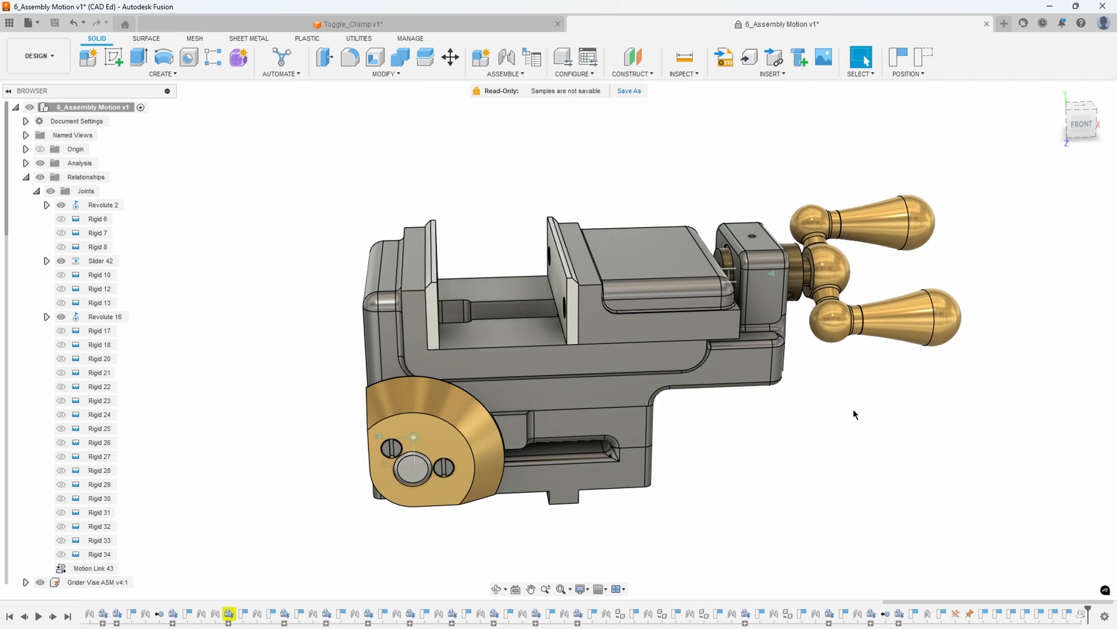